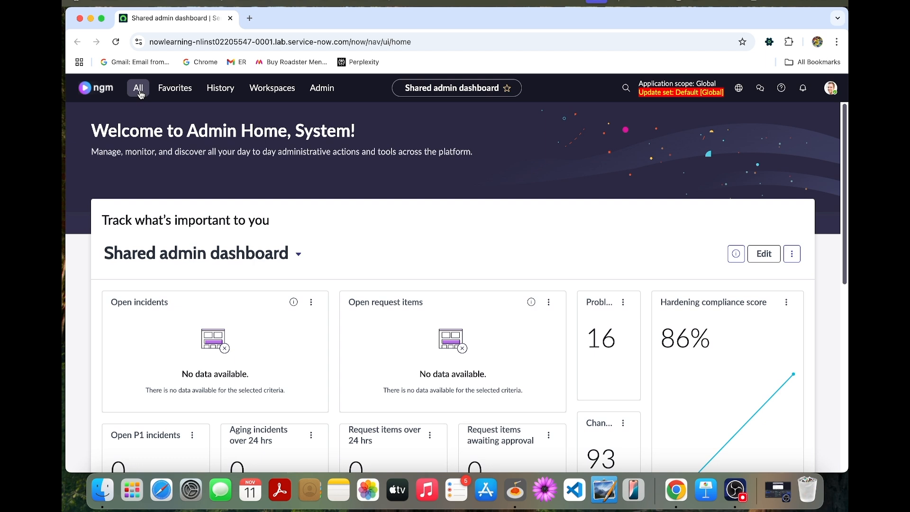
# - Find 'groups' in the All navigator and bring up the User Administration Groups list in a new tab
pyautogui.click(138, 87)
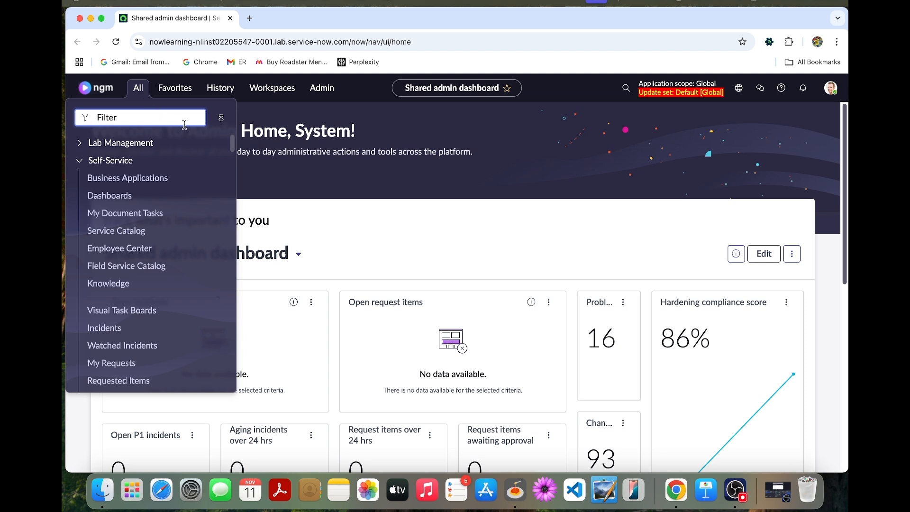
pyautogui.write('grou')
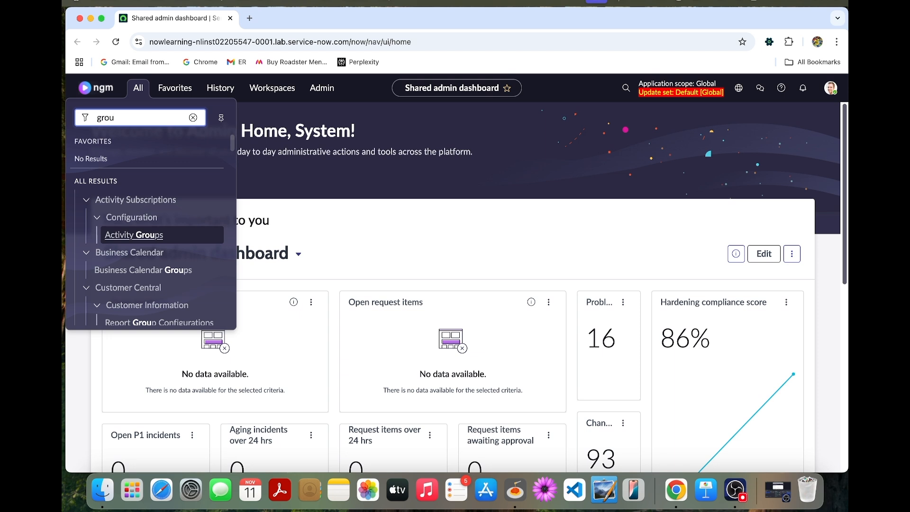
pyautogui.write('ps')
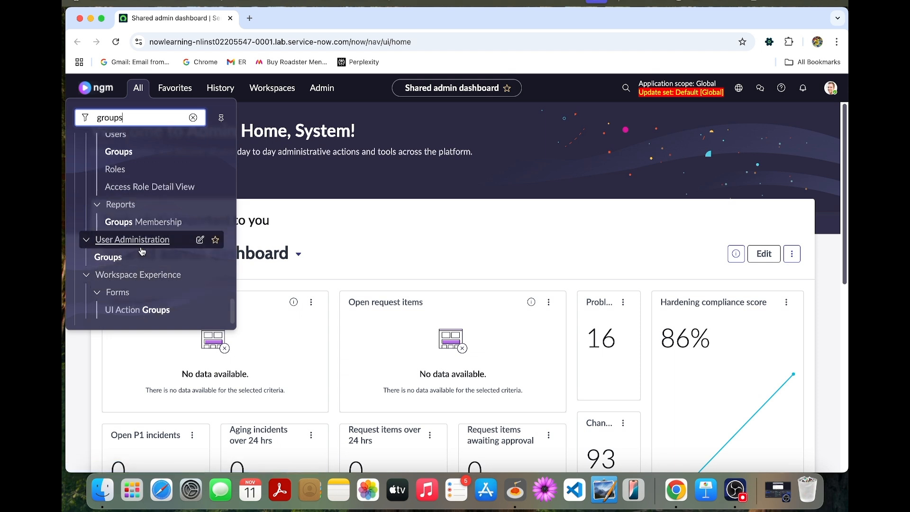
pyautogui.click(109, 257)
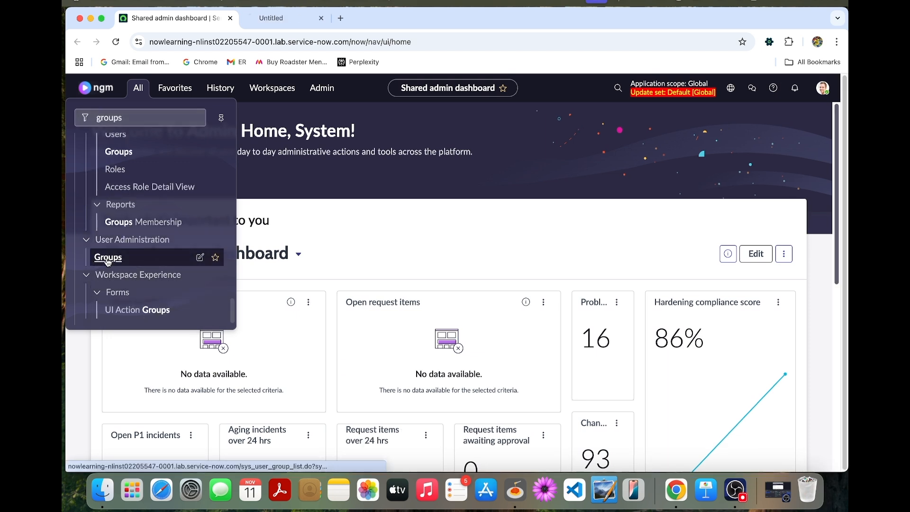
pyautogui.click(108, 256)
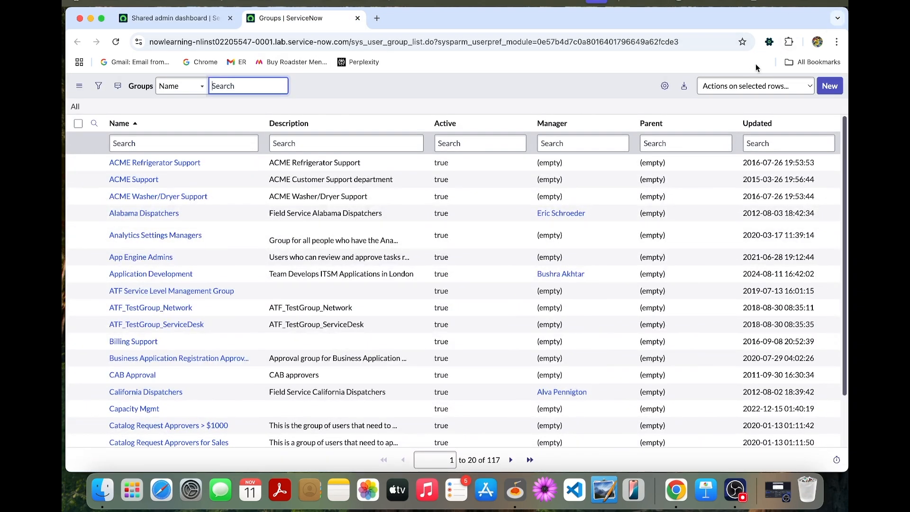
# - Filter the Groups list by Name 'cus' down to the Customer Service Support group
pyautogui.click(183, 143)
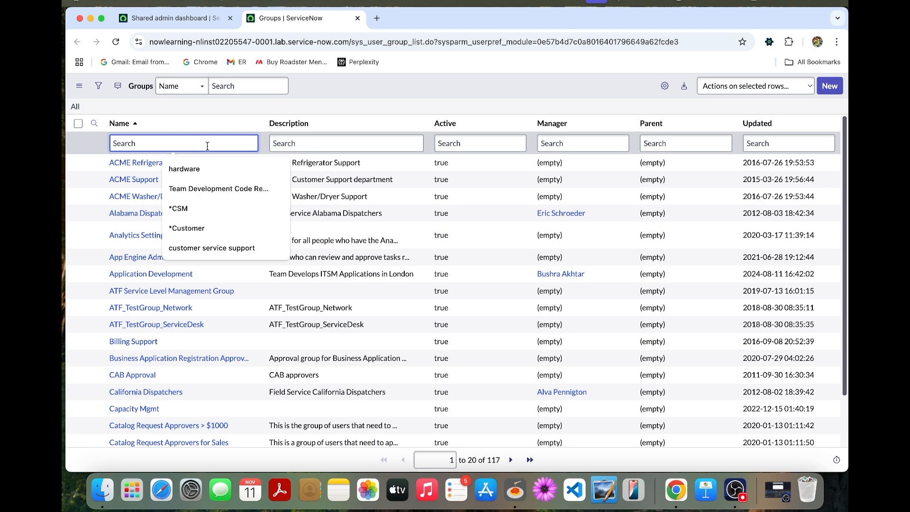
pyautogui.write('c')
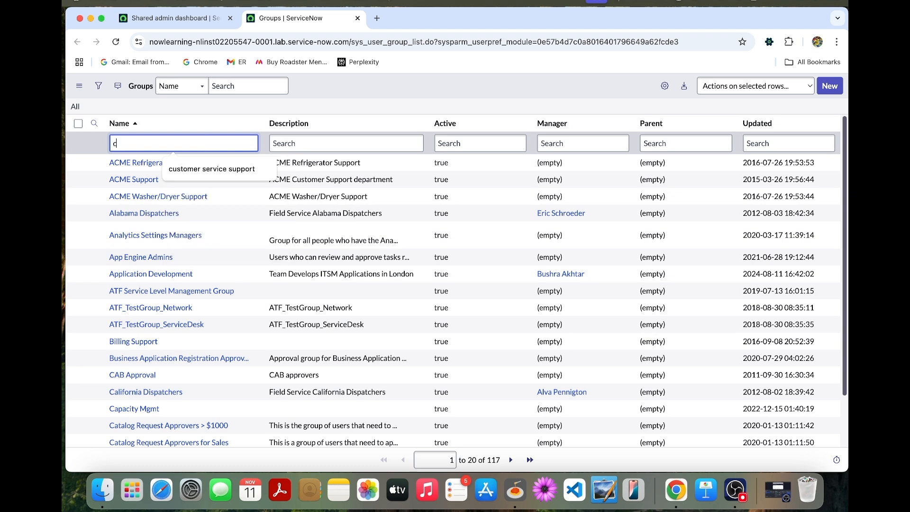
pyautogui.write('us')
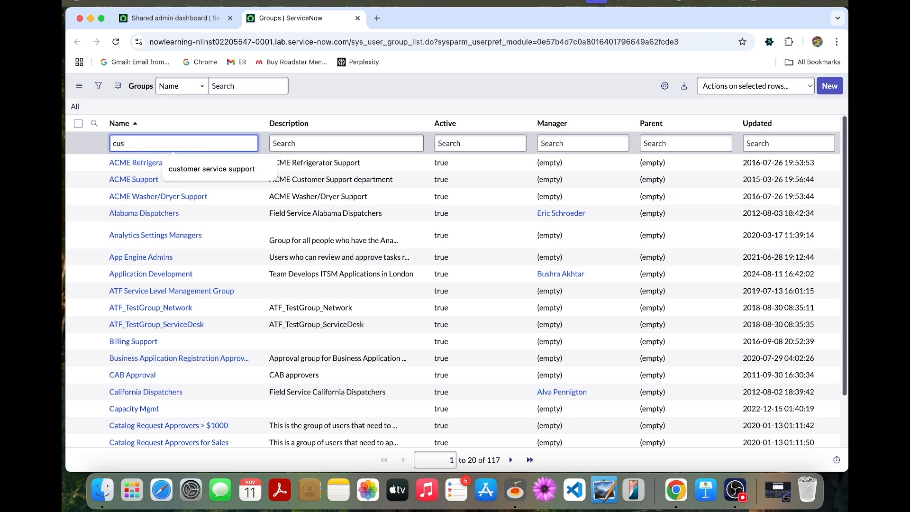
pyautogui.click(211, 169)
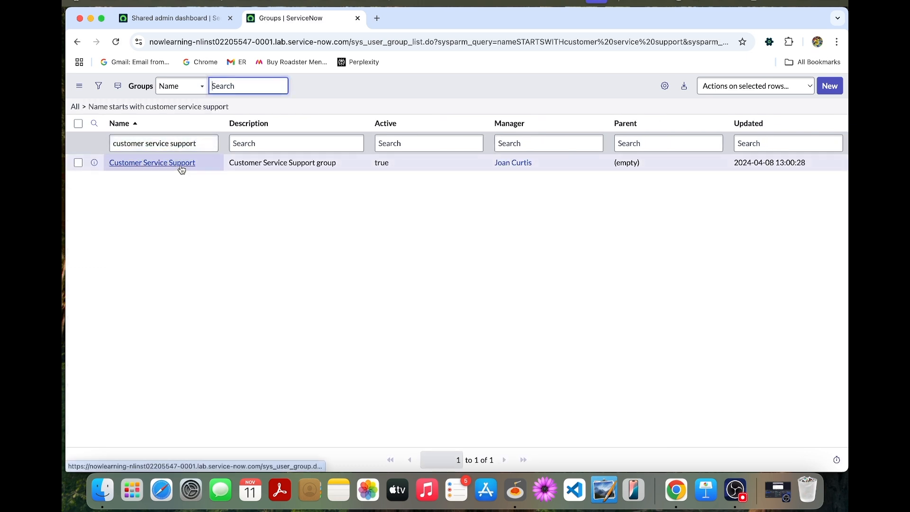
# - Bring up the Customer Service Support group record and start editing its Roles related list
pyautogui.click(376, 18)
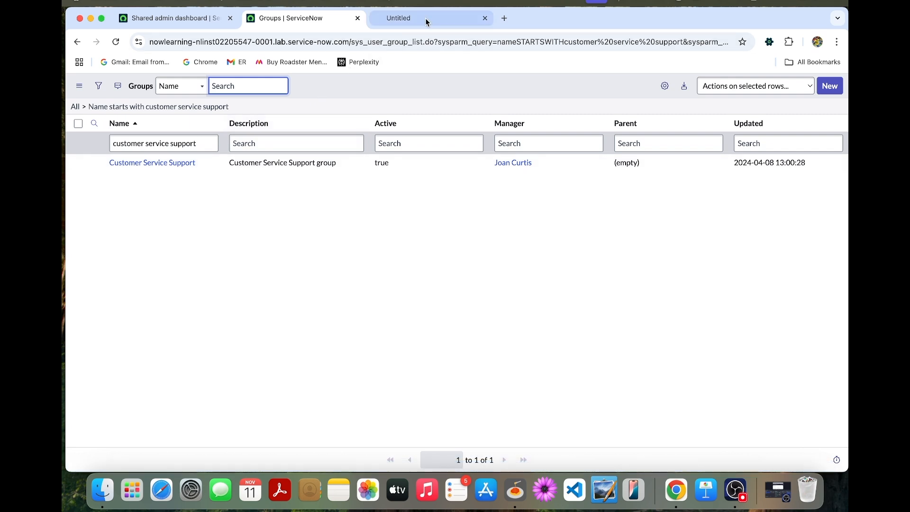
pyautogui.click(152, 162)
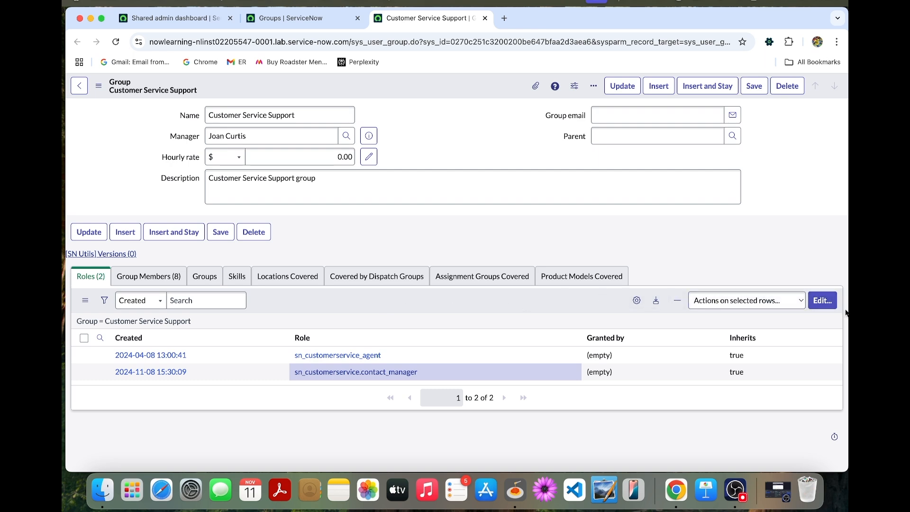
pyautogui.click(822, 301)
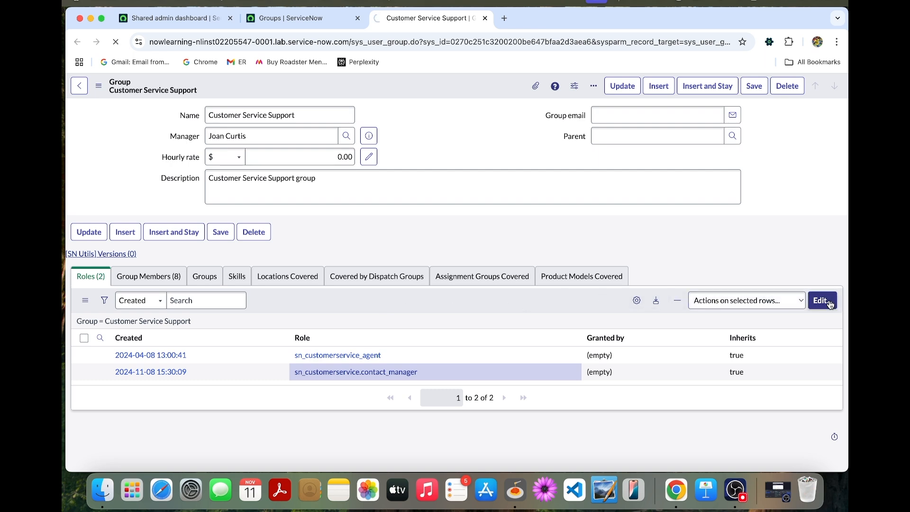
pyautogui.click(820, 301)
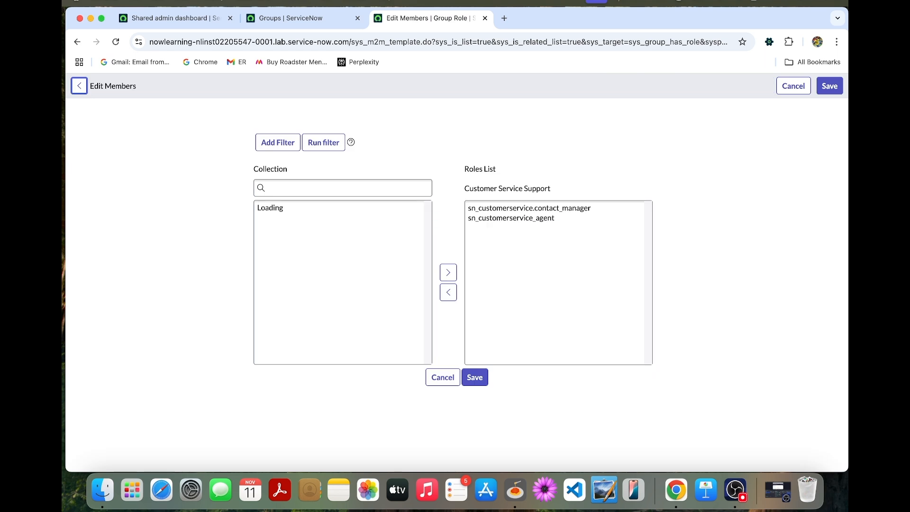
# - Search 'awa', move awa_agent into the group's Roles List and save
pyautogui.click(278, 142)
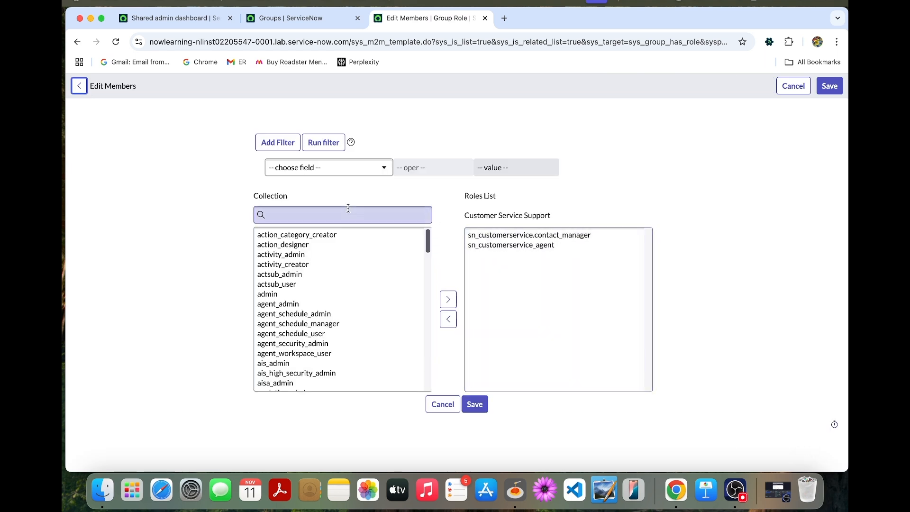
pyautogui.write('awa')
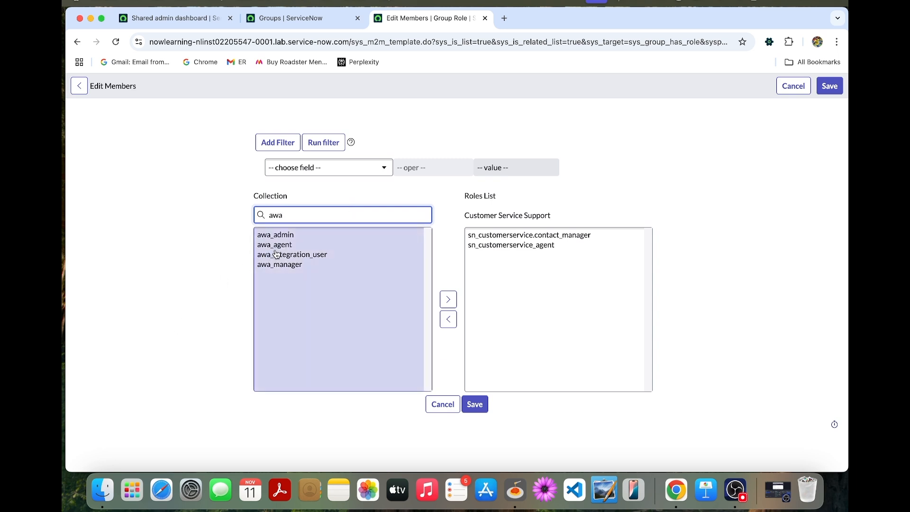
pyautogui.click(274, 245)
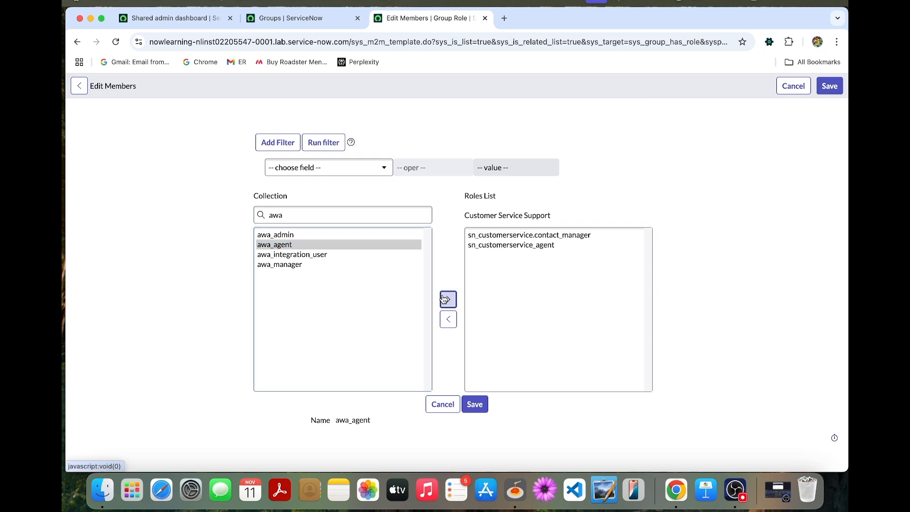
pyautogui.click(447, 298)
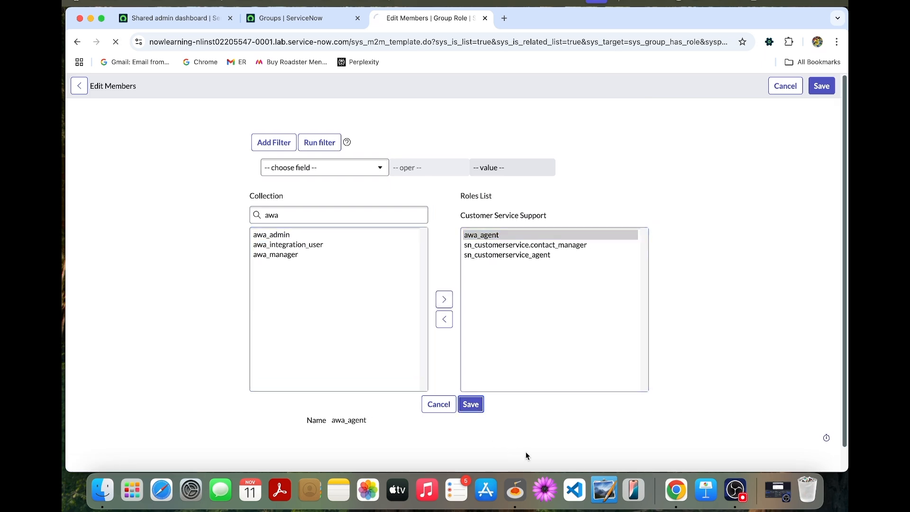
pyautogui.click(470, 403)
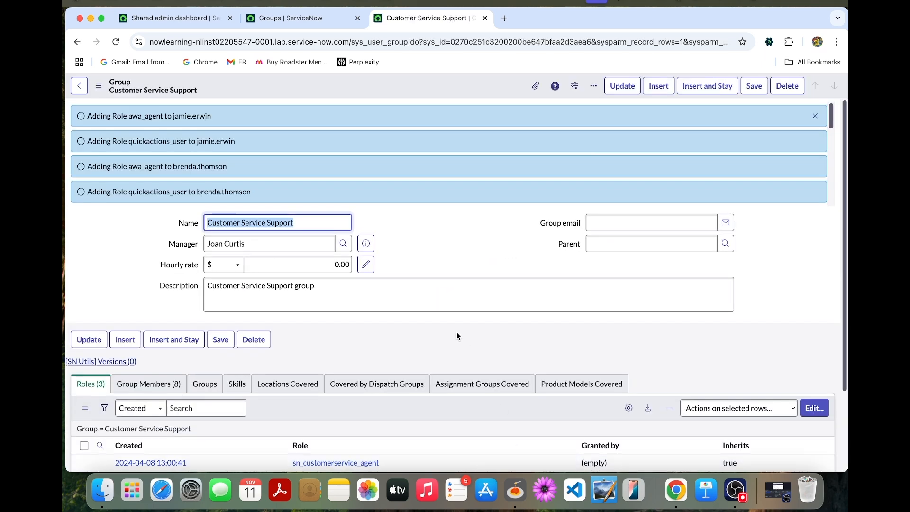
pyautogui.scroll(-3)
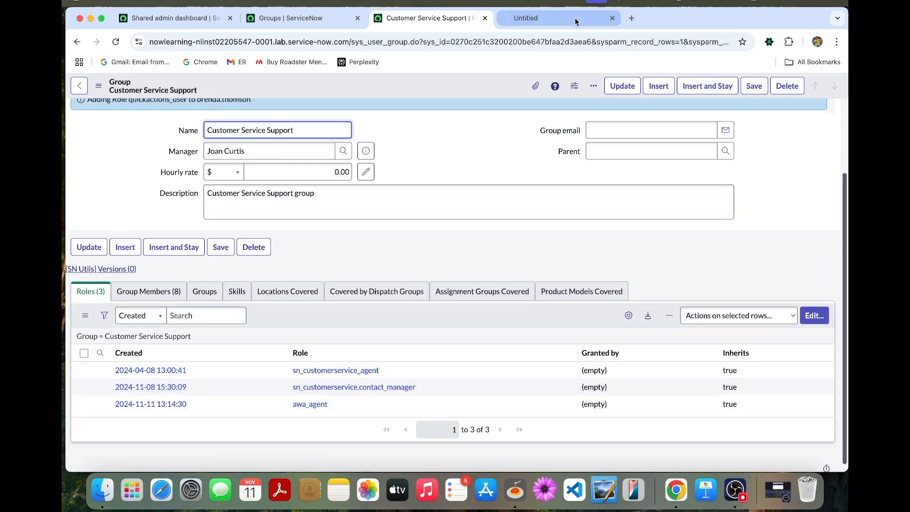
pyautogui.click(310, 404)
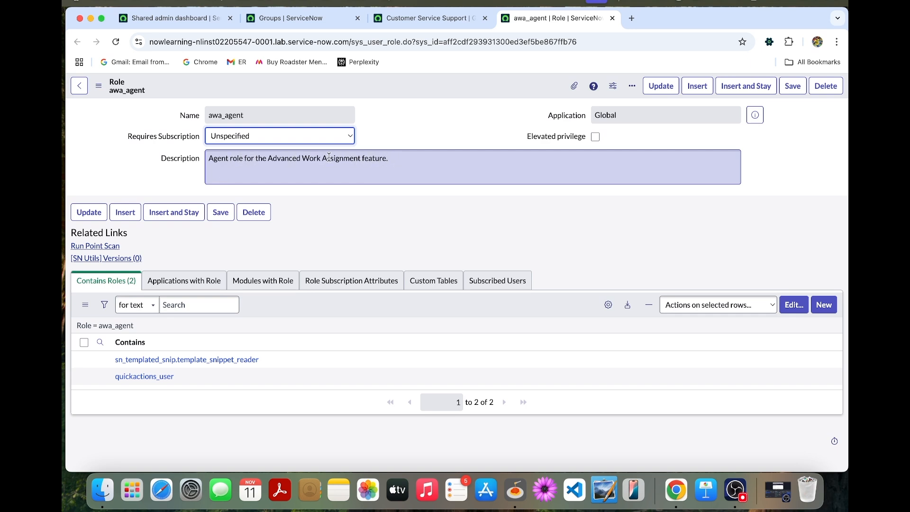
pyautogui.doubleClick(326, 158)
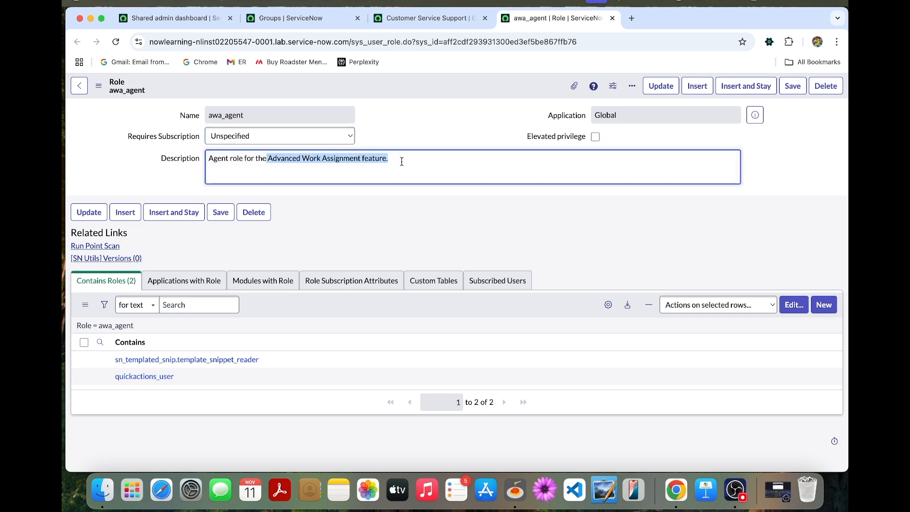
pyautogui.moveTo(292, 184)
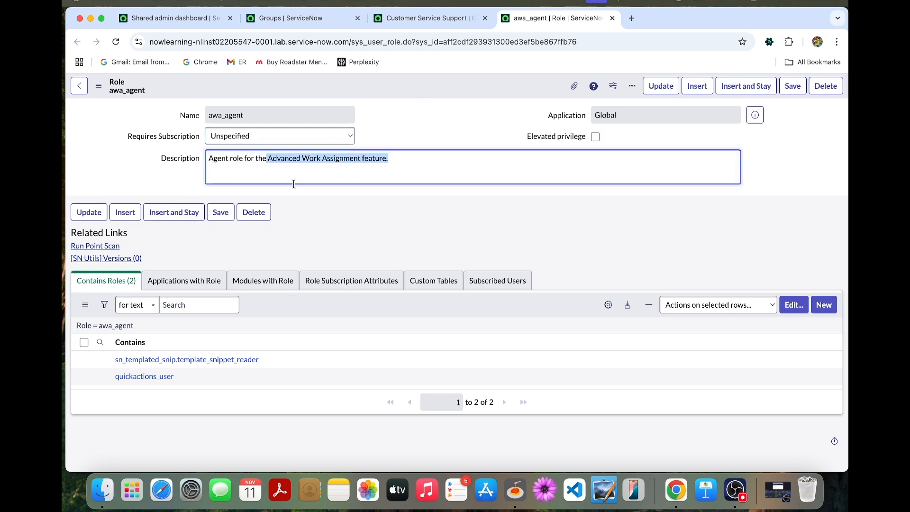
pyautogui.moveTo(226, 123)
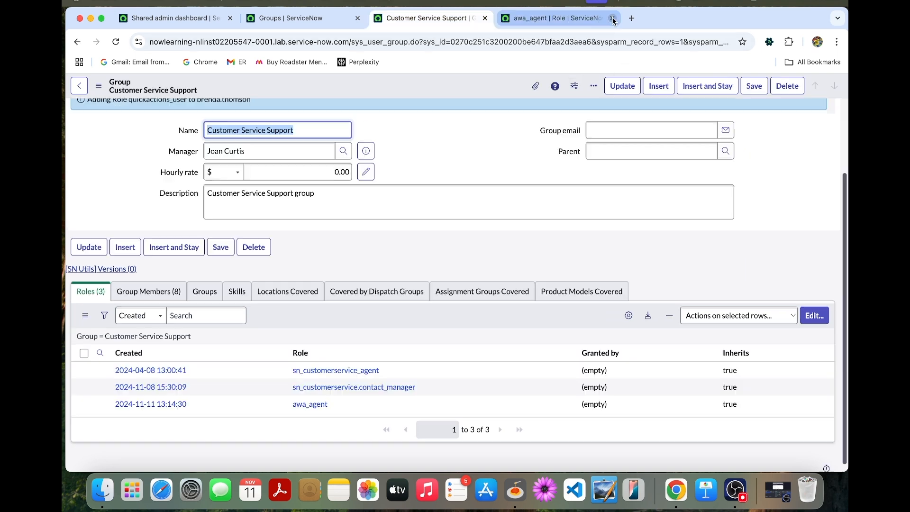
pyautogui.click(612, 18)
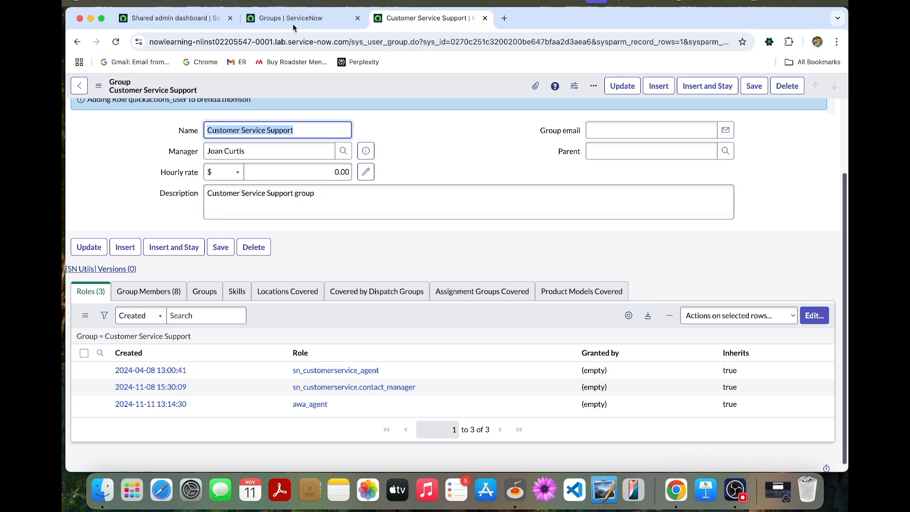
# - From the home tab, filter the navigator for 'service chan' and bring up the AWA Service Channels list
pyautogui.click(174, 18)
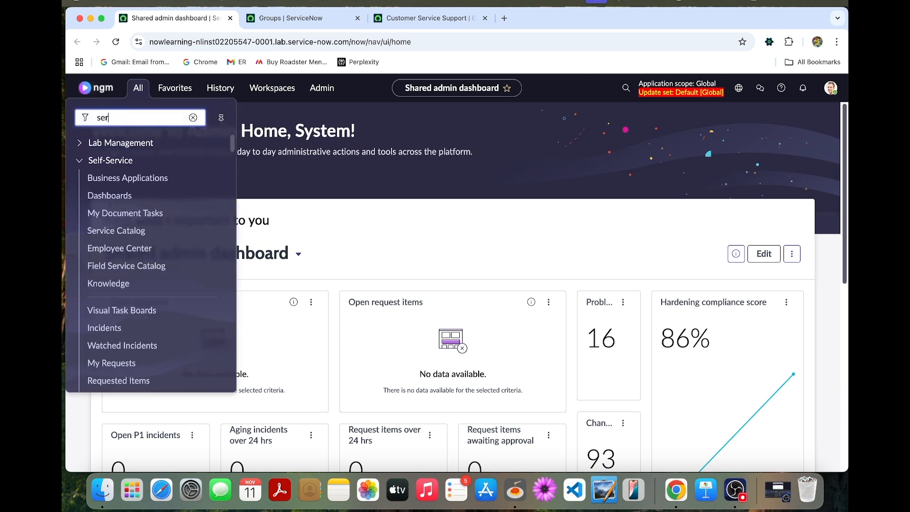
pyautogui.write('service chan')
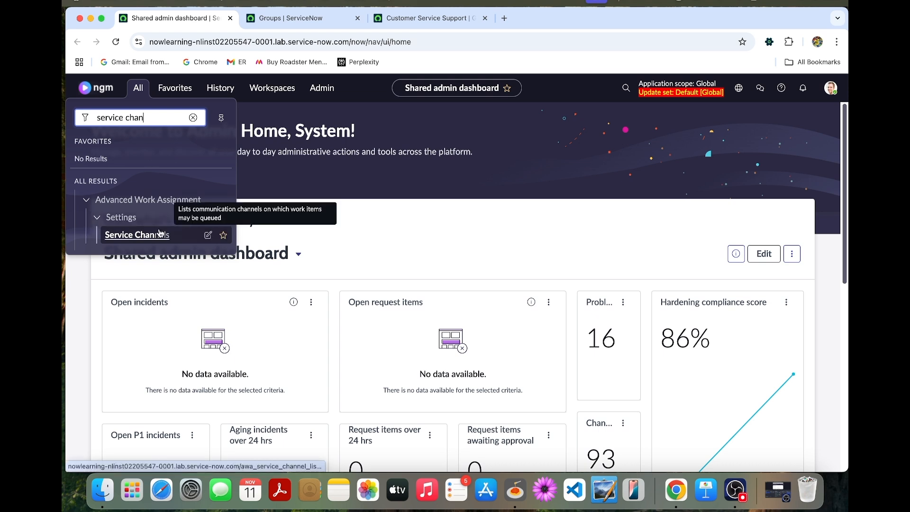
pyautogui.click(137, 234)
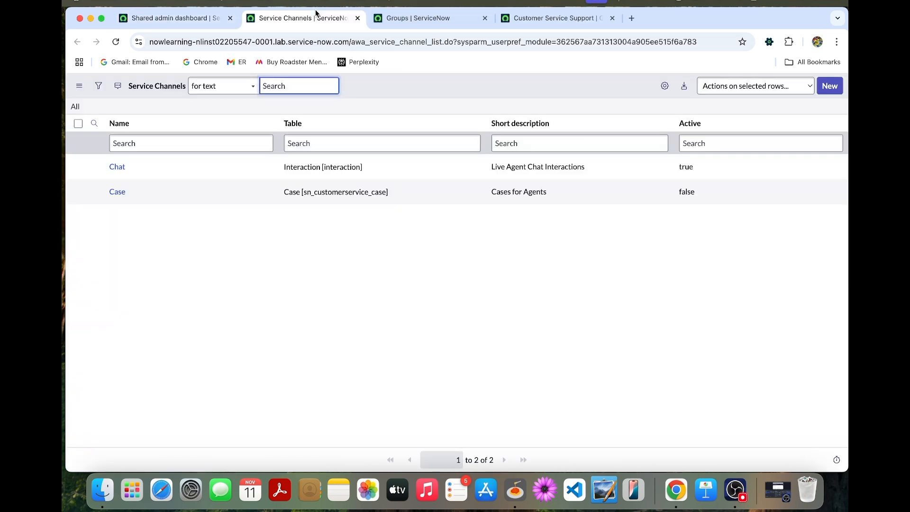
pyautogui.moveTo(138, 174)
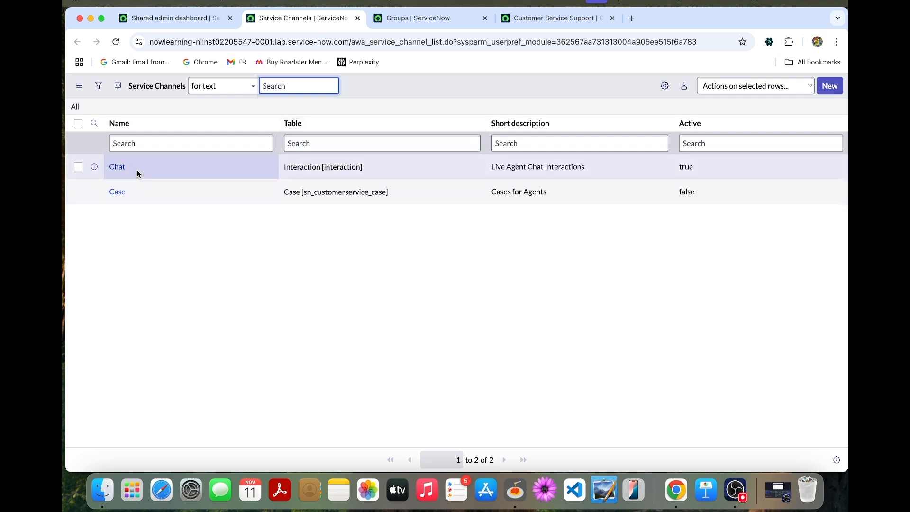
pyautogui.moveTo(133, 174)
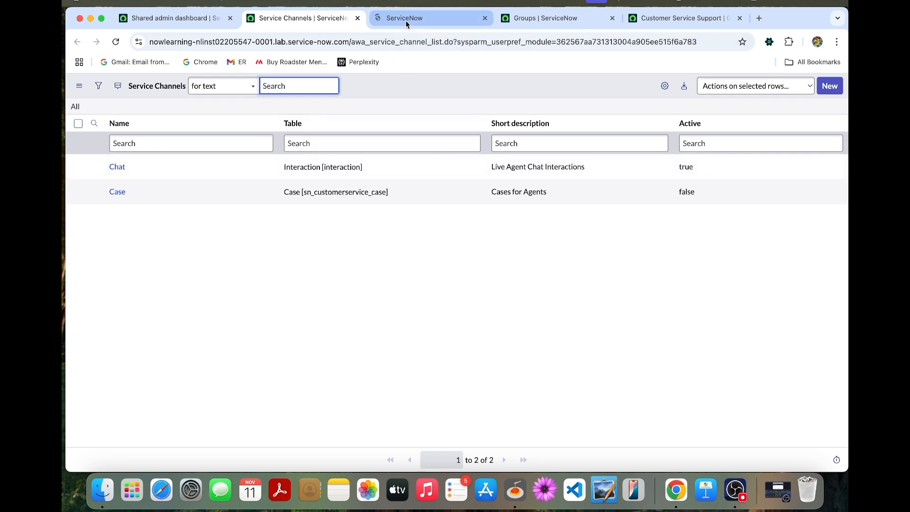
# - On the Chat channel form, set Default capacity to 2, update it, and reach the Agent Capacity Override list
pyautogui.click(117, 167)
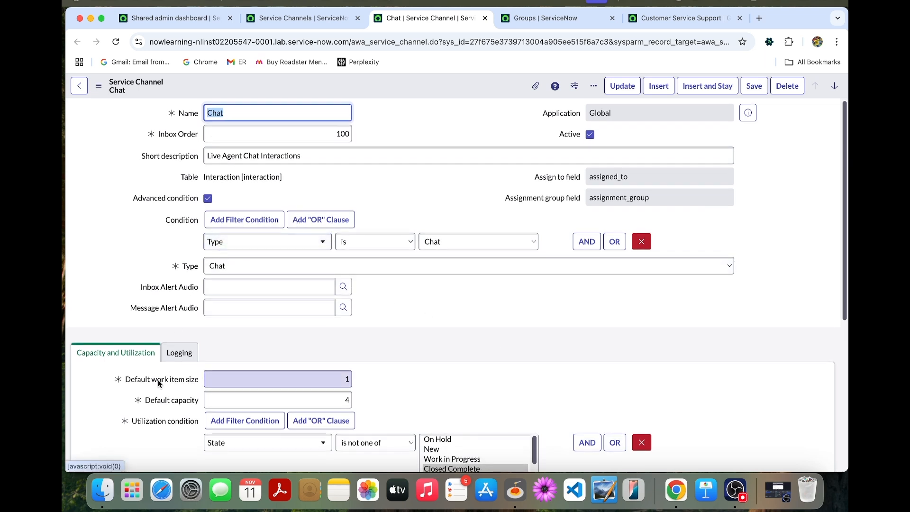
pyautogui.scroll(-3)
pyautogui.write('2')
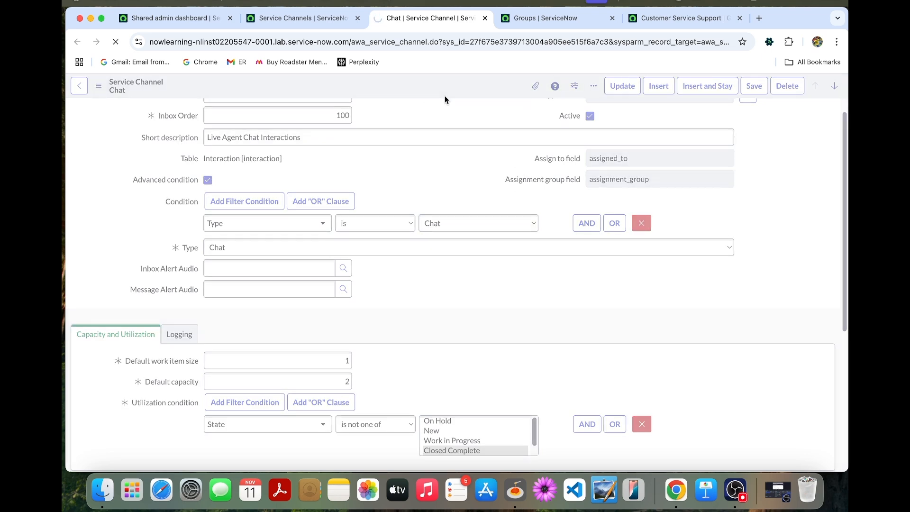
pyautogui.click(621, 85)
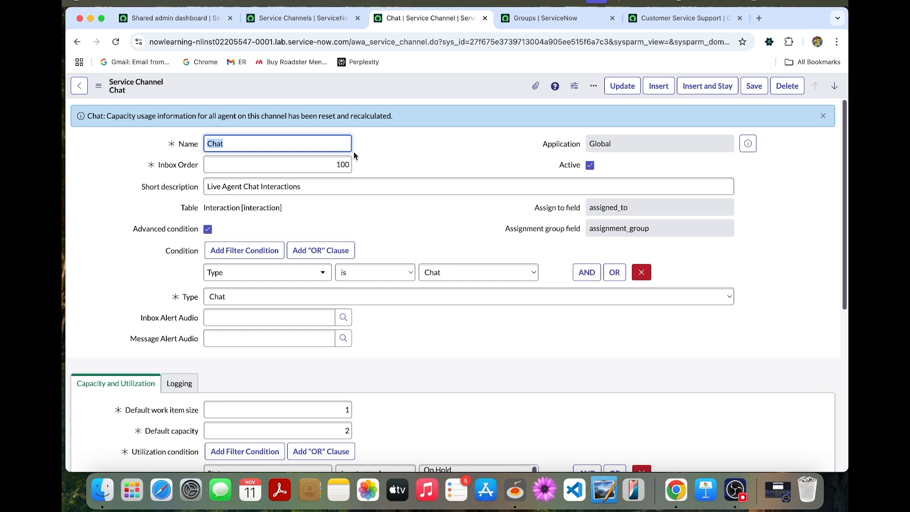
pyautogui.moveTo(370, 161)
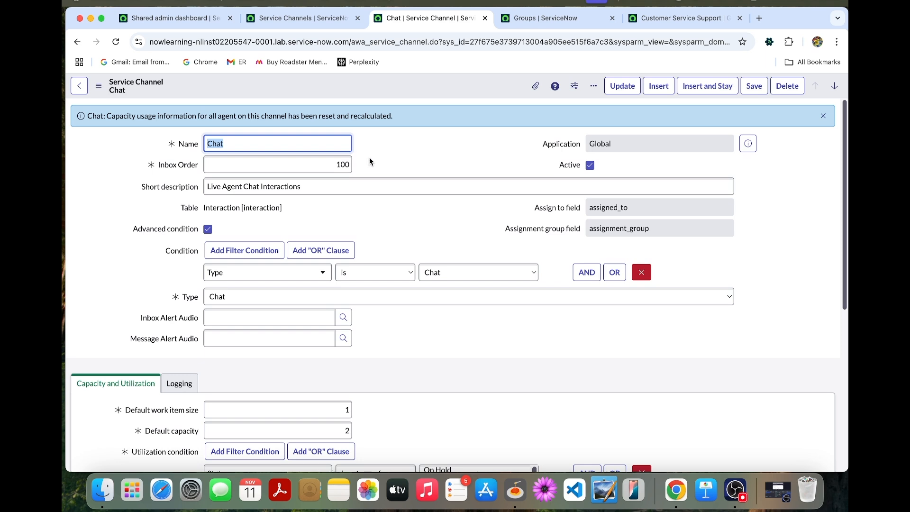
pyautogui.moveTo(371, 162)
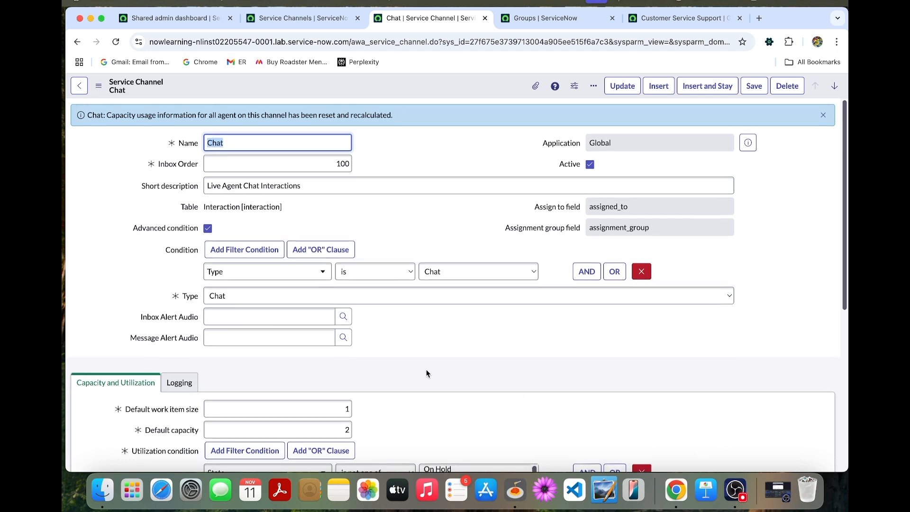
pyautogui.scroll(-3)
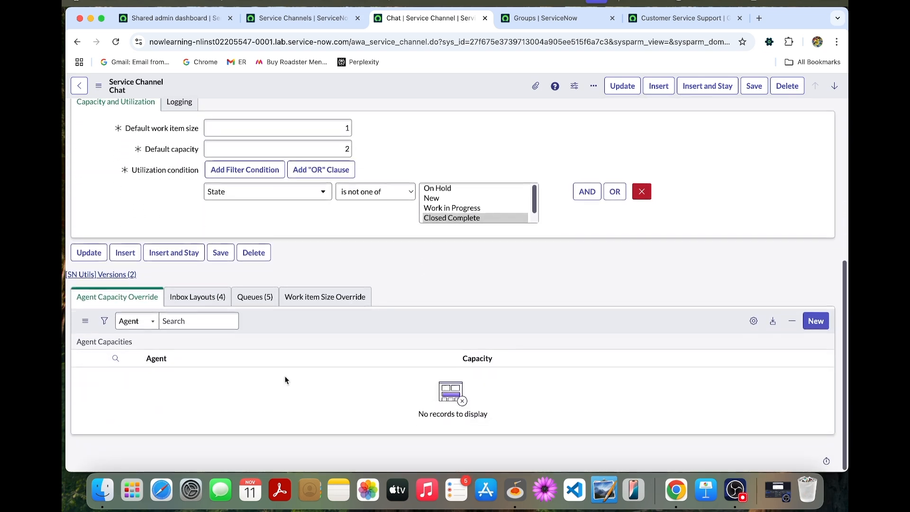
# - Start a new Chat agent capacity override of 4 and search the available users for 'joh'
pyautogui.click(815, 320)
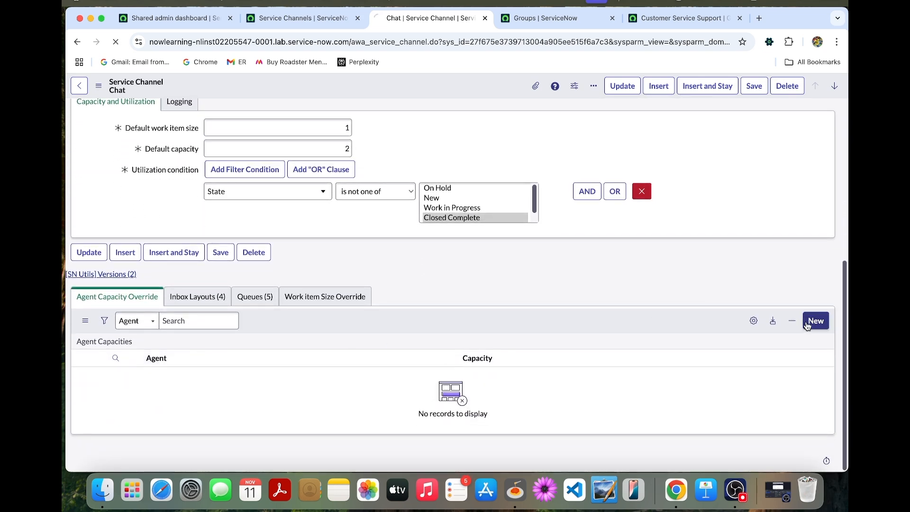
pyautogui.click(815, 320)
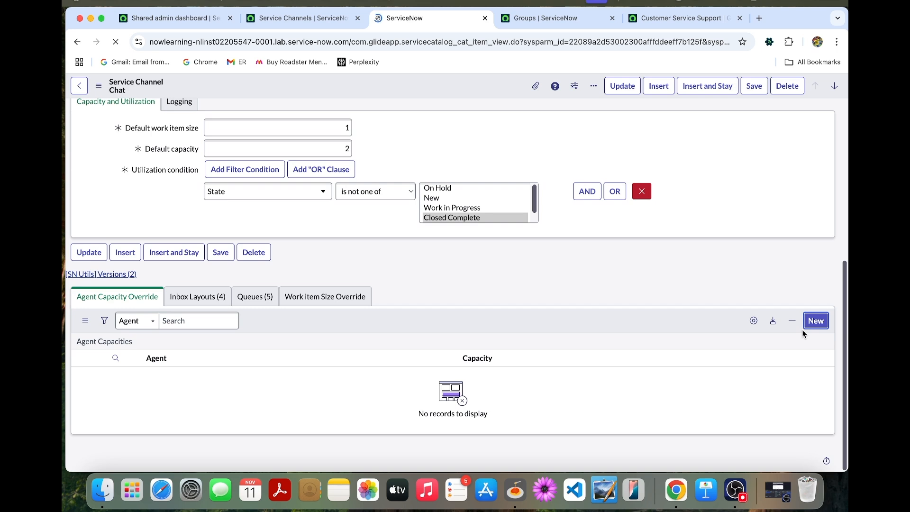
pyautogui.click(815, 320)
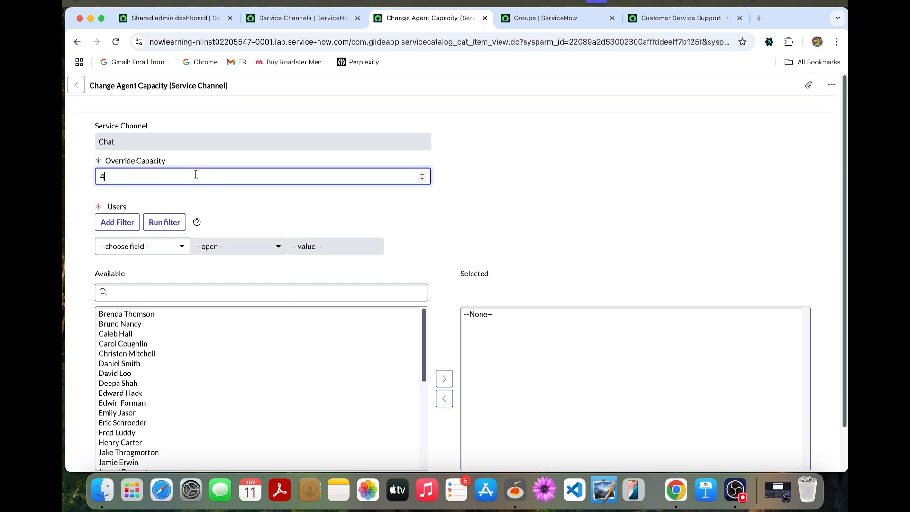
pyautogui.moveTo(200, 190)
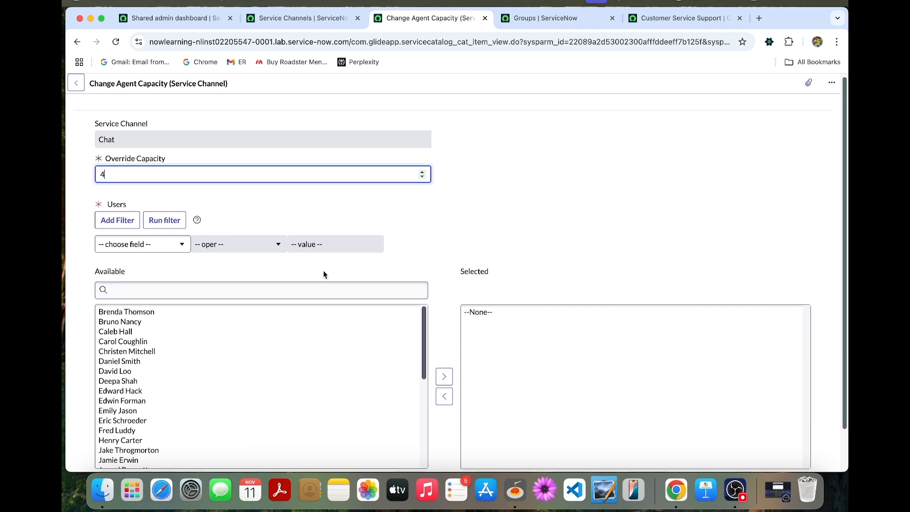
pyautogui.click(260, 290)
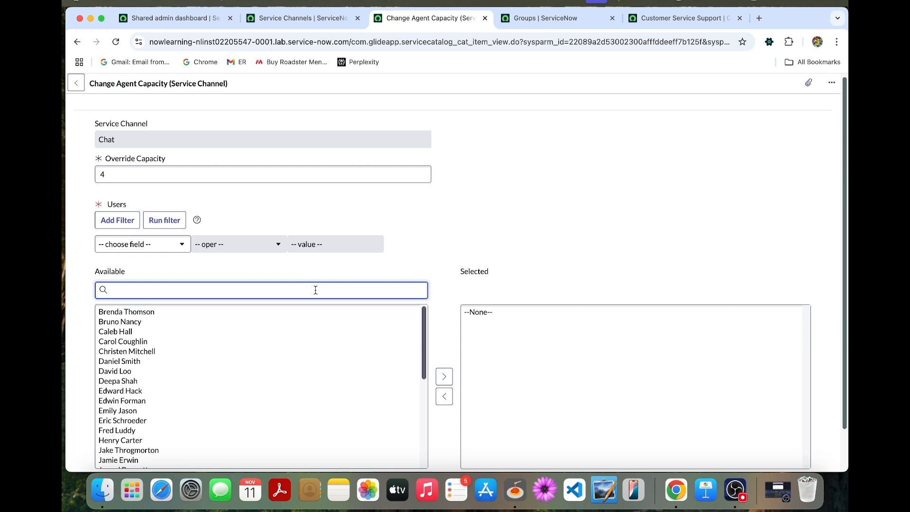
pyautogui.write('jo')
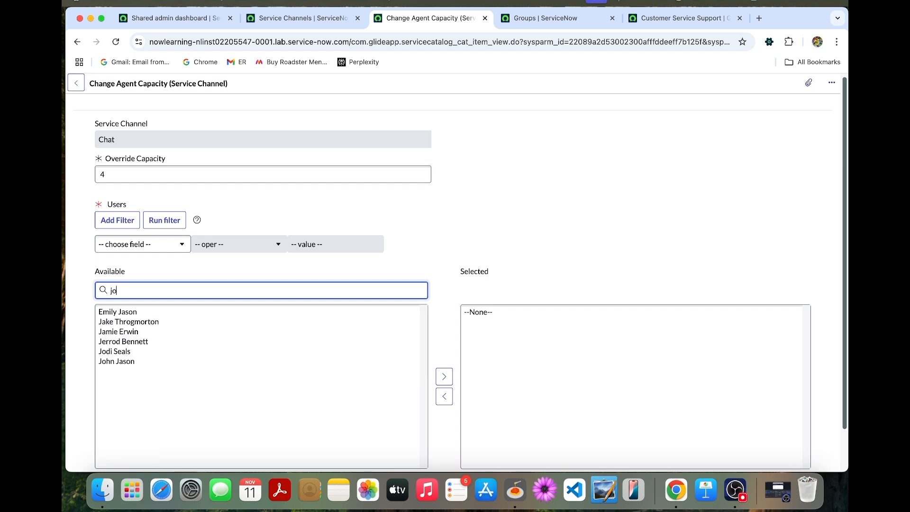
pyautogui.write('h')
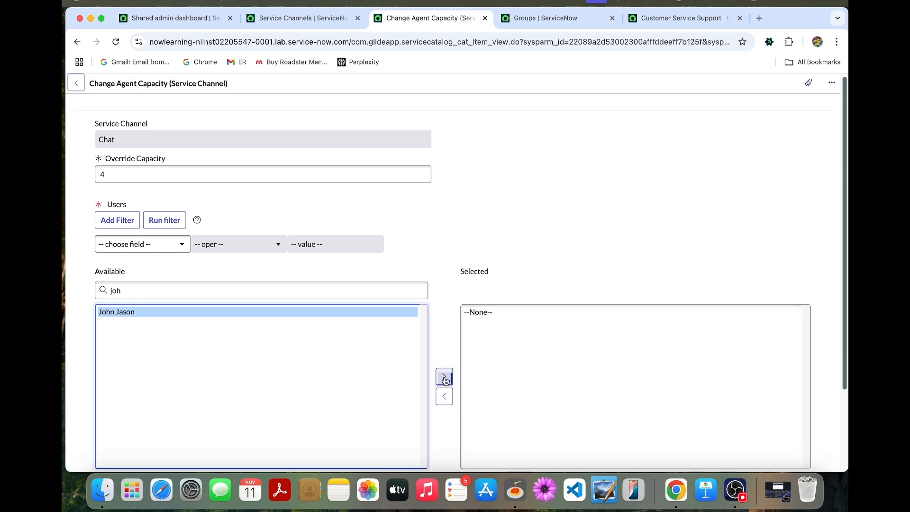
pyautogui.click(444, 377)
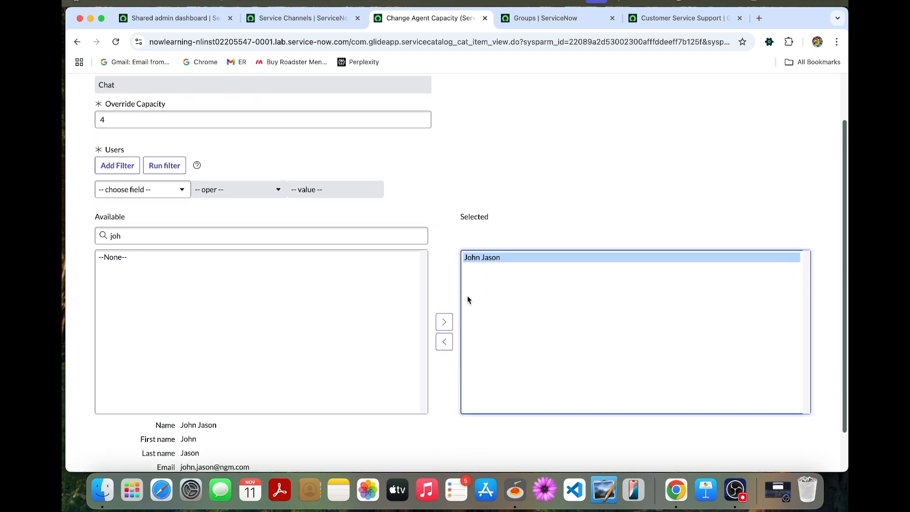
pyautogui.scroll(3)
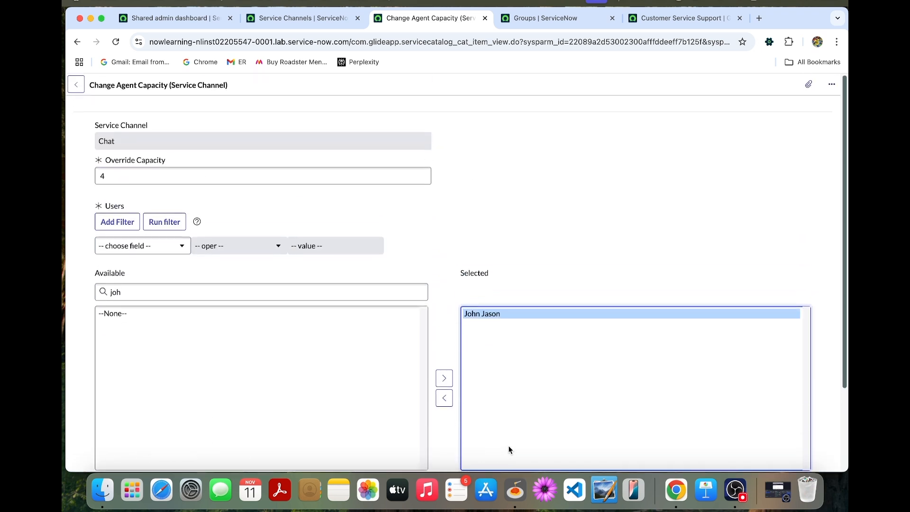
pyautogui.scroll(-3)
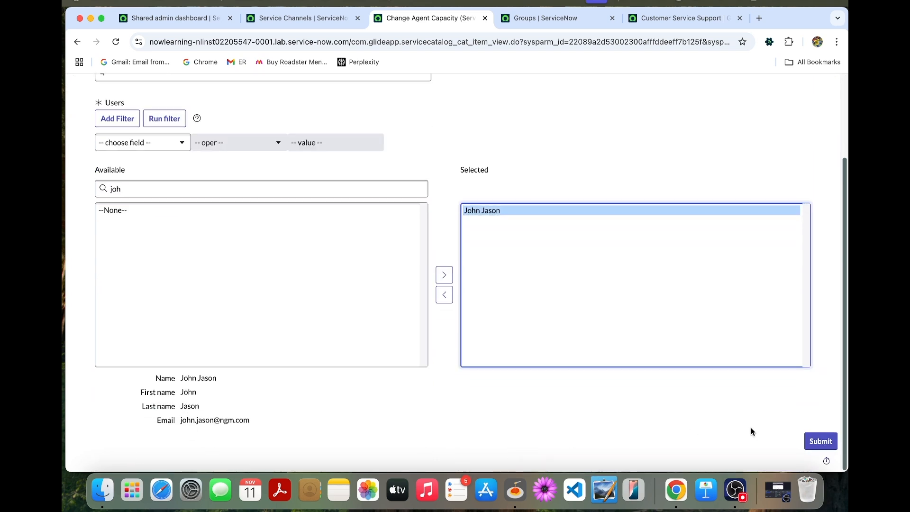
pyautogui.click(819, 441)
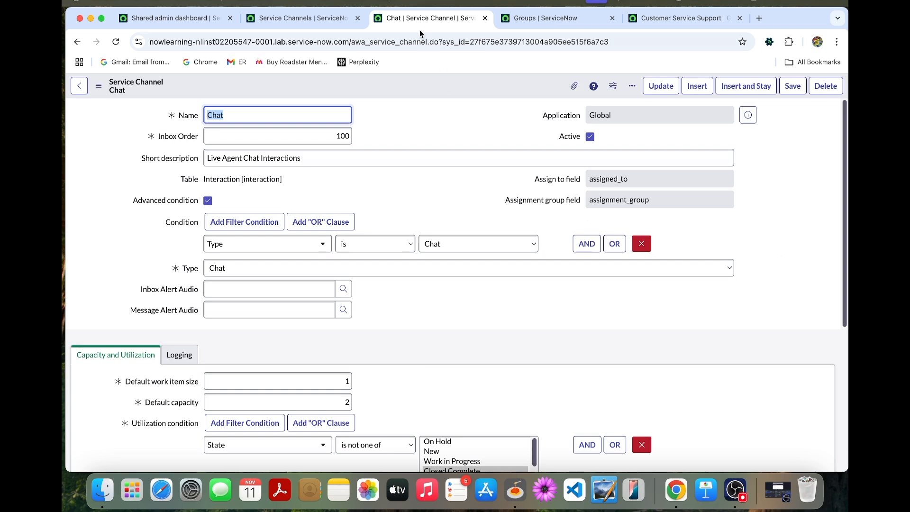
pyautogui.click(302, 18)
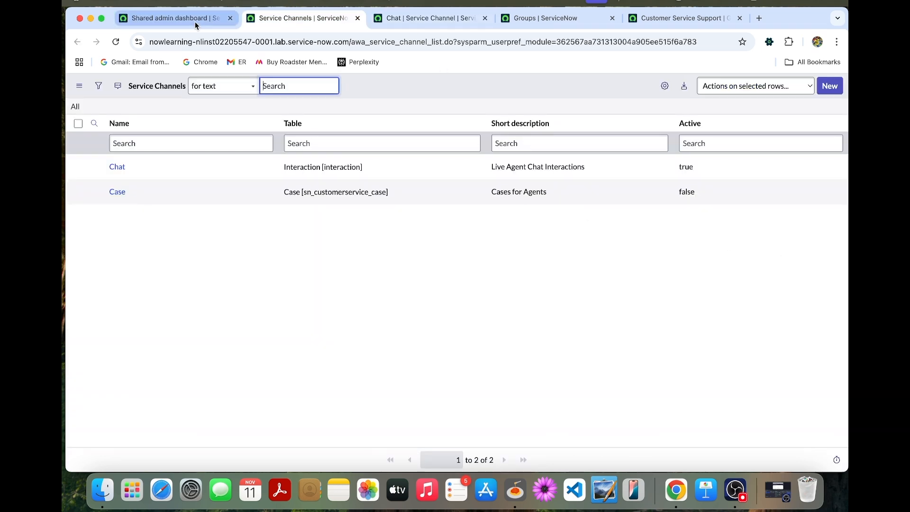
# - From the dashboard, filter the navigator for 'assignment rul' and bring up the AWA Assignment Rules list
pyautogui.click(171, 18)
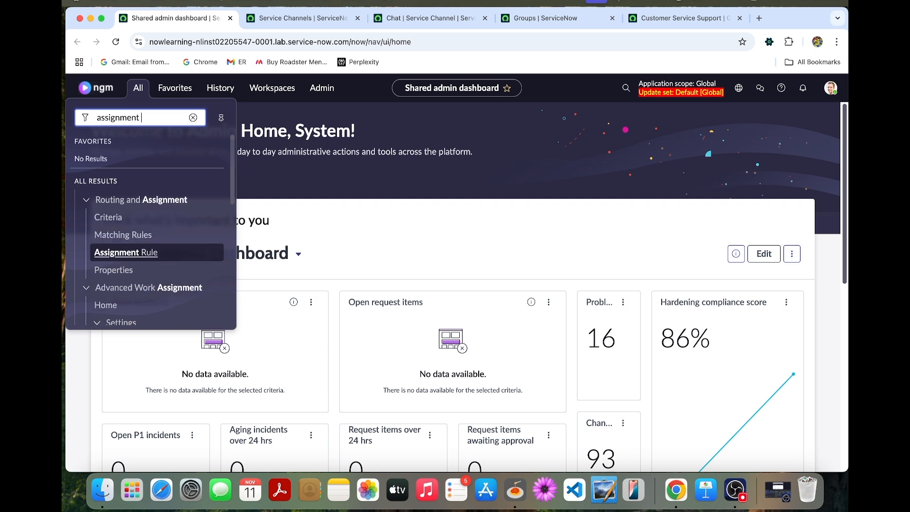
pyautogui.write('rul')
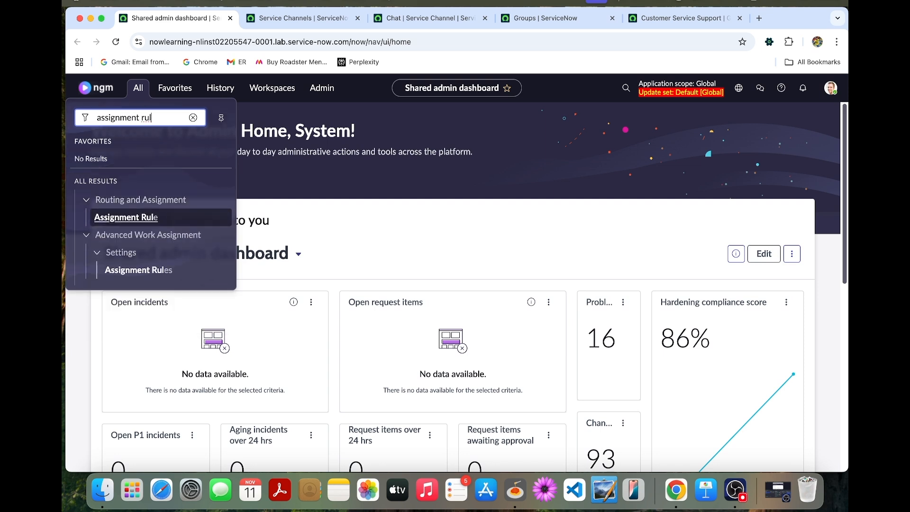
pyautogui.moveTo(139, 270)
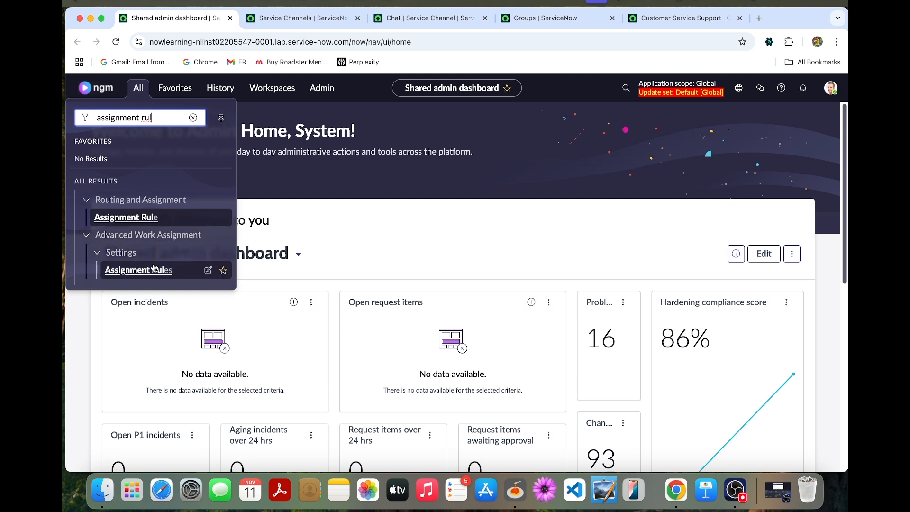
pyautogui.click(139, 270)
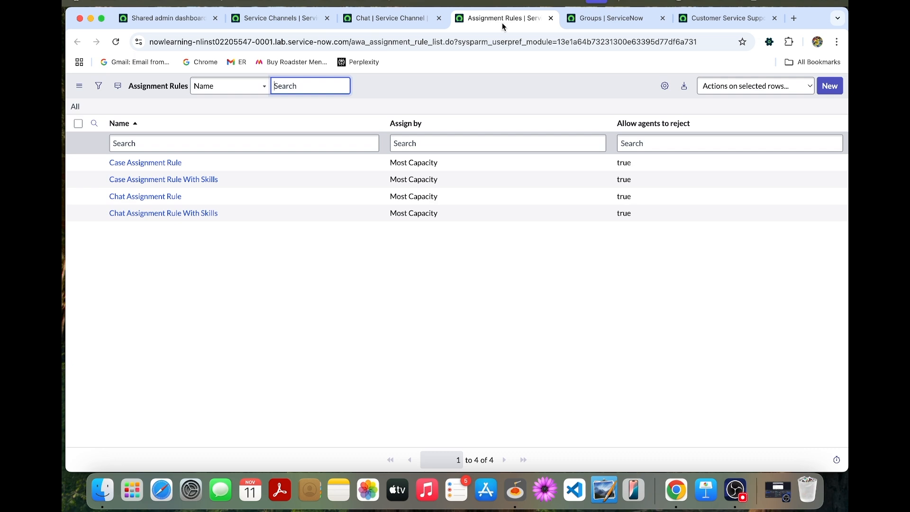
pyautogui.moveTo(829, 86)
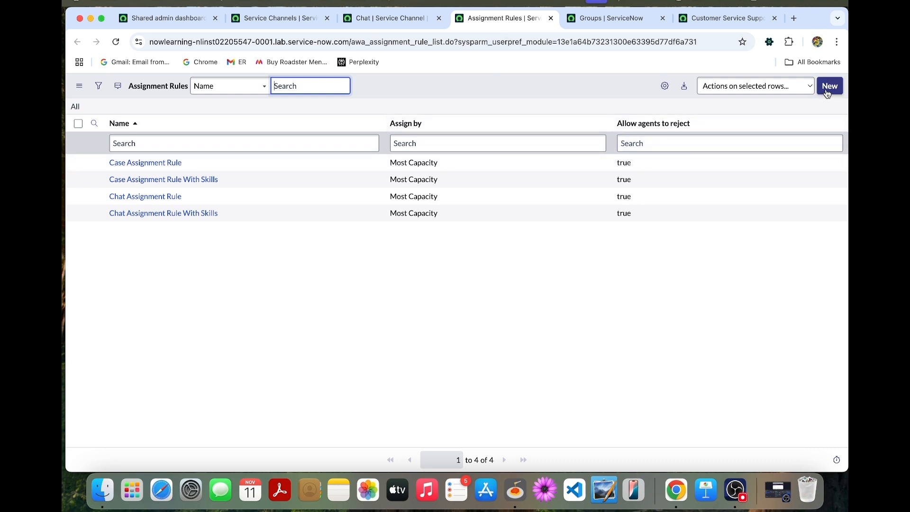
# - Start a new assignment rule named 'Chat assignment with rejection handling'
pyautogui.click(829, 85)
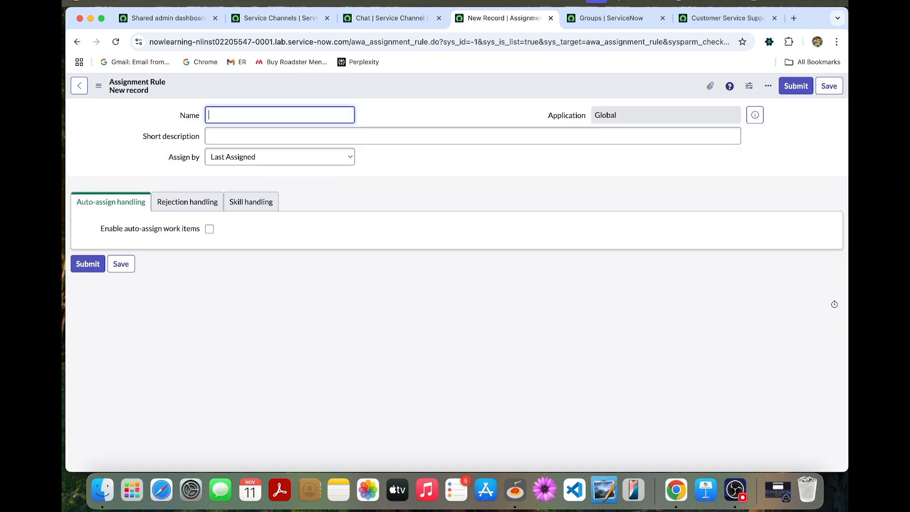
pyautogui.moveTo(314, 152)
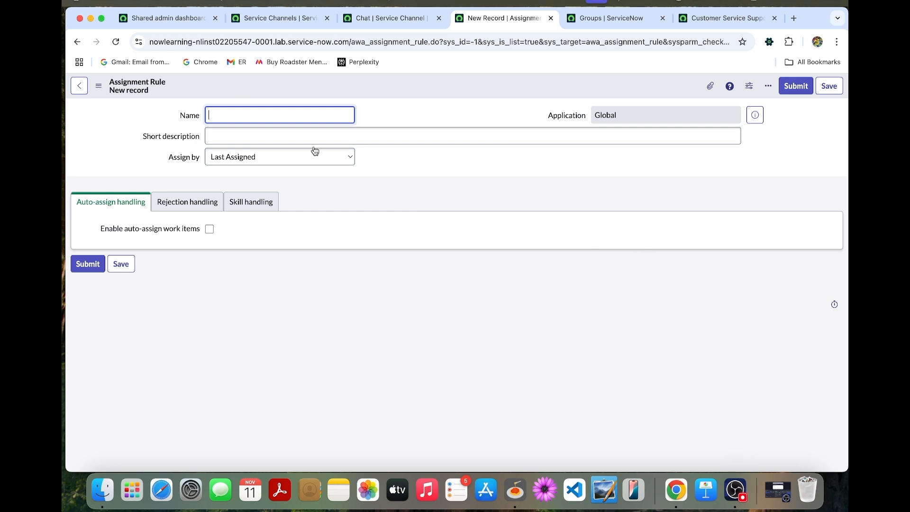
pyautogui.moveTo(242, 110)
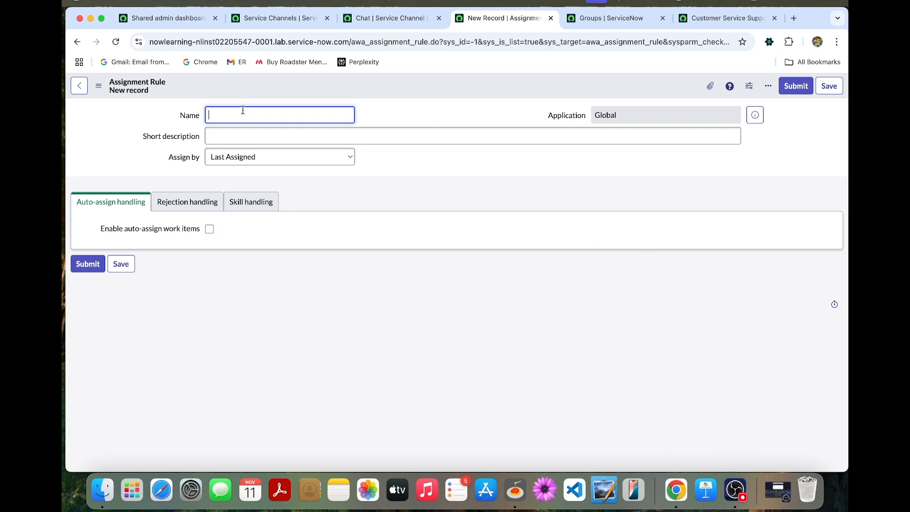
pyautogui.write('Chat')
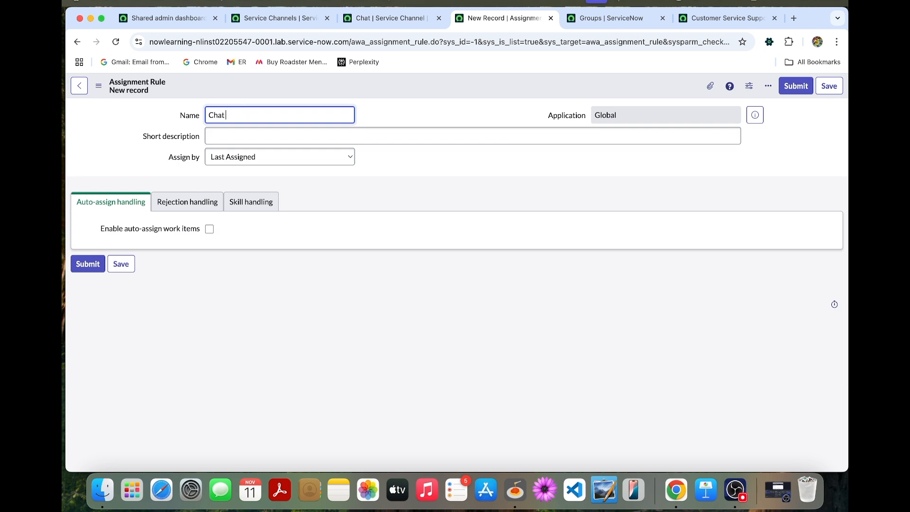
pyautogui.write('assign')
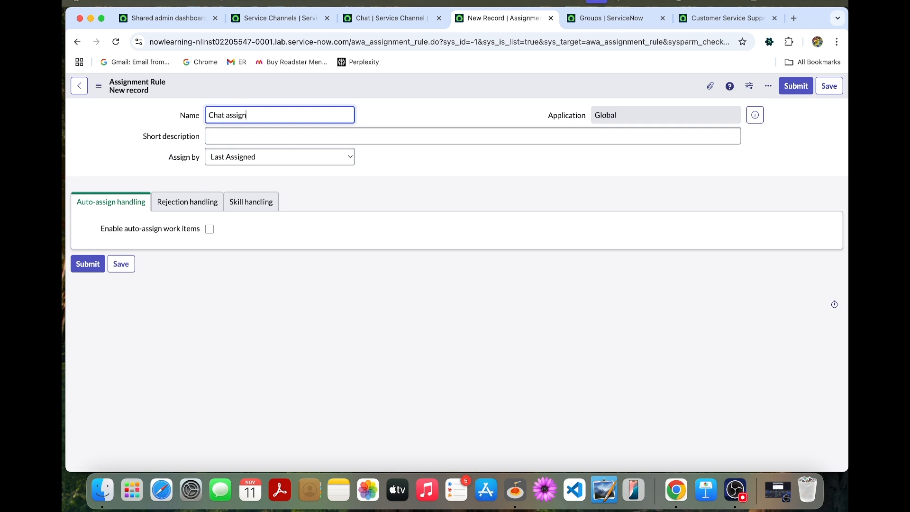
pyautogui.write('ment w')
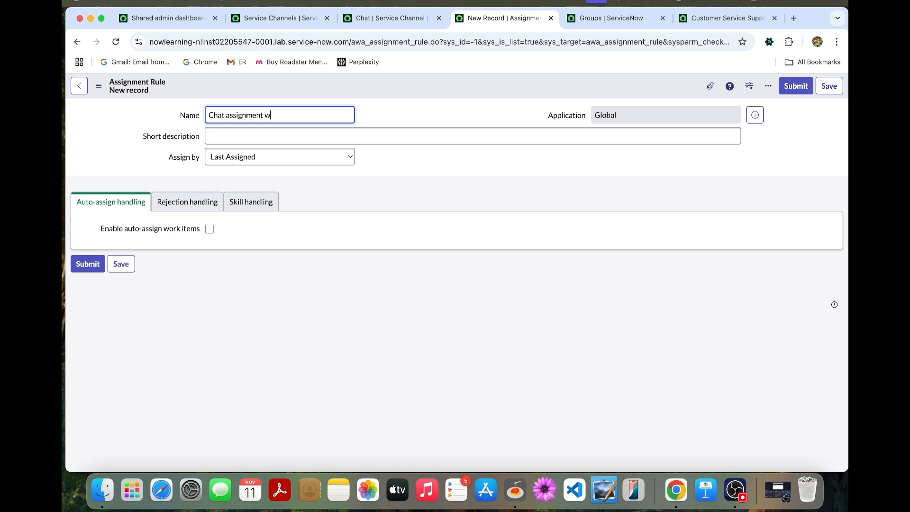
pyautogui.write('ith r')
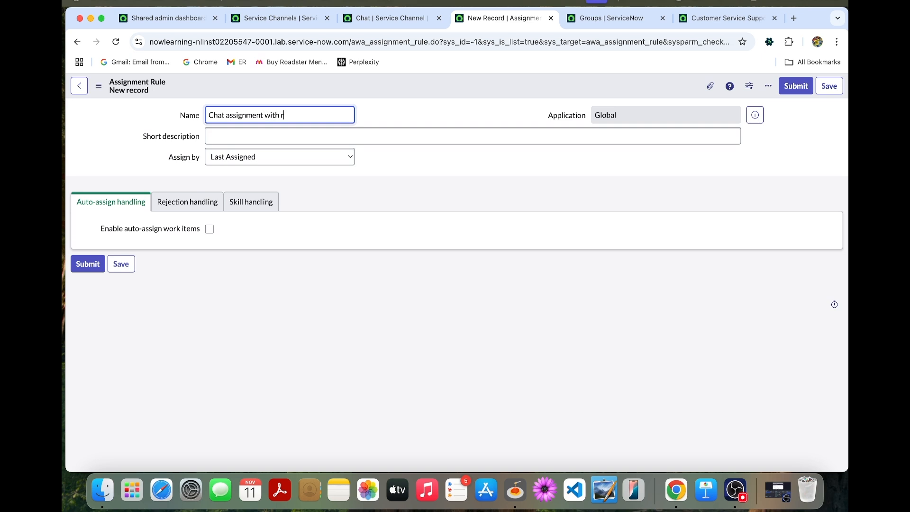
pyautogui.write('ejection')
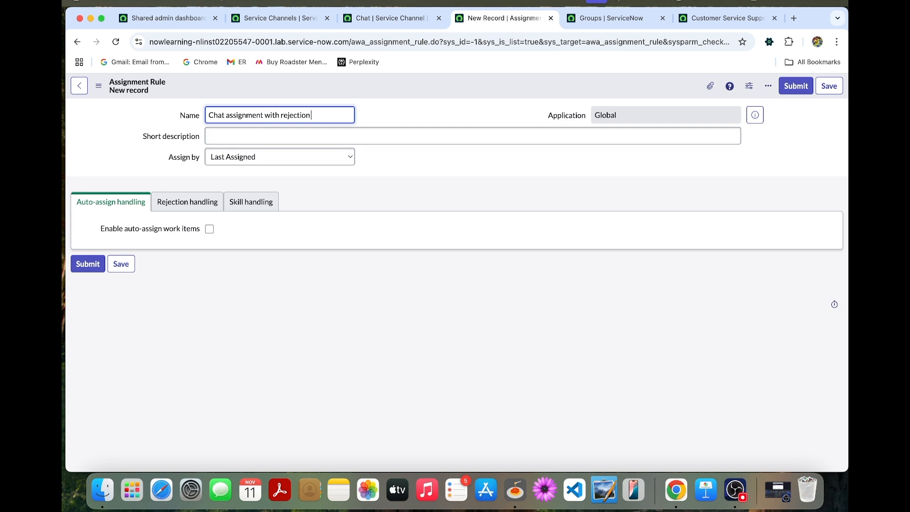
pyautogui.write('ha')
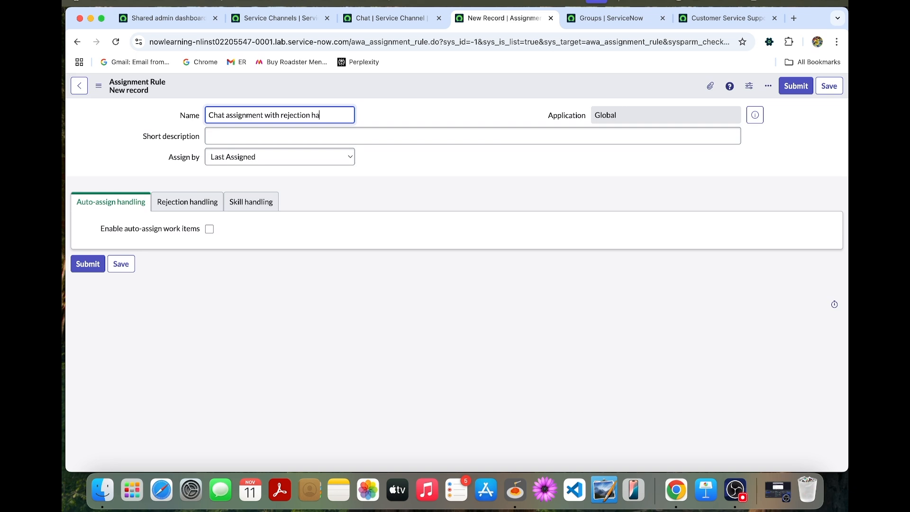
pyautogui.write('ndling')
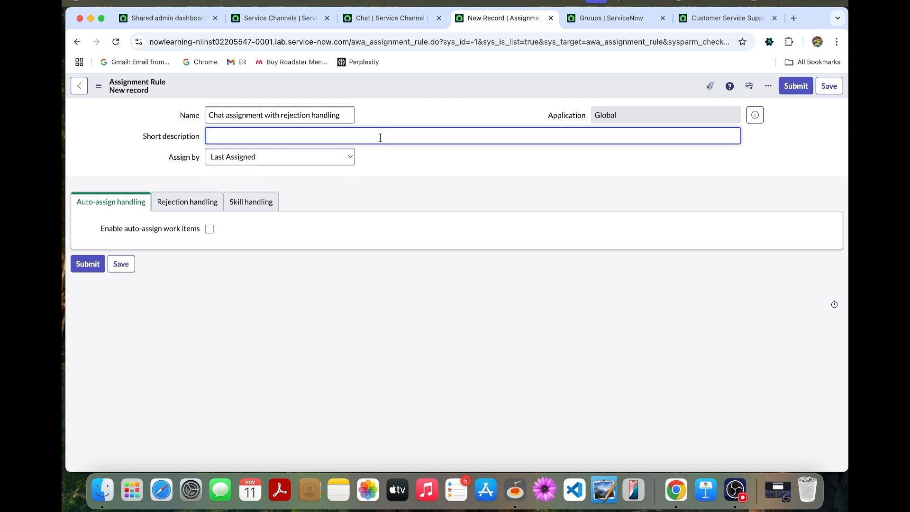
# - Give it the short description 'Assign the agent with most capacity and allow rejection'
pyautogui.write('Assign to')
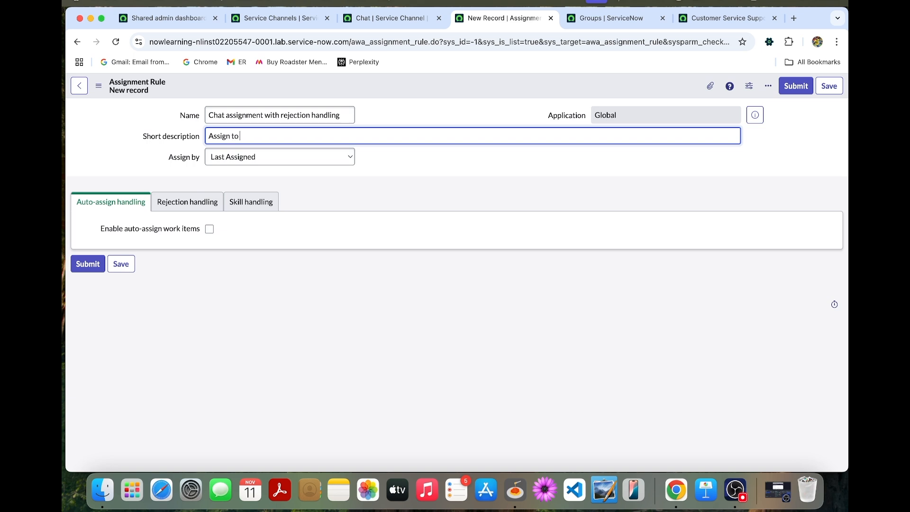
pyautogui.write('the ag')
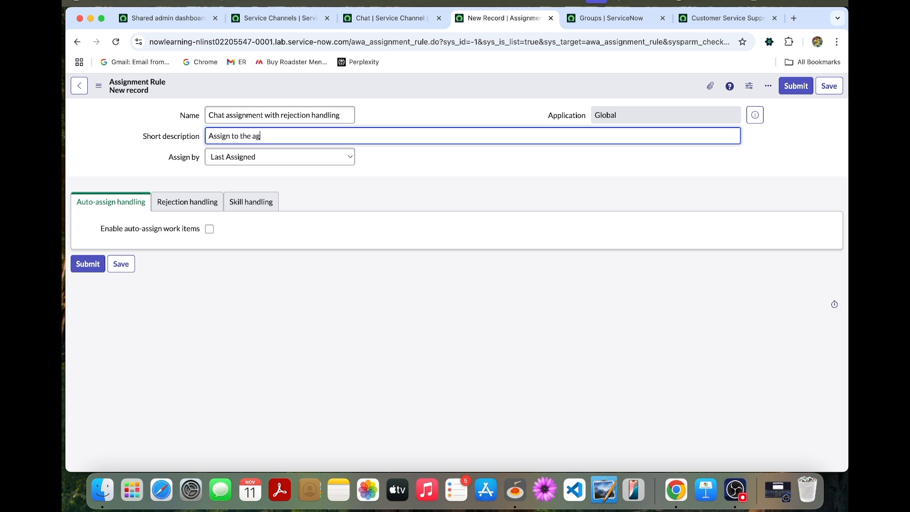
pyautogui.write('ent with m')
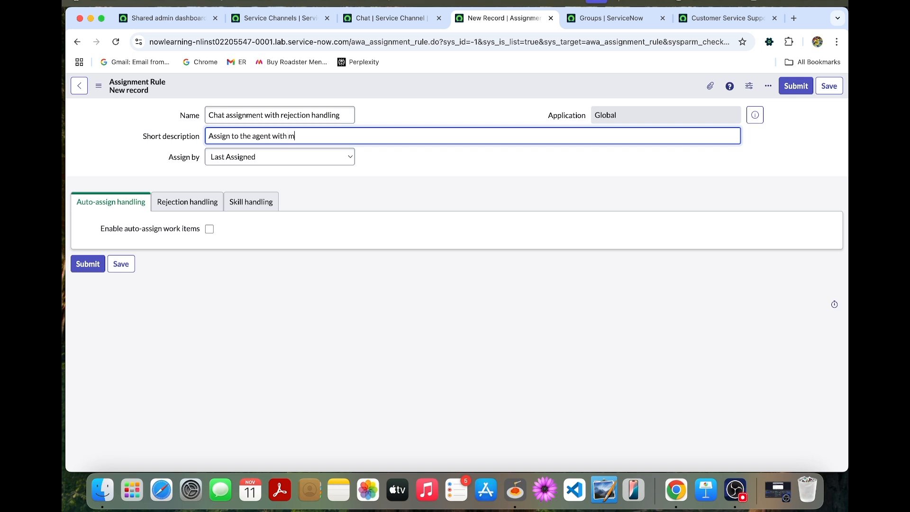
pyautogui.write('ost c')
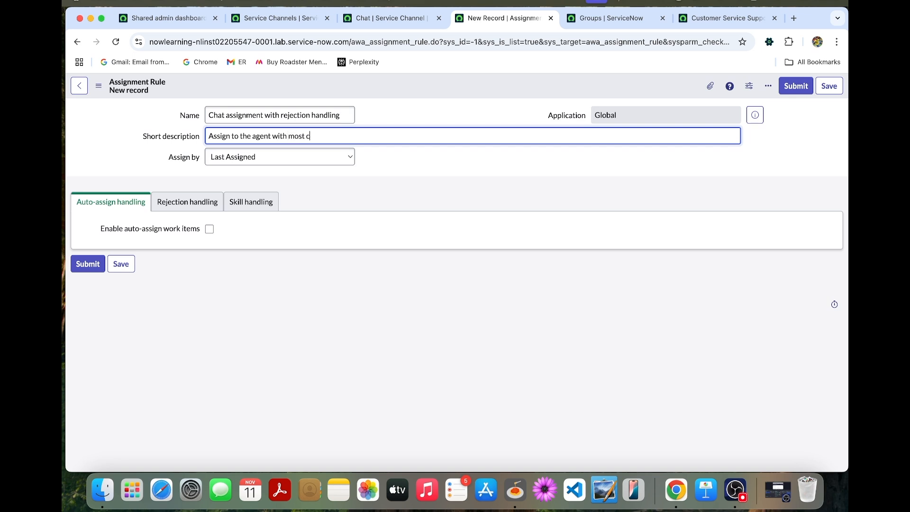
pyautogui.write('apacity')
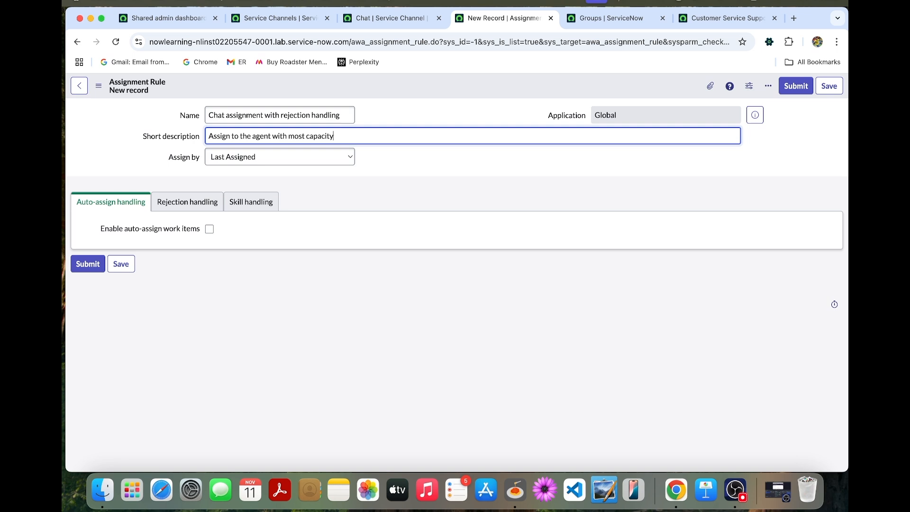
pyautogui.write('and a')
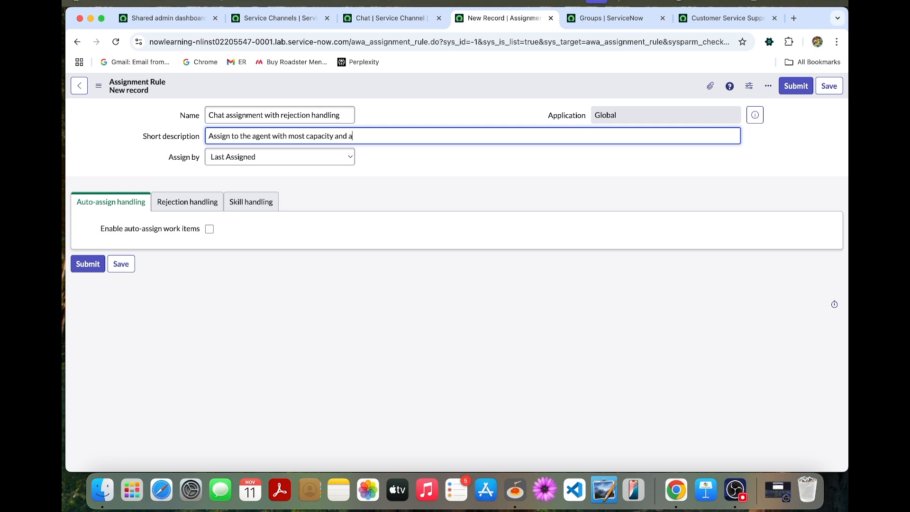
pyautogui.write('llow re')
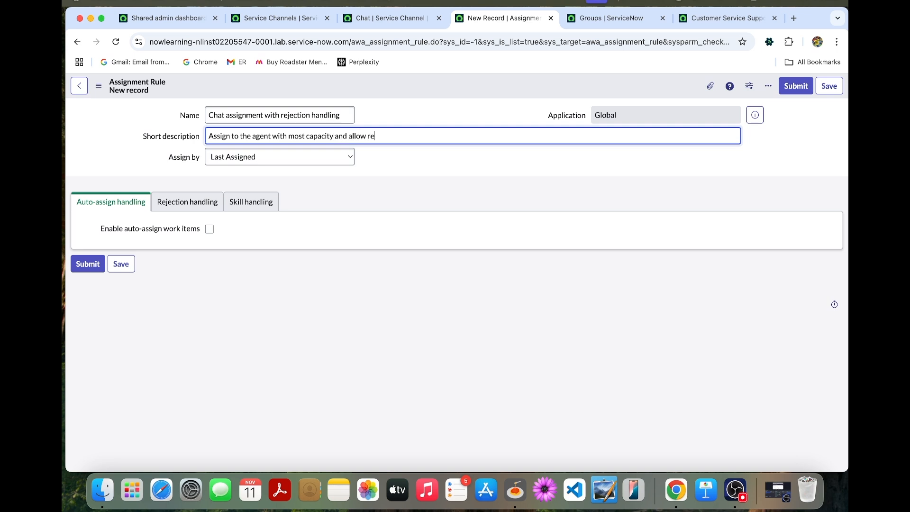
pyautogui.write('jection')
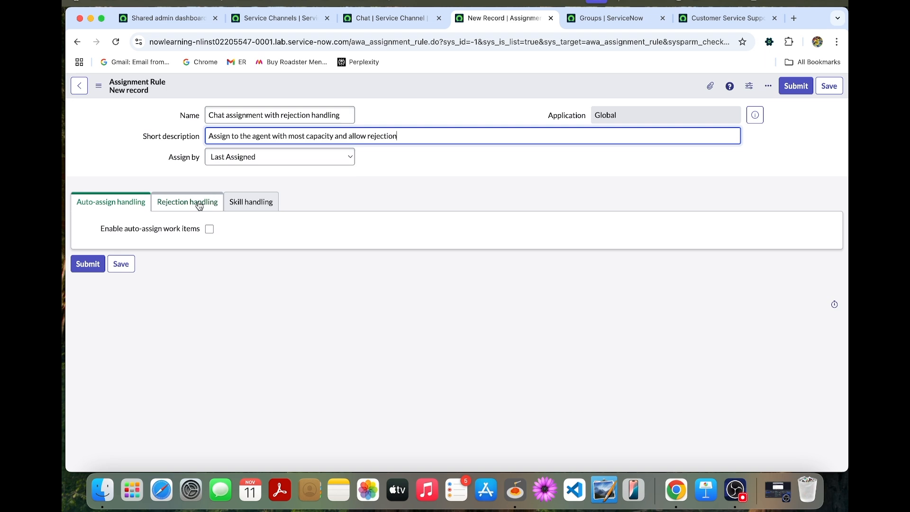
# - Under Rejection handling, allow agents to reject and reassign work on timeout
pyautogui.click(187, 201)
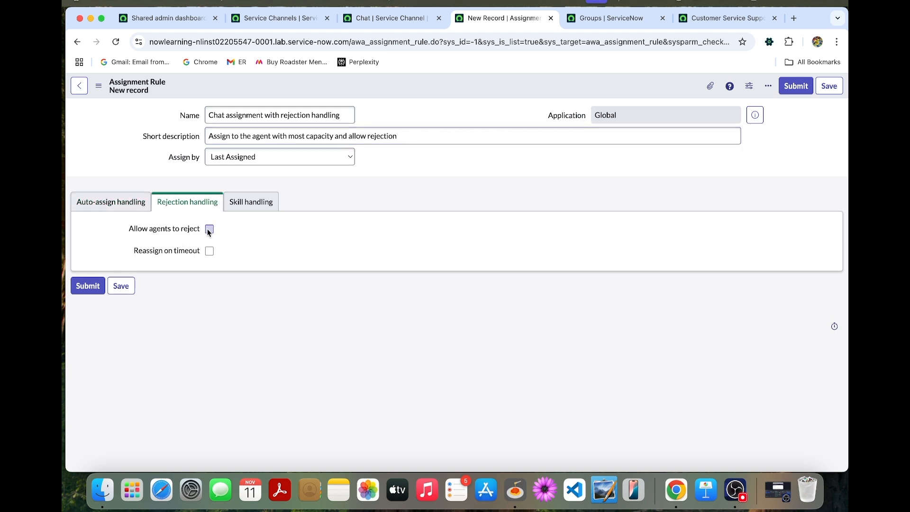
pyautogui.click(209, 228)
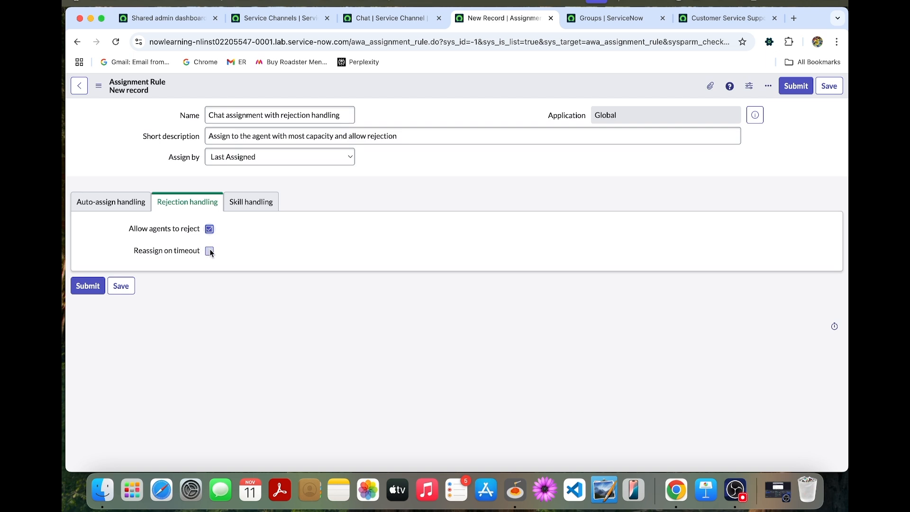
pyautogui.click(209, 250)
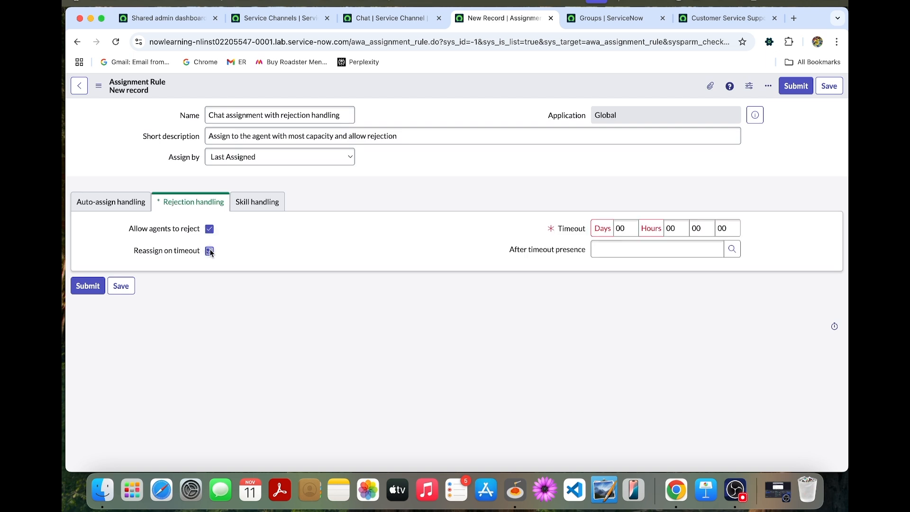
pyautogui.click(209, 251)
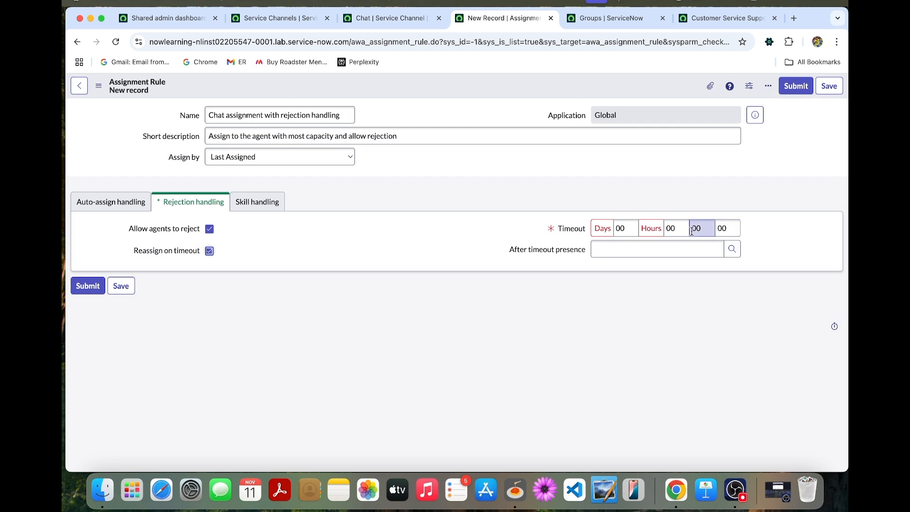
# - Set Timeout seconds to 30 and submit the new assignment rule
pyautogui.click(727, 227)
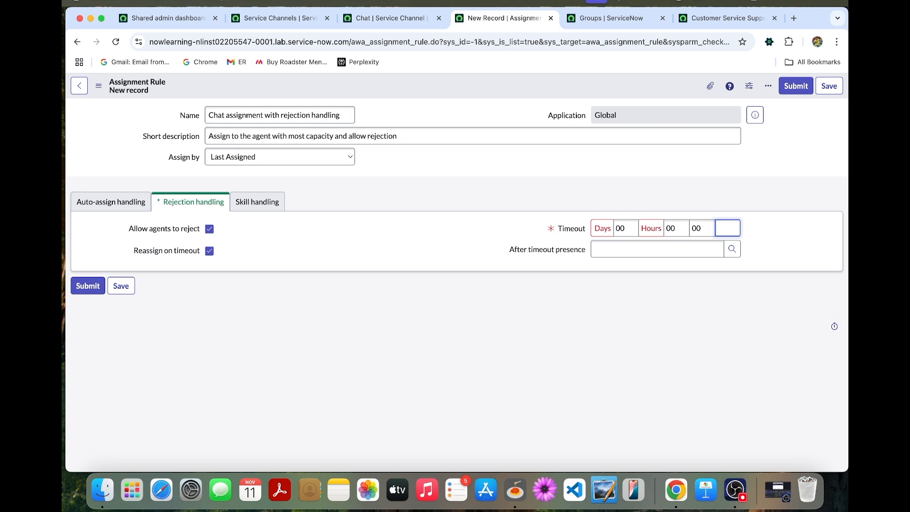
pyautogui.write('30')
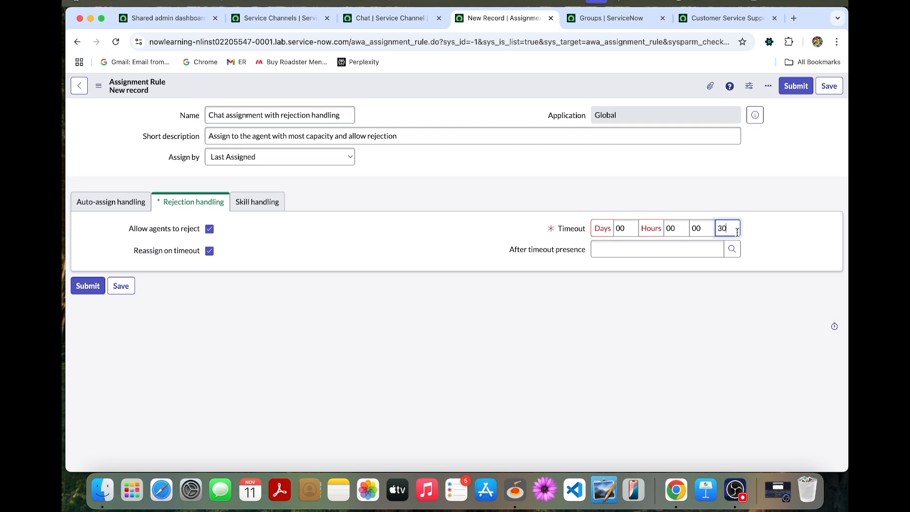
pyautogui.moveTo(532, 191)
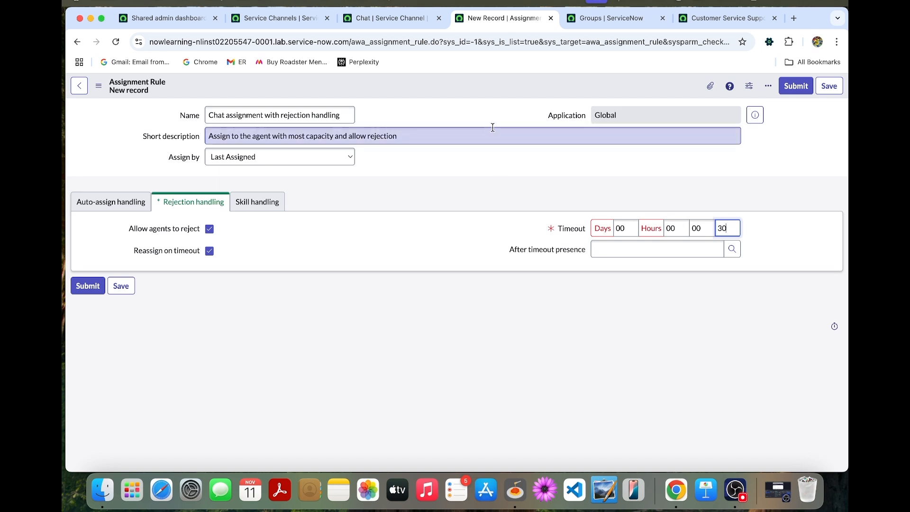
pyautogui.click(87, 285)
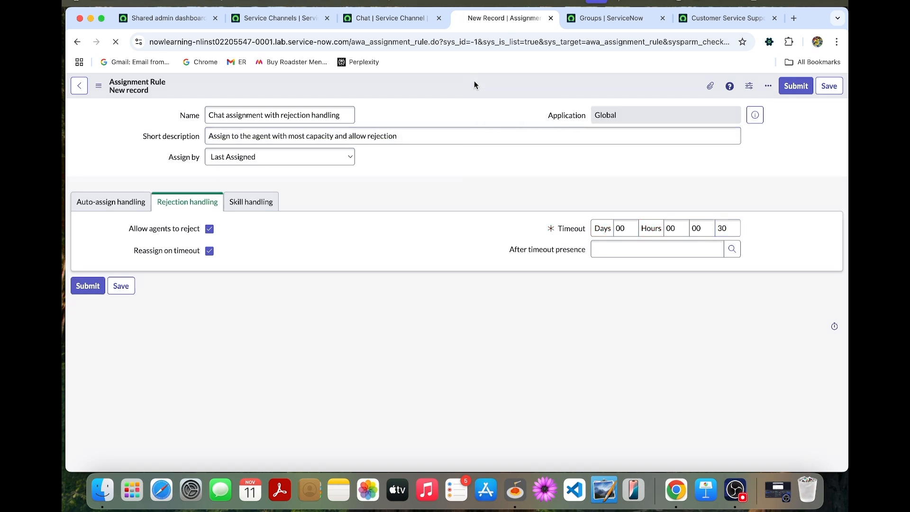
pyautogui.click(795, 85)
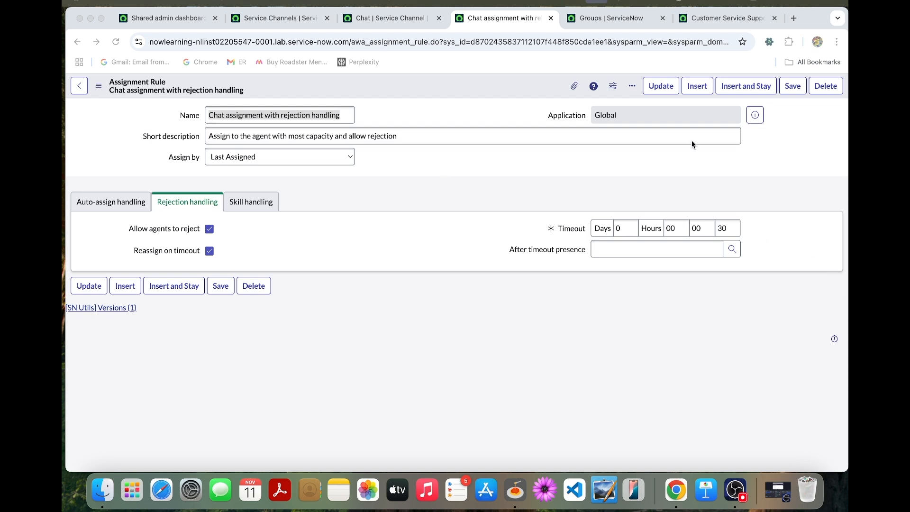
pyautogui.moveTo(382, 208)
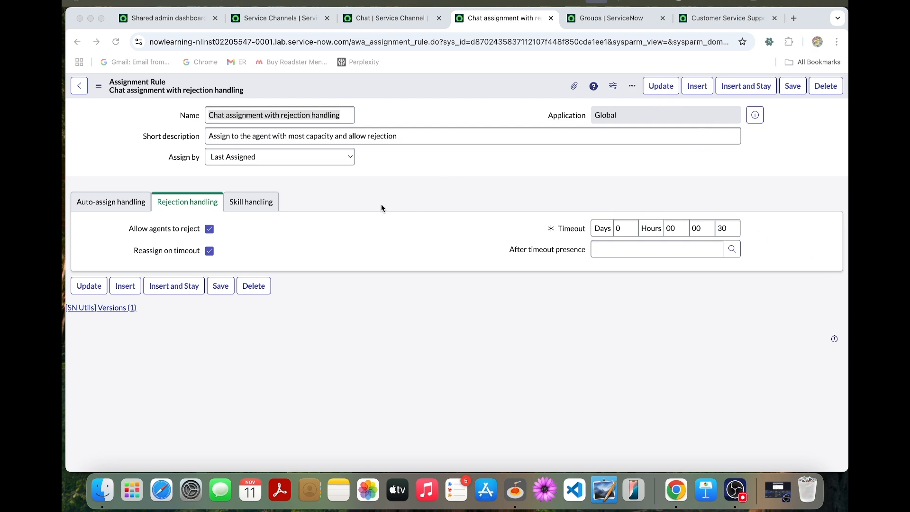
pyautogui.moveTo(417, 168)
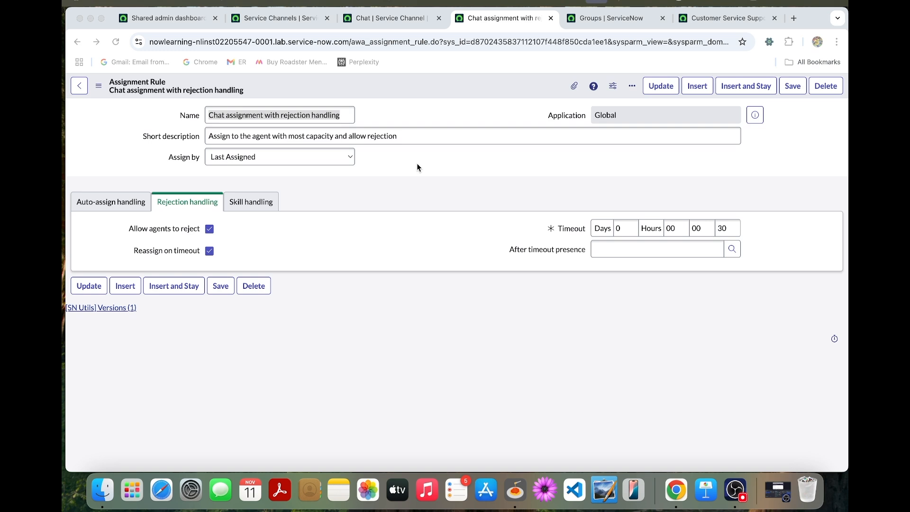
pyautogui.moveTo(436, 145)
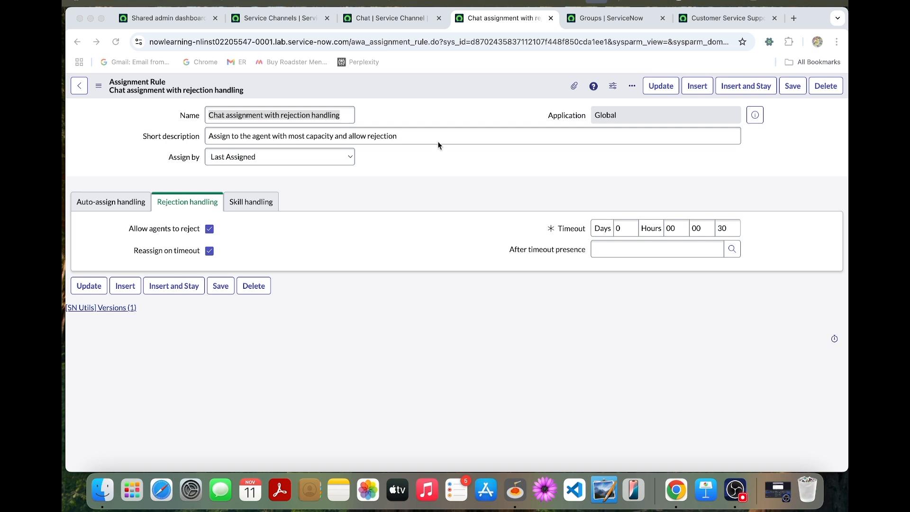
pyautogui.moveTo(490, 167)
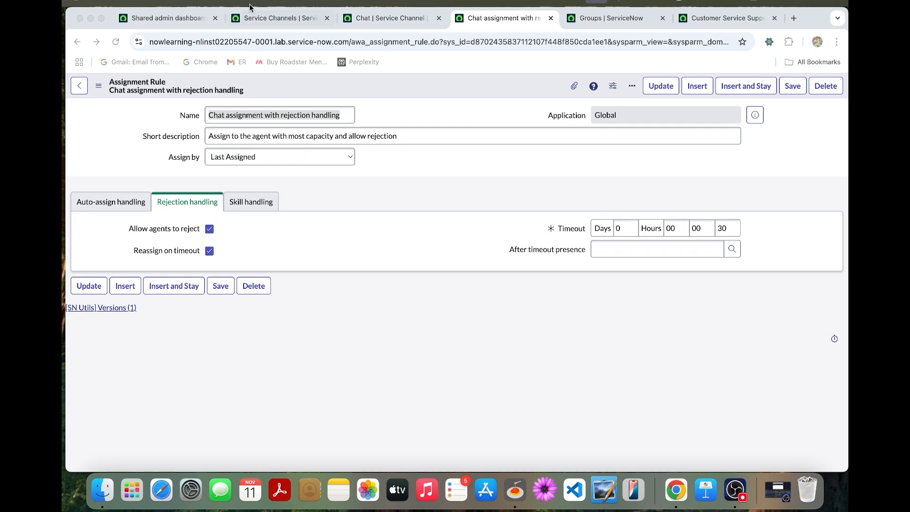
# - Return to the Service Channels list showing Chat and Case
pyautogui.click(279, 18)
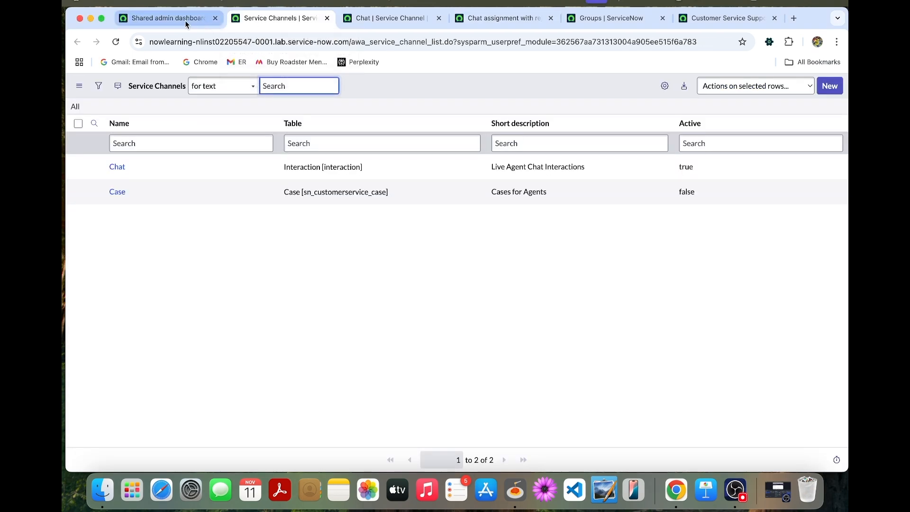
# - From the dashboard, filter for 'queues', bring up the AWA Queues list, and start a new queue
pyautogui.click(167, 18)
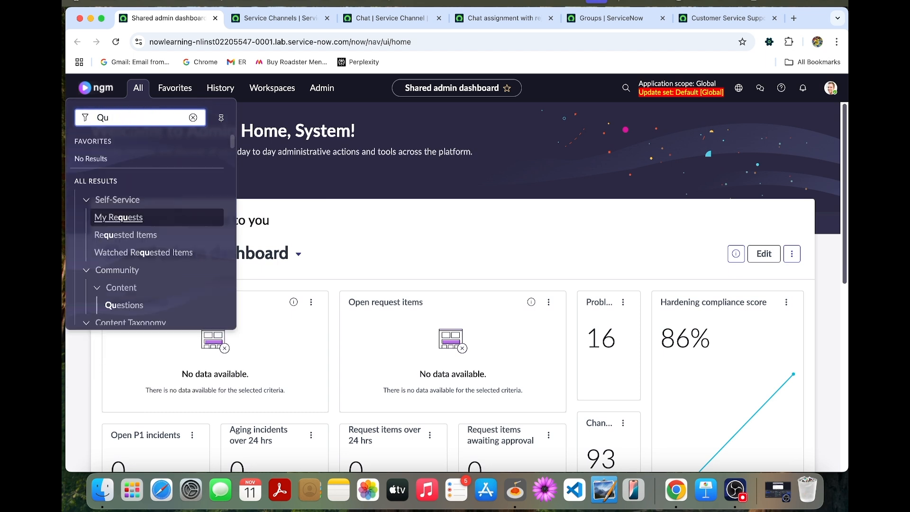
pyautogui.write('eues')
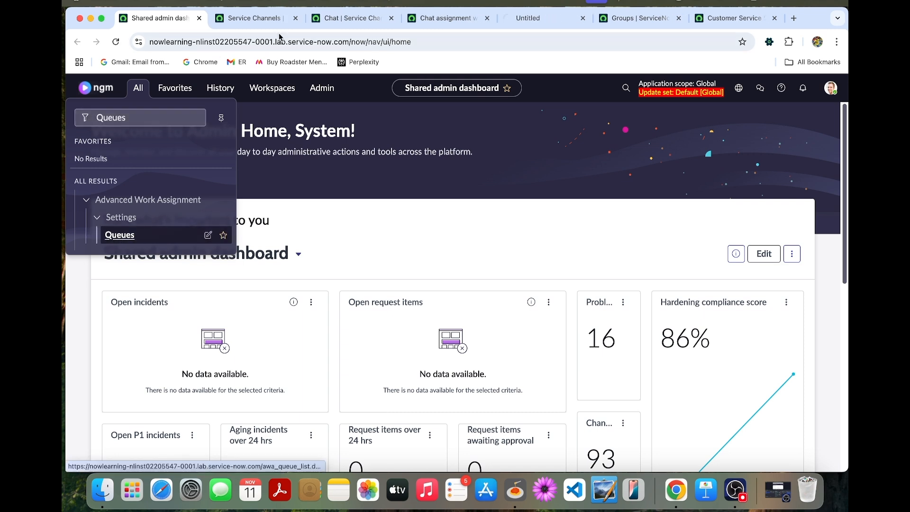
pyautogui.click(120, 234)
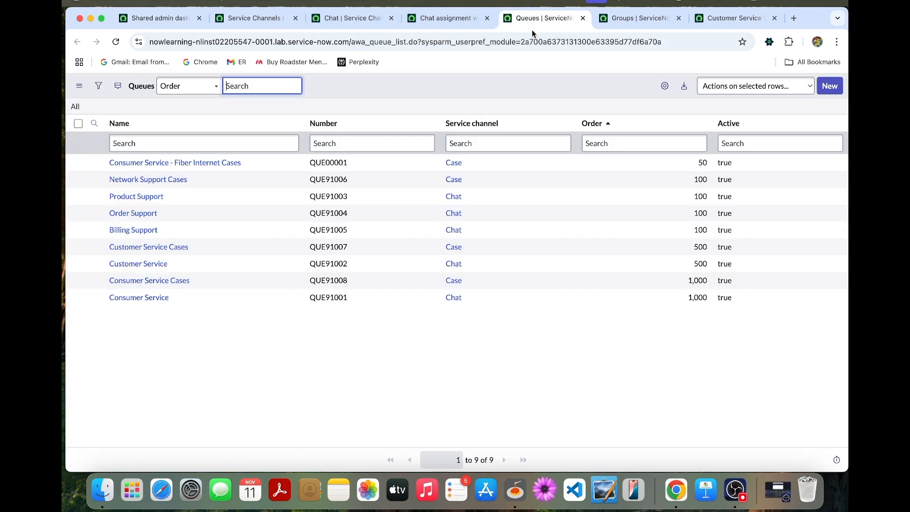
pyautogui.moveTo(461, 263)
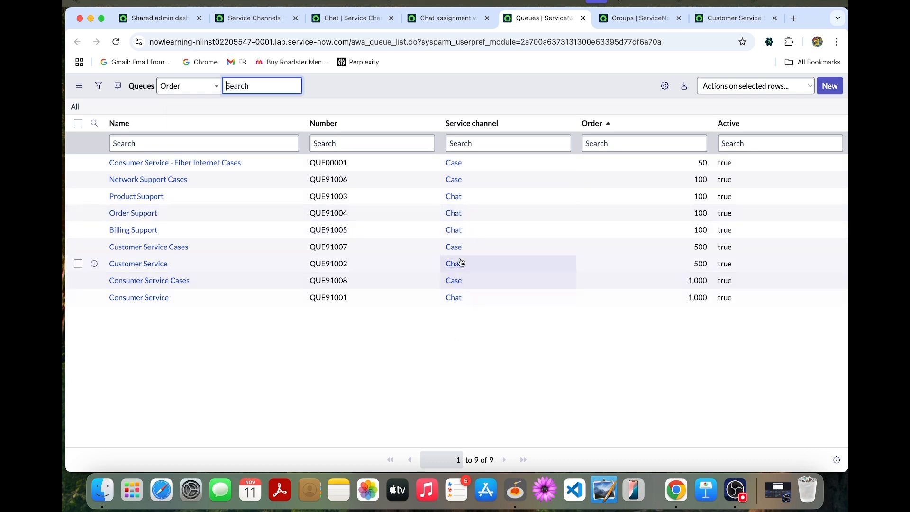
pyautogui.moveTo(503, 296)
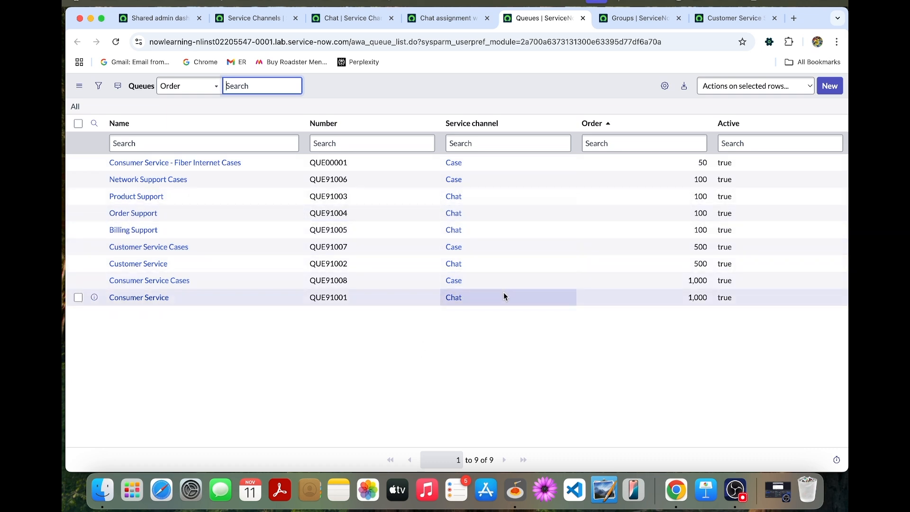
pyautogui.moveTo(699, 223)
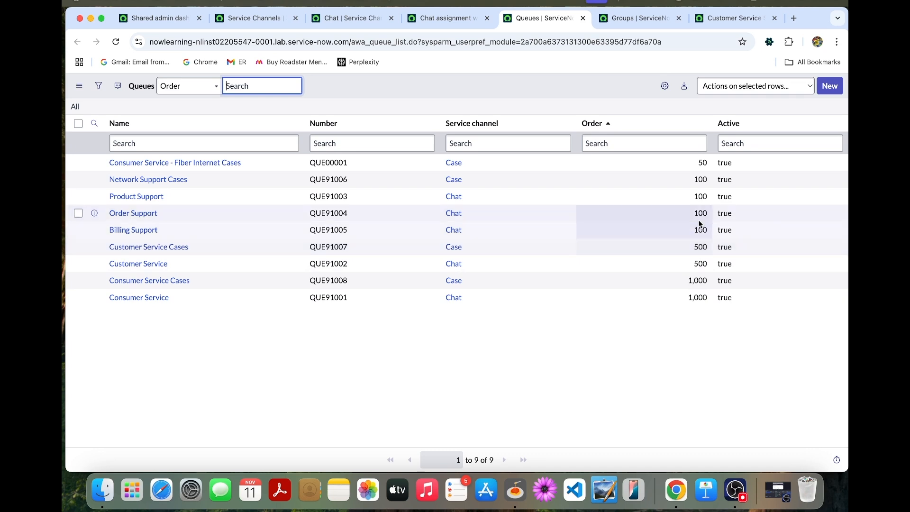
pyautogui.click(830, 85)
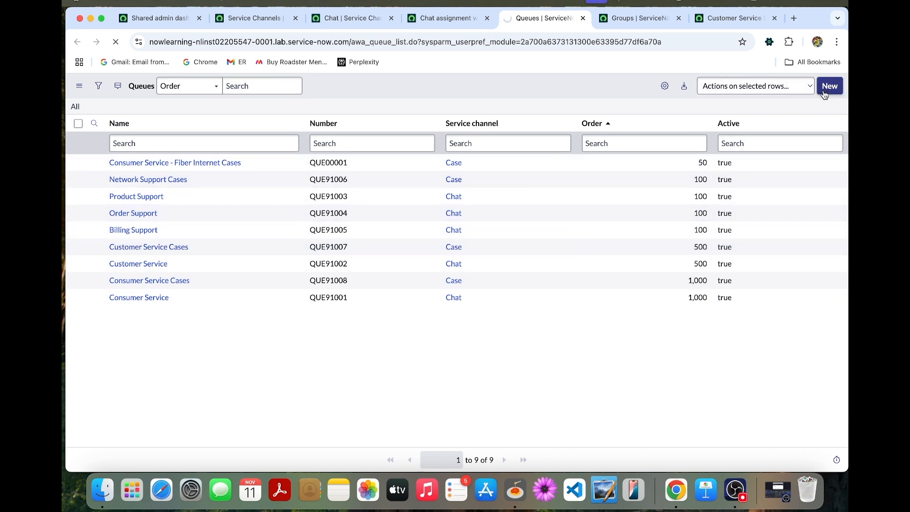
# - Name the new queue 'B2B Customer Chats'
pyautogui.click(828, 86)
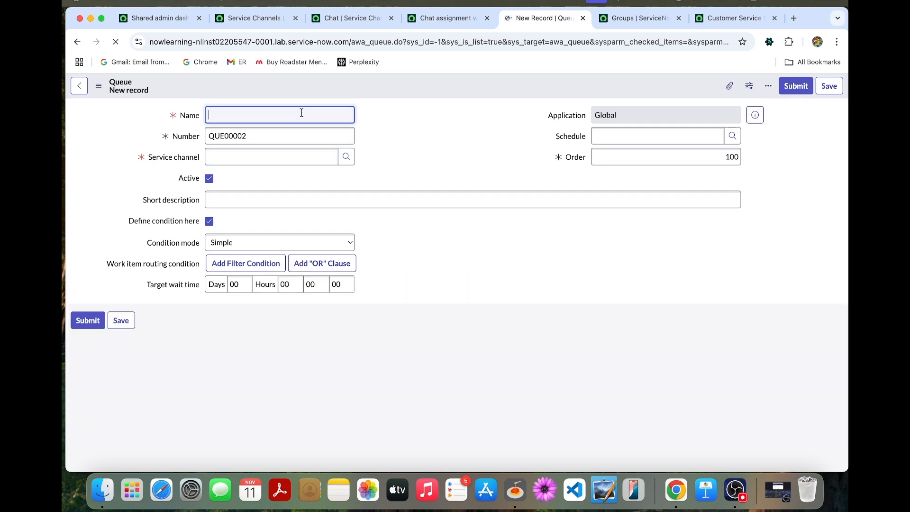
pyautogui.write('B2B')
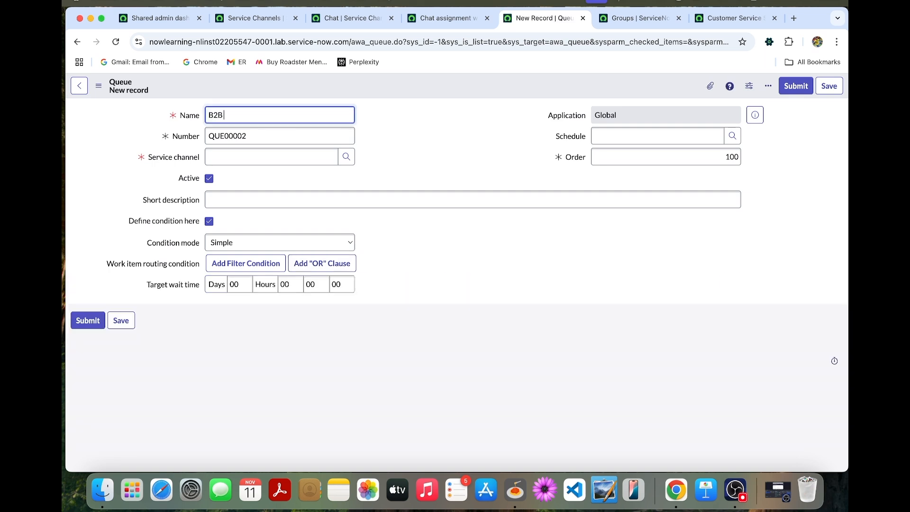
pyautogui.write('Cus')
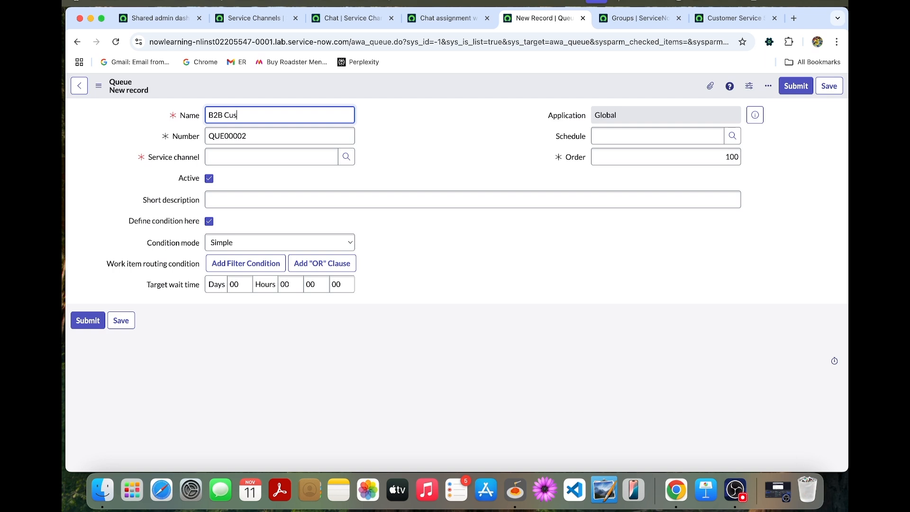
pyautogui.write('tomer')
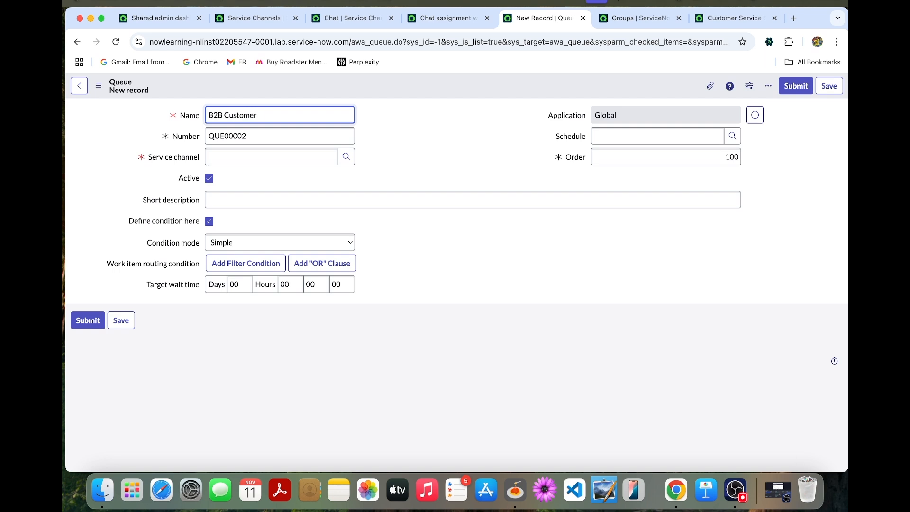
pyautogui.write('Chats')
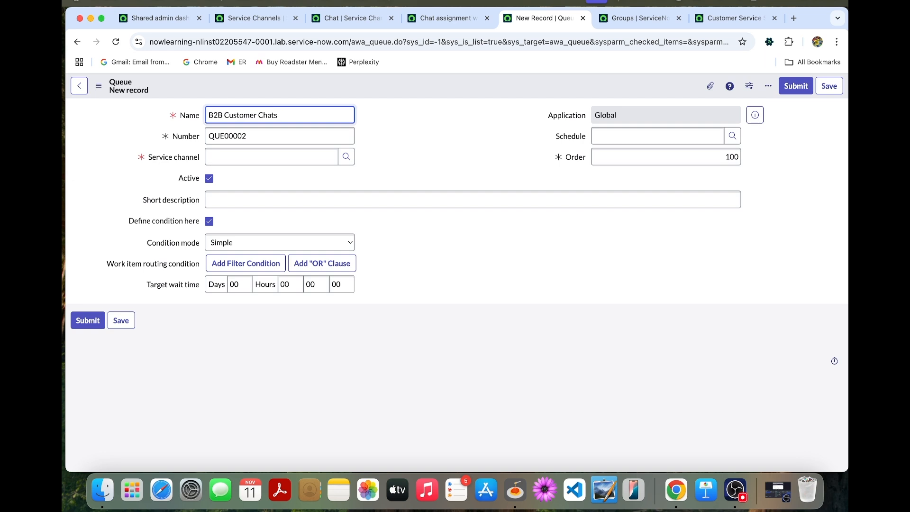
pyautogui.click(666, 156)
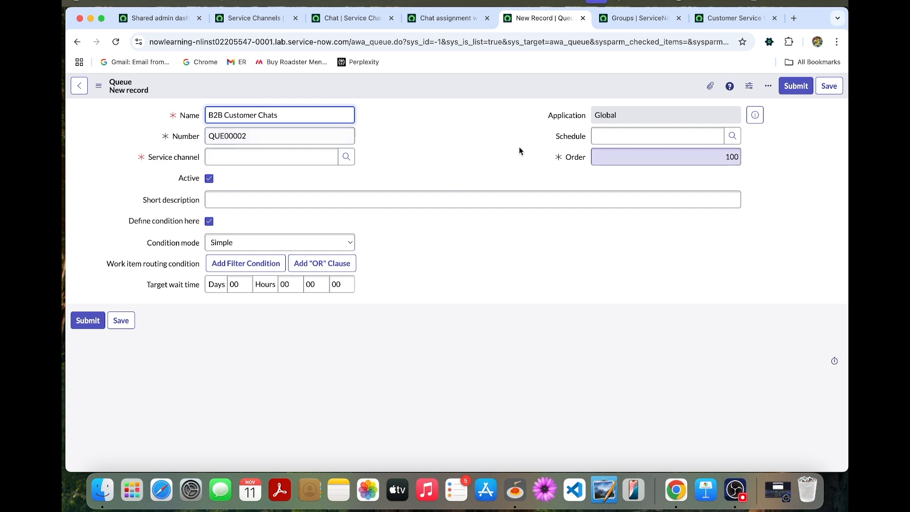
pyautogui.click(656, 136)
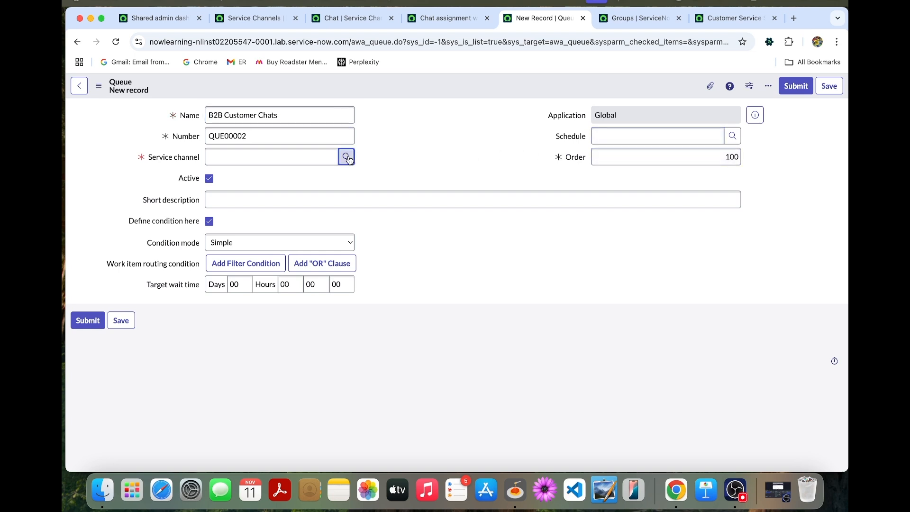
# - Set the queue's service channel to Chat and its schedule to 24 x 7, adding a blank condition row
pyautogui.click(346, 156)
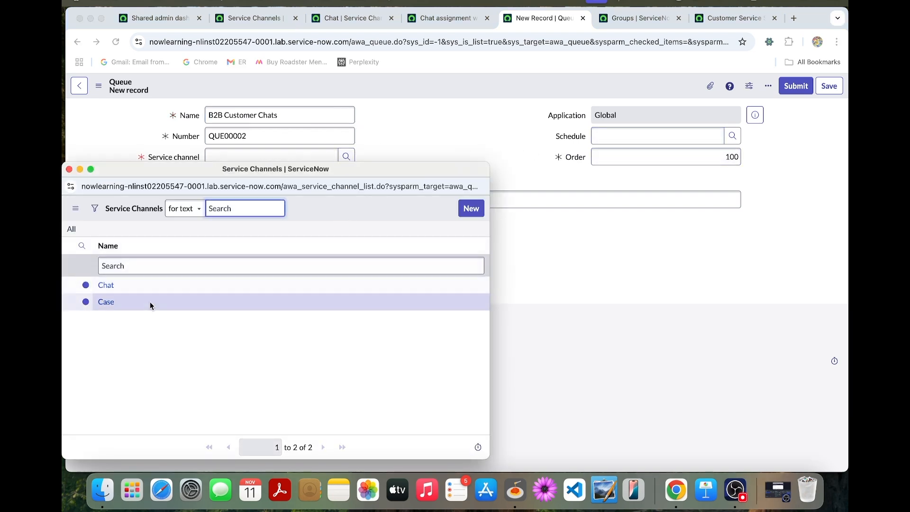
pyautogui.click(106, 284)
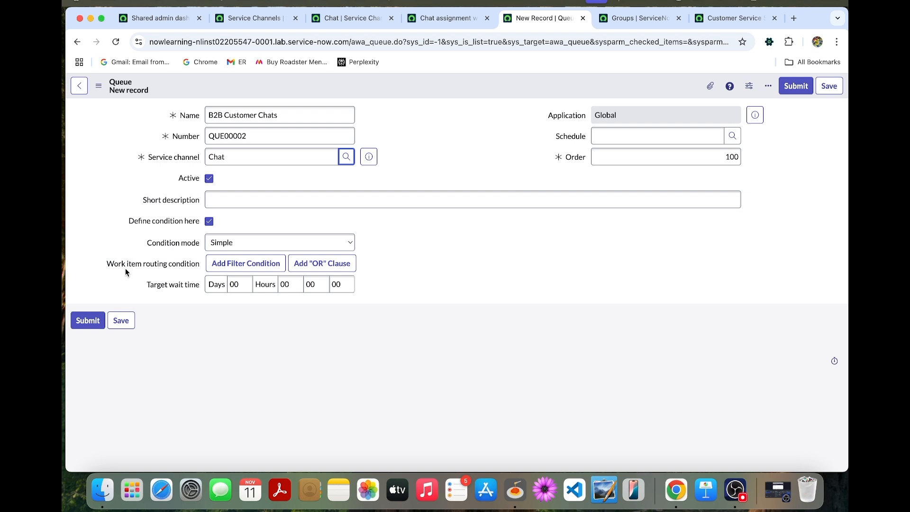
pyautogui.click(244, 262)
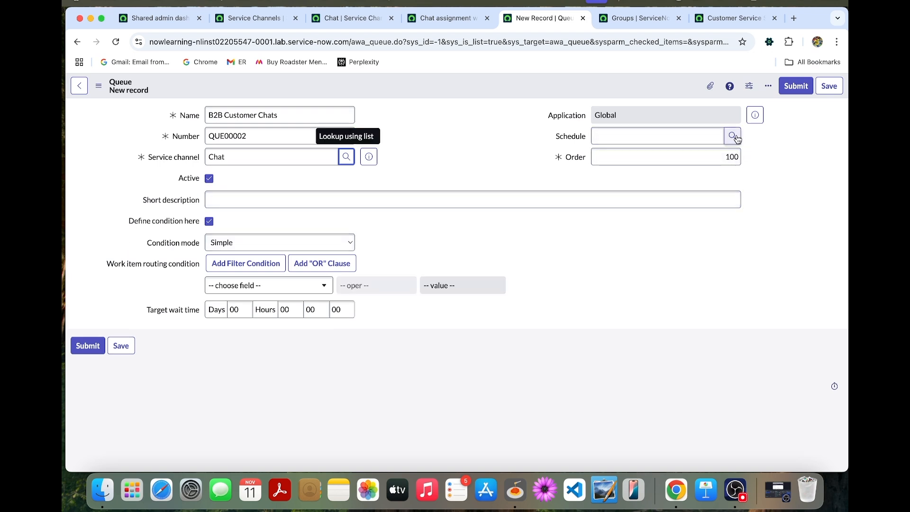
pyautogui.click(732, 136)
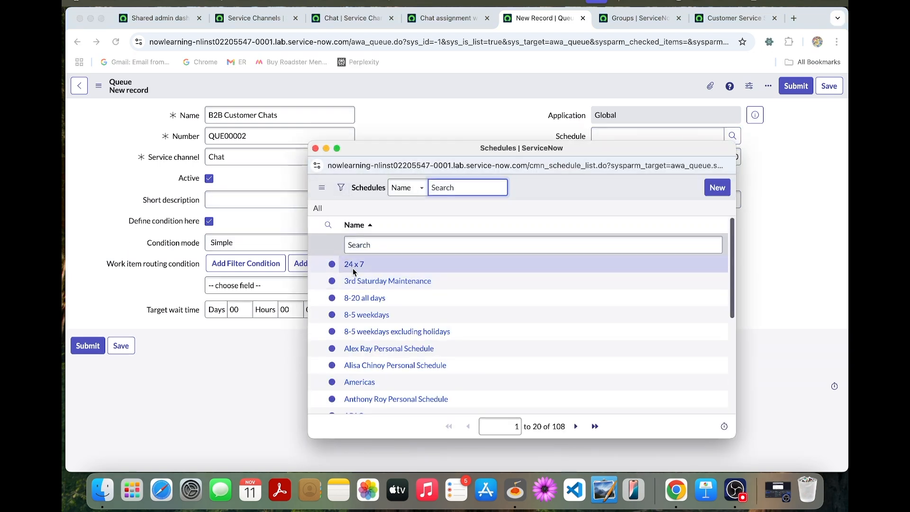
pyautogui.click(354, 264)
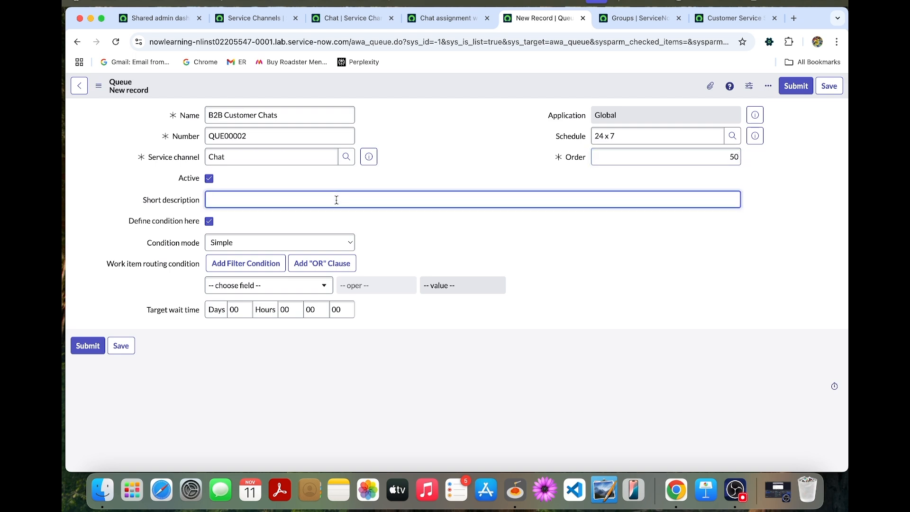
# - Enter the short description 'Queue for B2B customer chats'
pyautogui.write('Q')
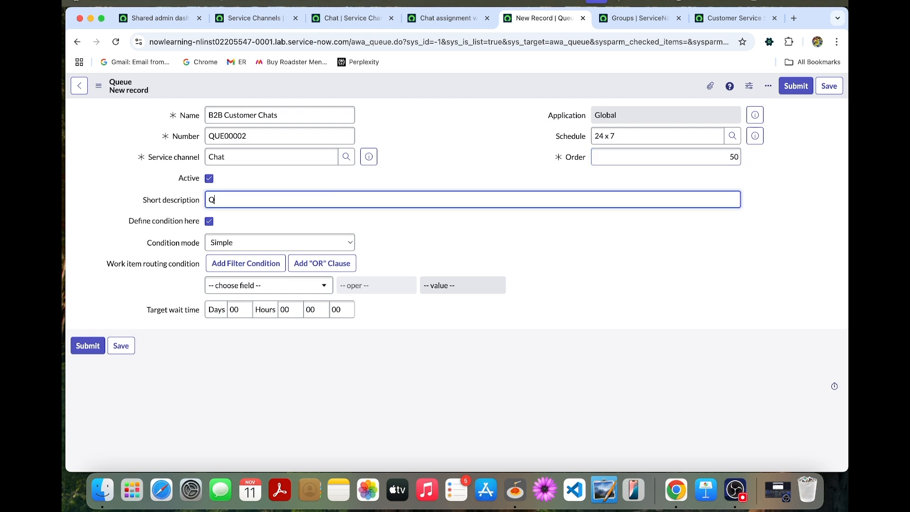
pyautogui.write('u')
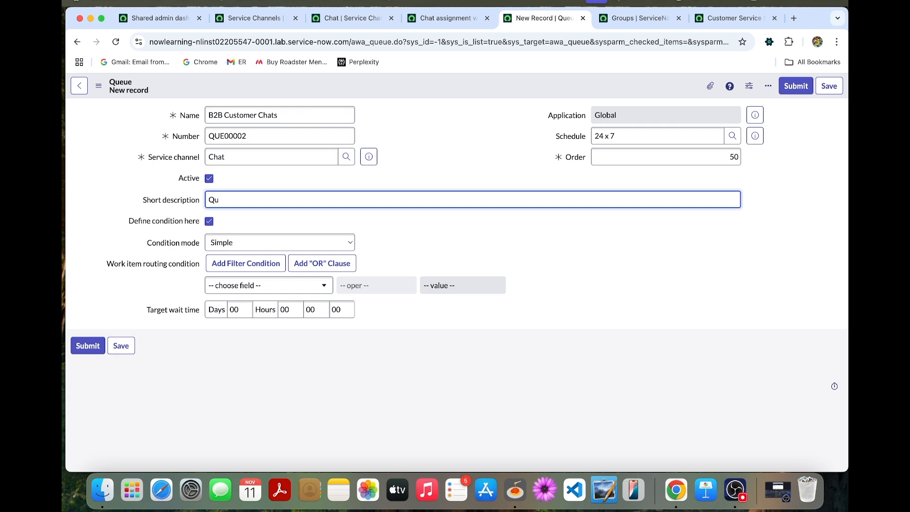
pyautogui.write('eue')
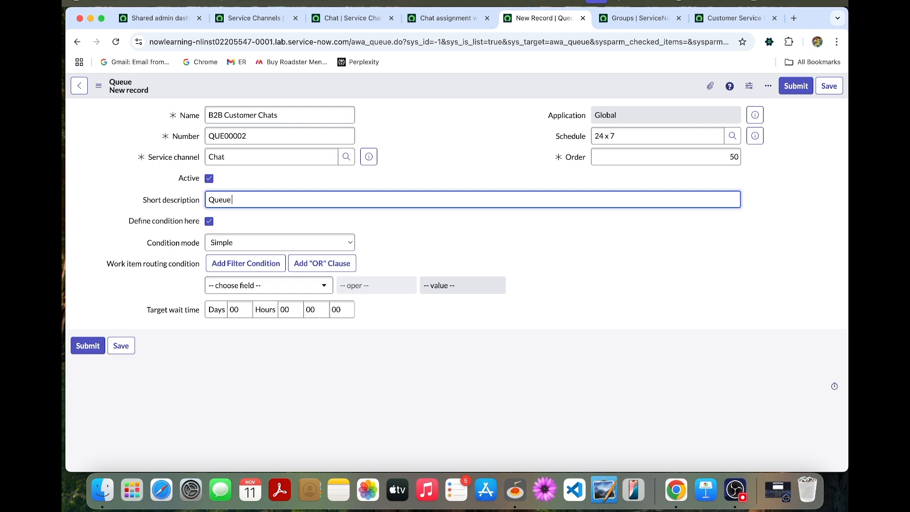
pyautogui.write('for B')
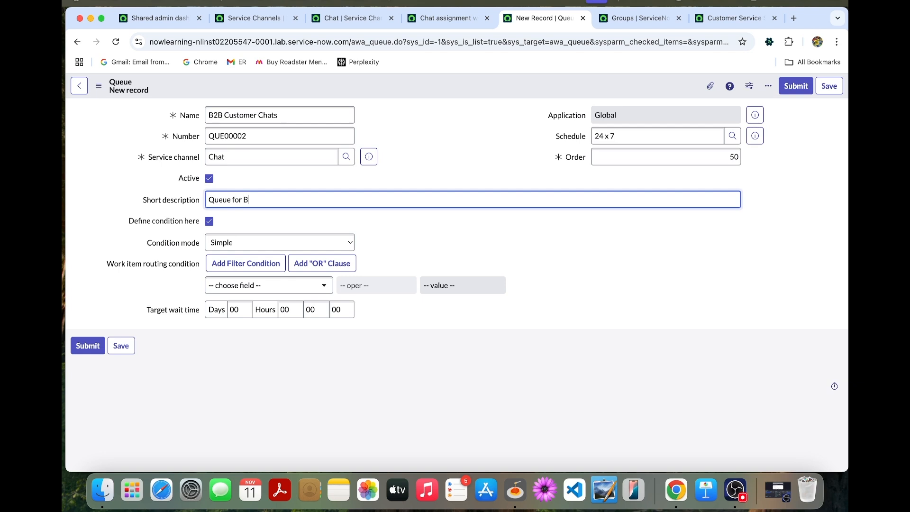
pyautogui.write('2B c')
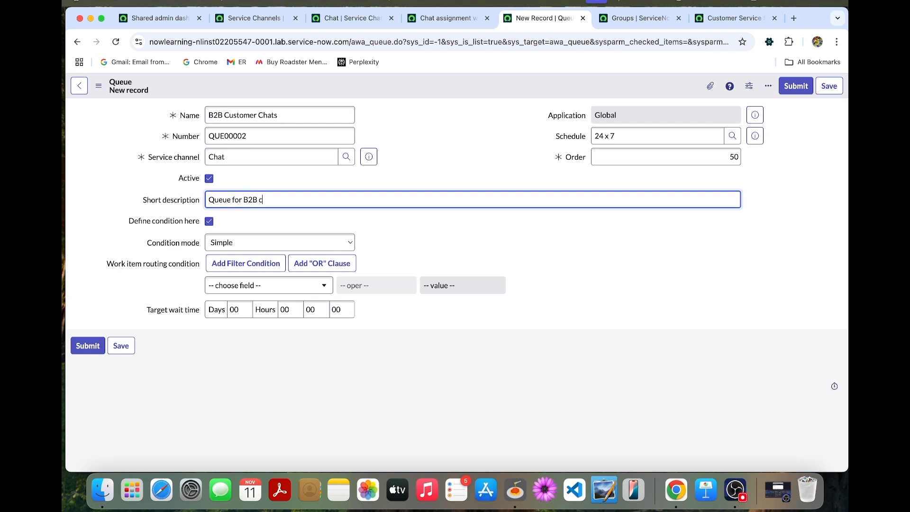
pyautogui.write('ustomer c')
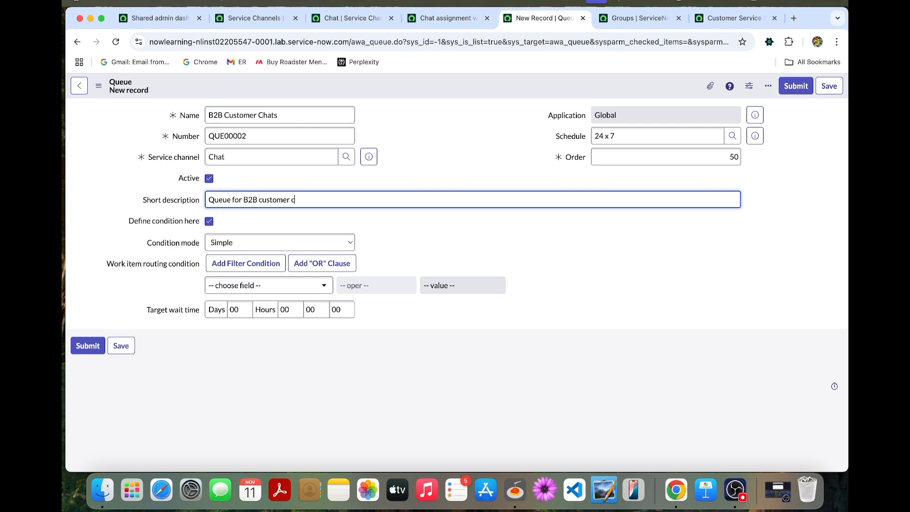
pyautogui.write('hats')
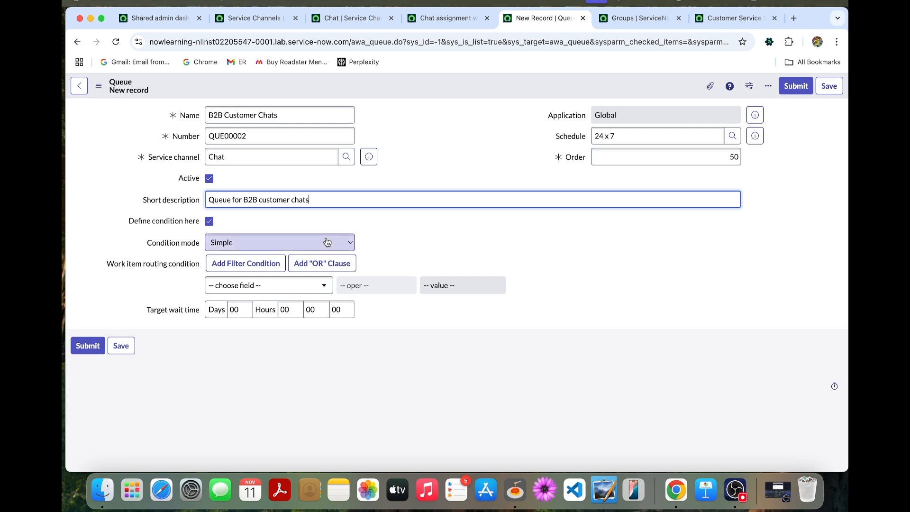
pyautogui.moveTo(440, 262)
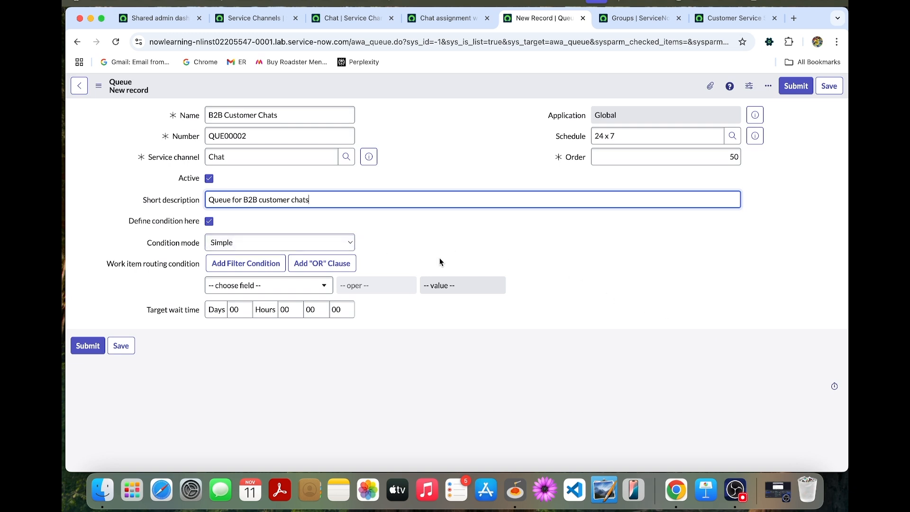
pyautogui.moveTo(270, 252)
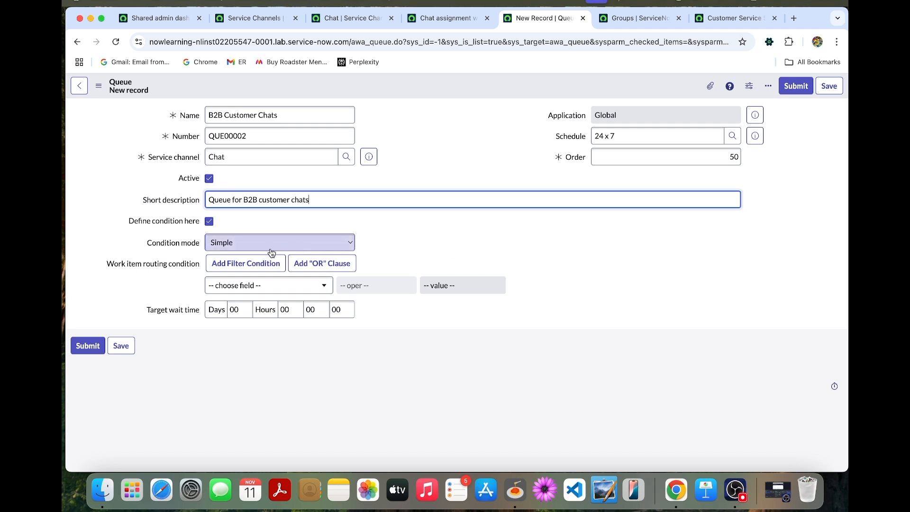
pyautogui.moveTo(245, 263)
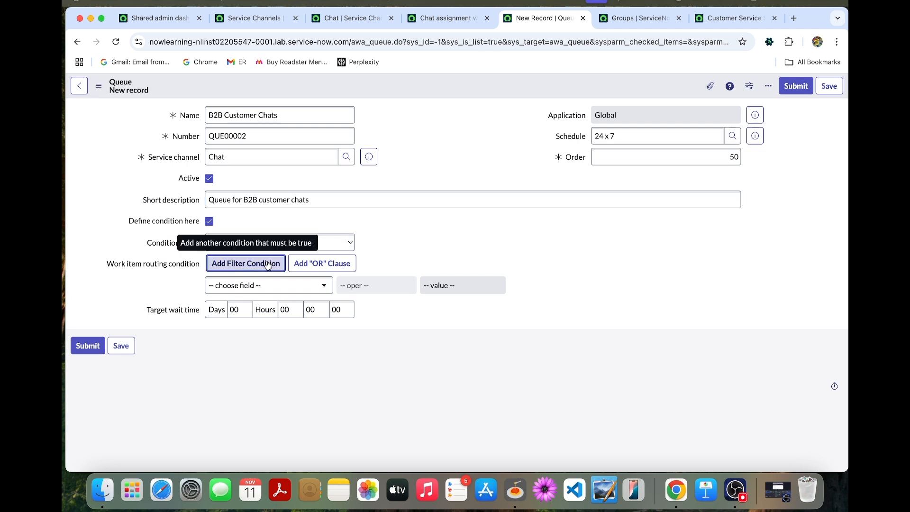
# - Add routing conditions requiring Account is not empty and Contact is not empty
pyautogui.click(244, 262)
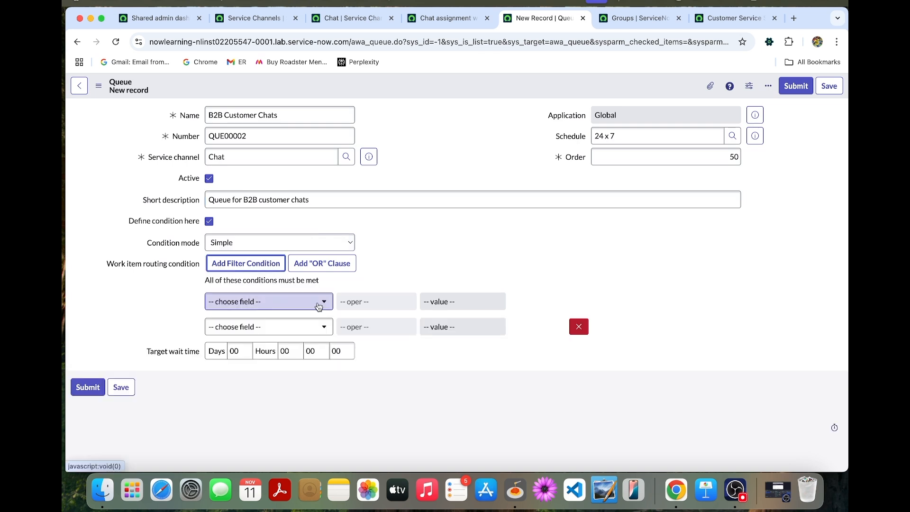
pyautogui.write('acc')
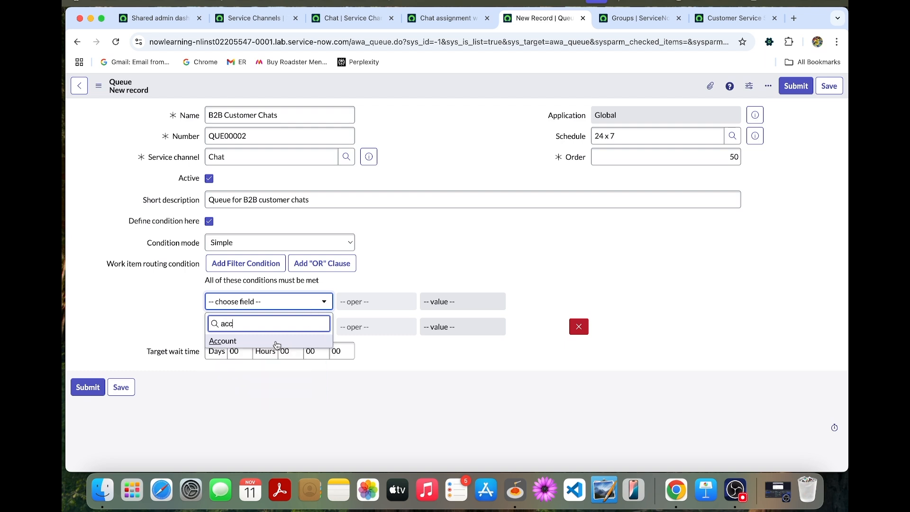
pyautogui.click(222, 340)
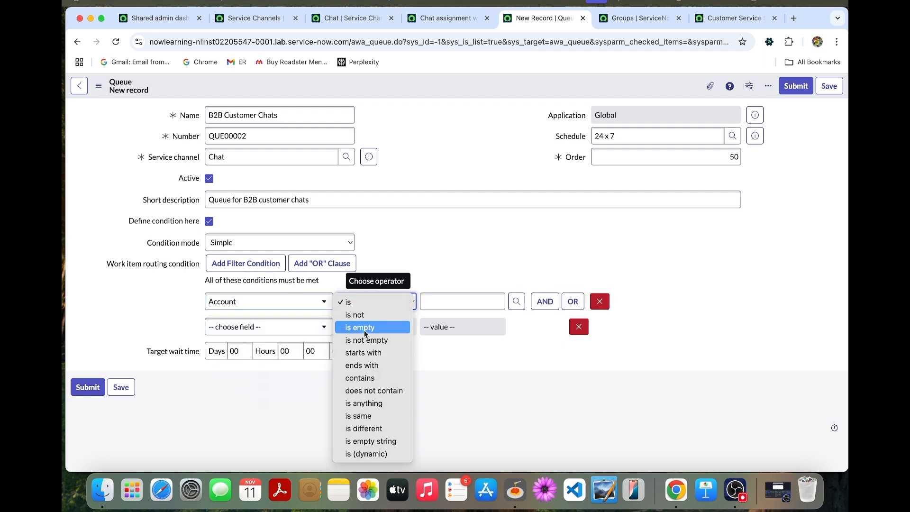
pyautogui.click(366, 339)
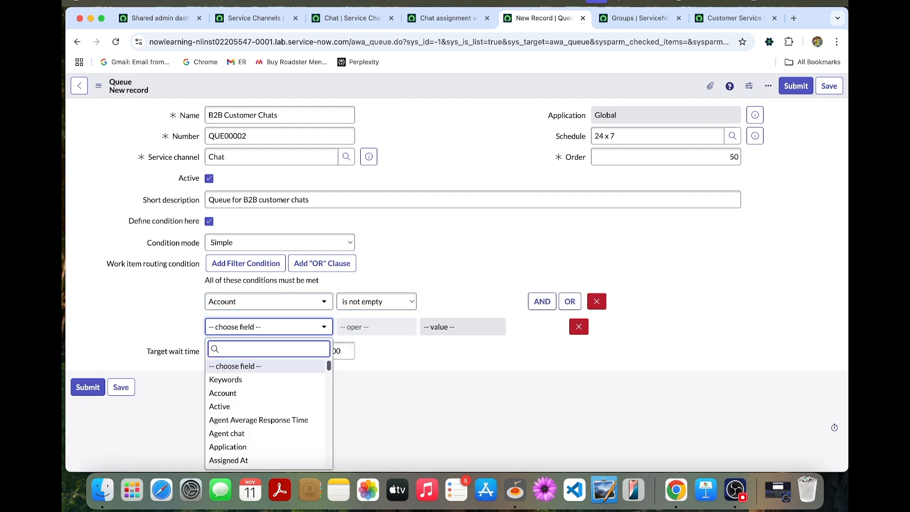
pyautogui.write('cont')
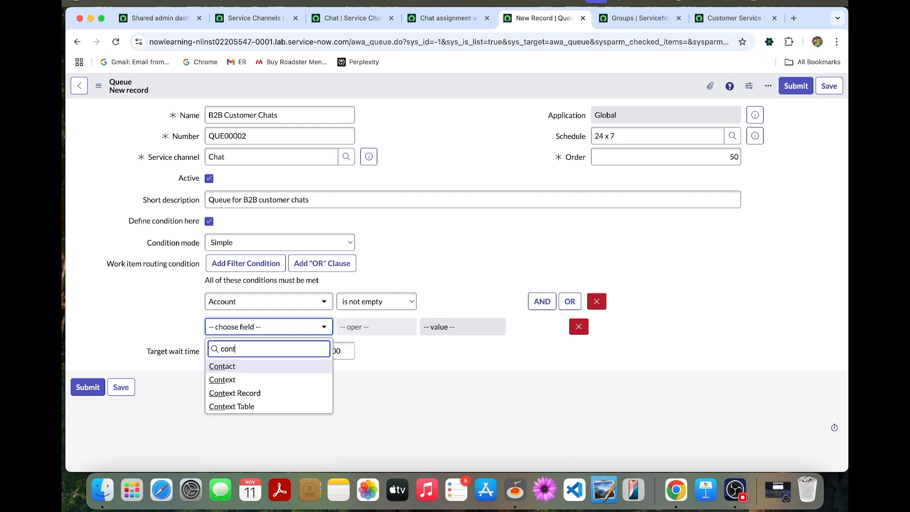
pyautogui.click(222, 366)
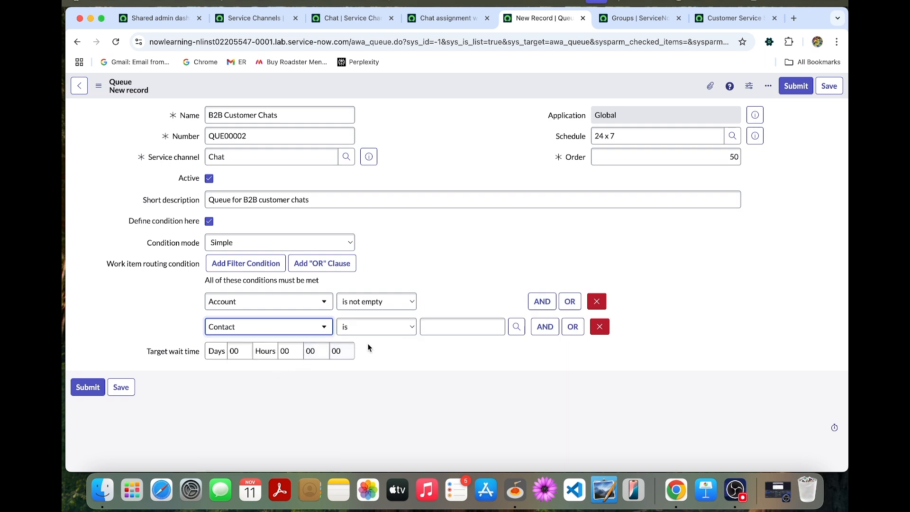
pyautogui.click(377, 326)
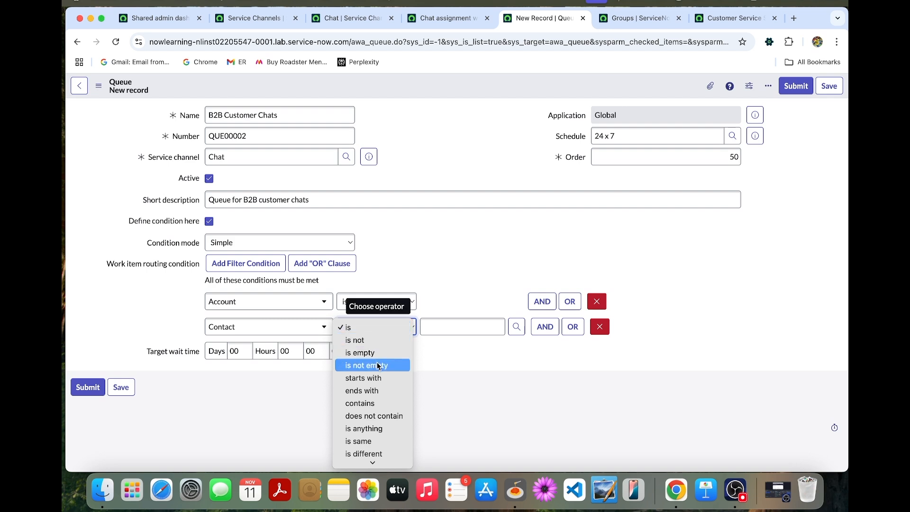
pyautogui.click(368, 365)
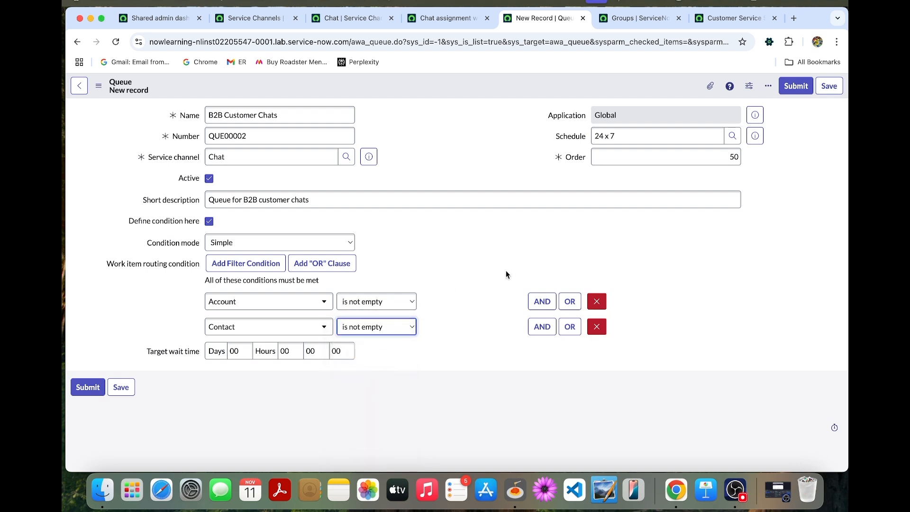
pyautogui.moveTo(484, 221)
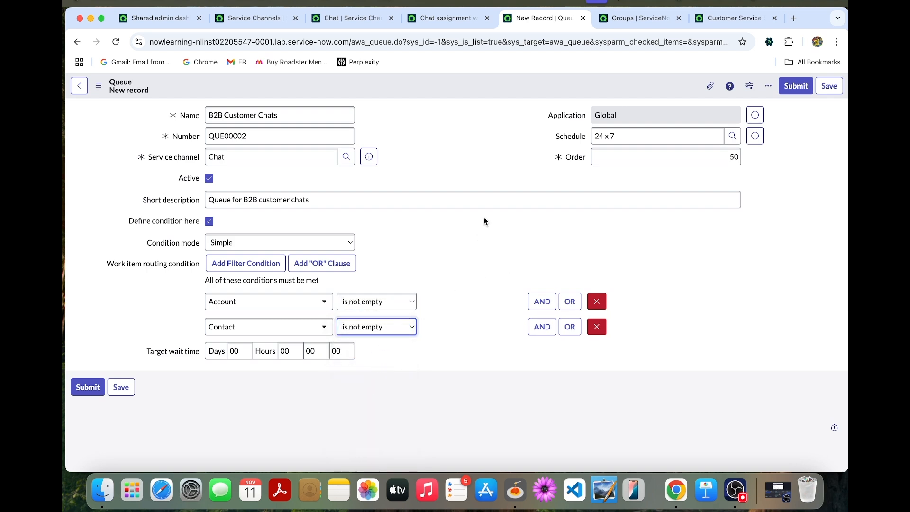
pyautogui.moveTo(445, 102)
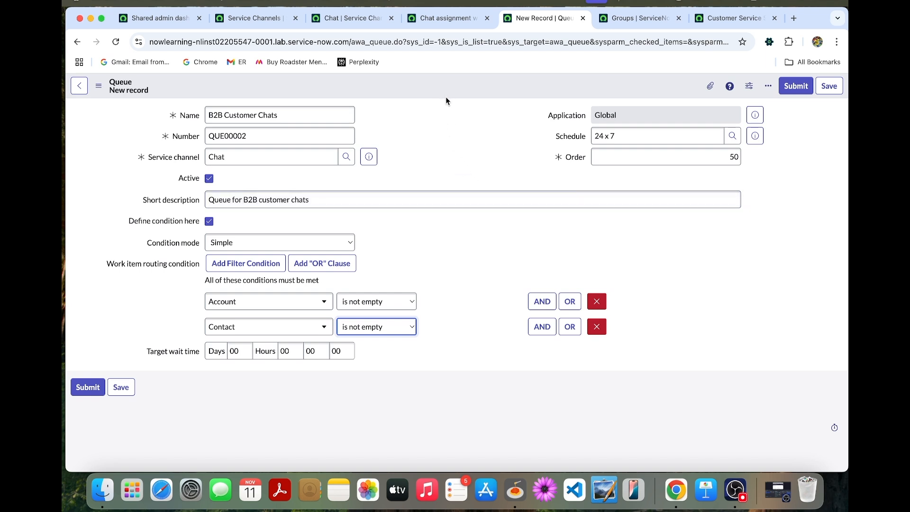
pyautogui.moveTo(474, 87)
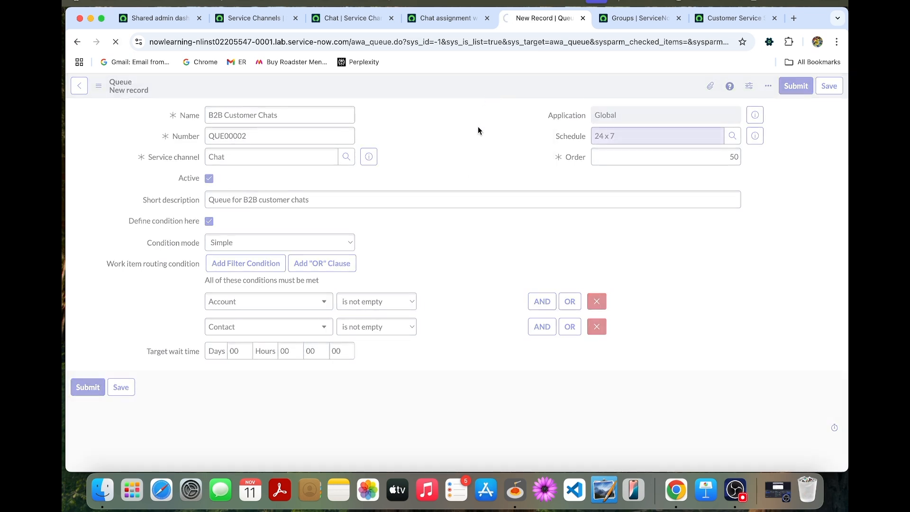
# - Submit the new B2B Customer Chats queue record
pyautogui.click(795, 85)
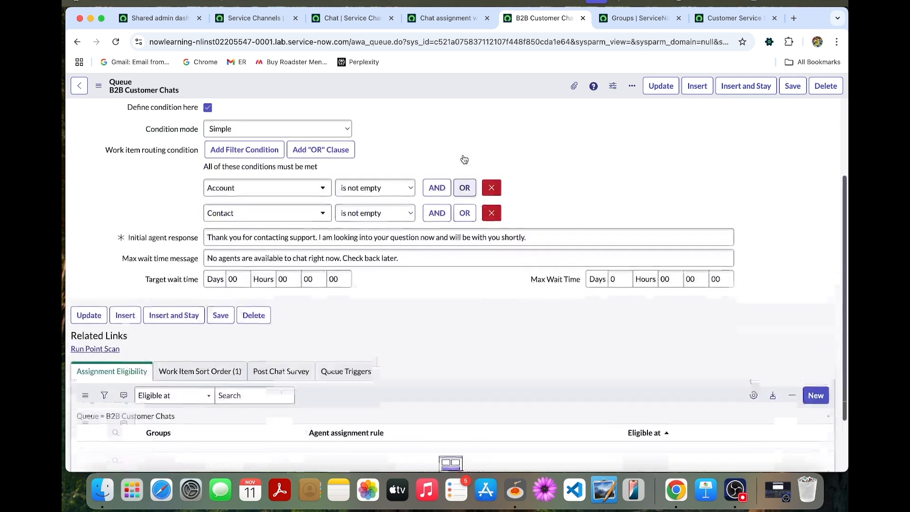
pyautogui.scroll(-3)
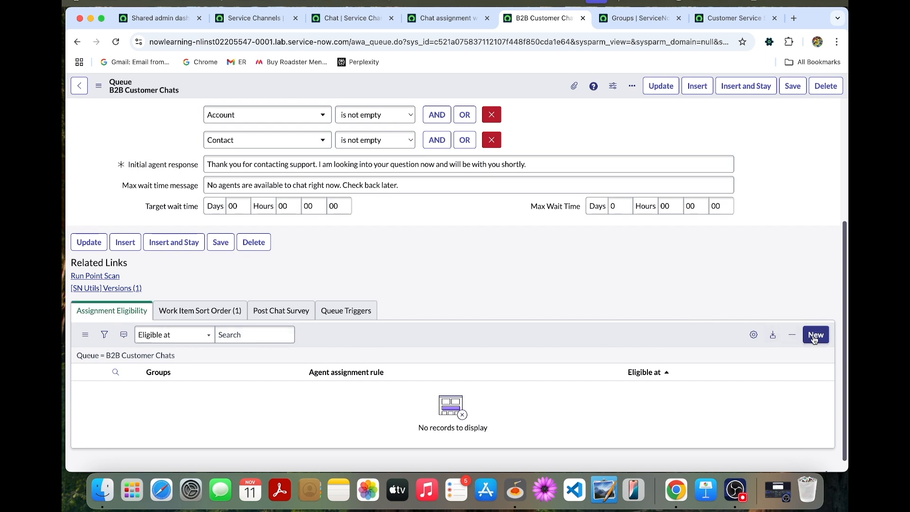
# - Start a new assignment eligibility using the Chat assignment with rejection handling rule
pyautogui.click(815, 334)
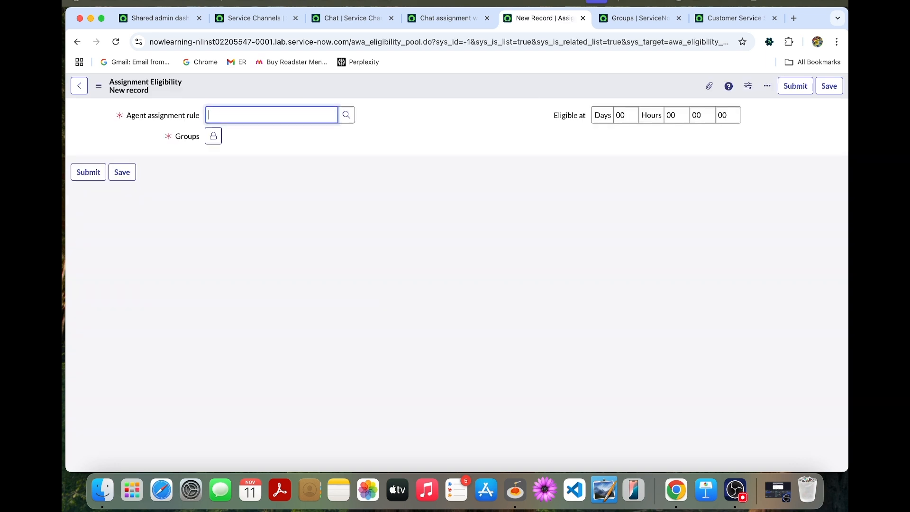
pyautogui.click(346, 115)
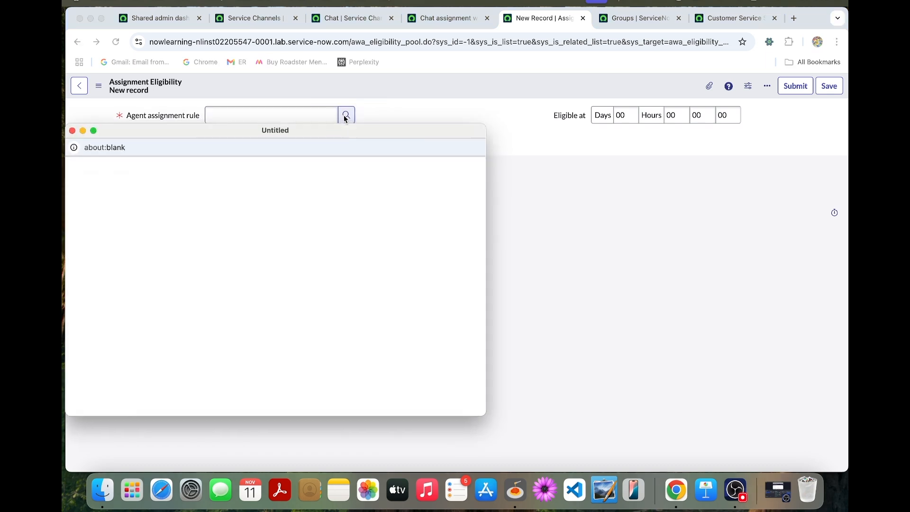
pyautogui.click(345, 114)
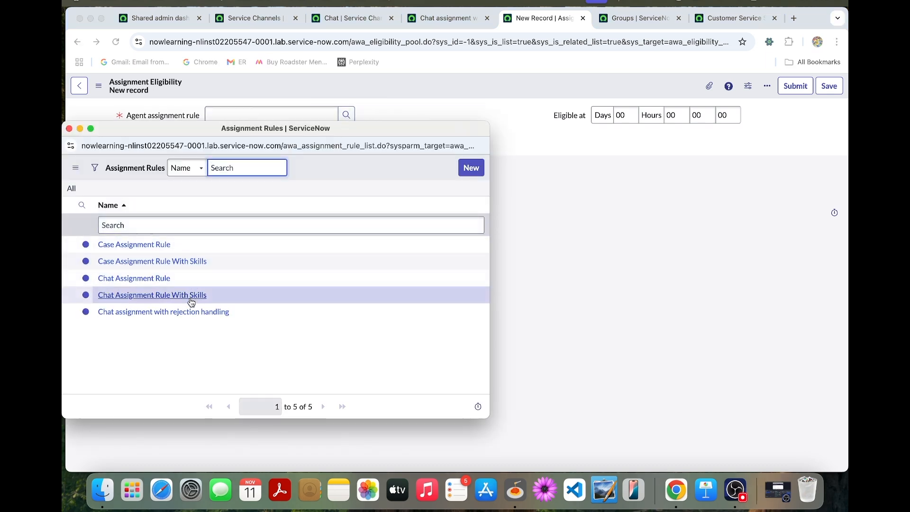
pyautogui.moveTo(163, 312)
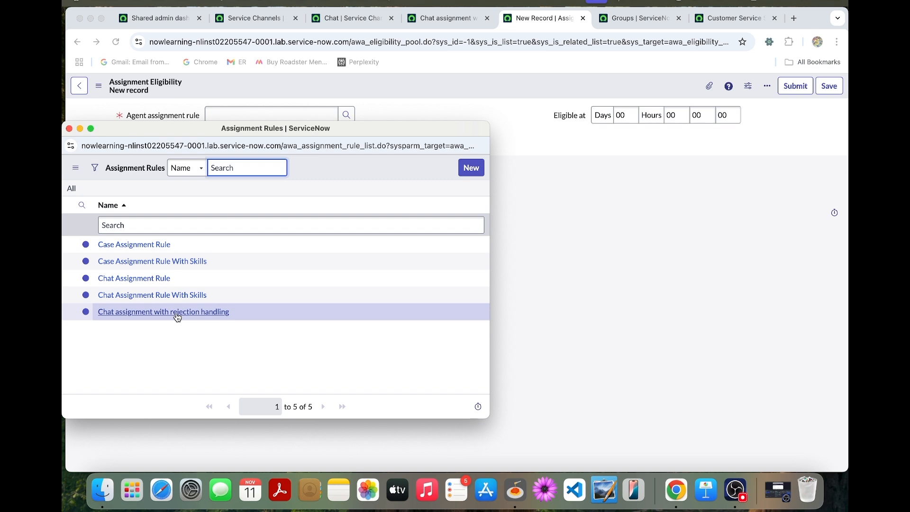
pyautogui.click(163, 312)
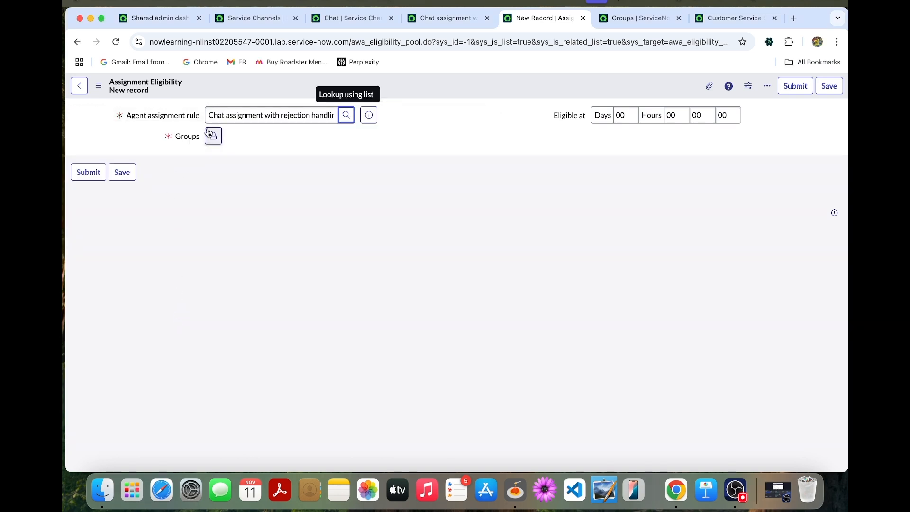
# - Look up and select the customer service support group for the eligibility
pyautogui.click(212, 135)
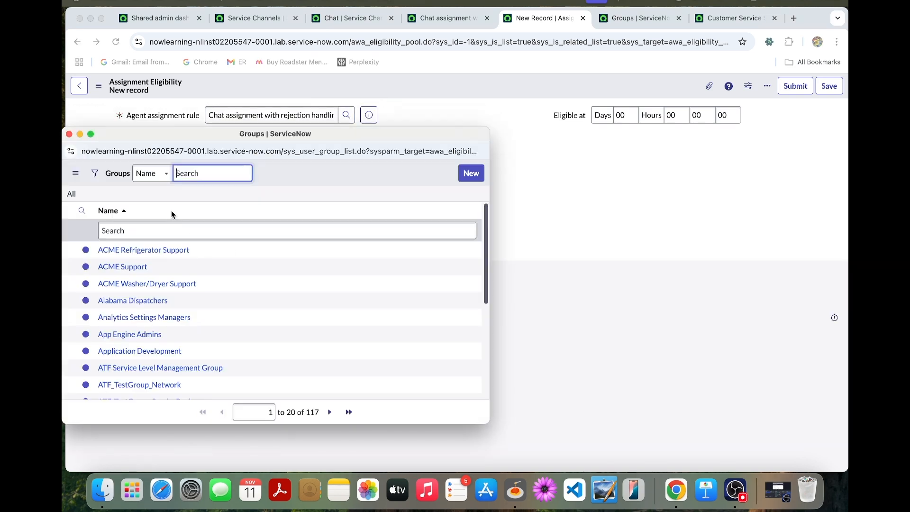
pyautogui.click(286, 230)
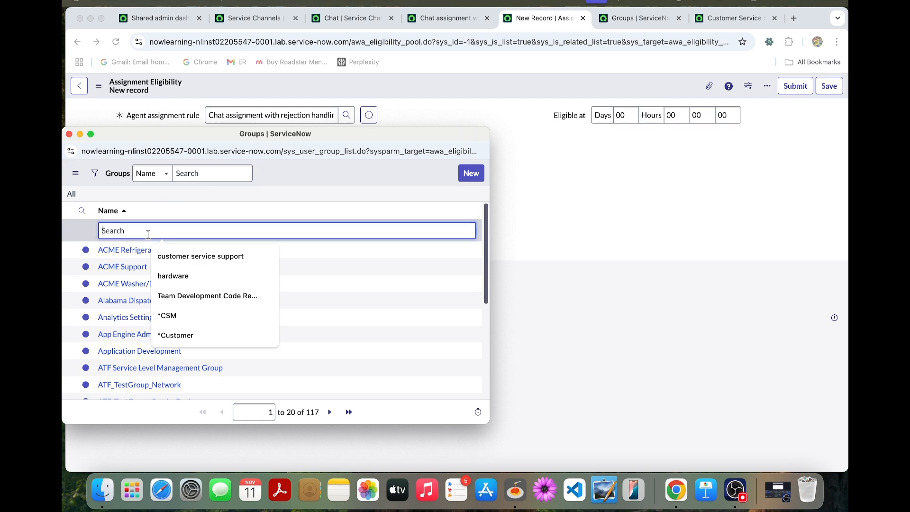
pyautogui.click(200, 256)
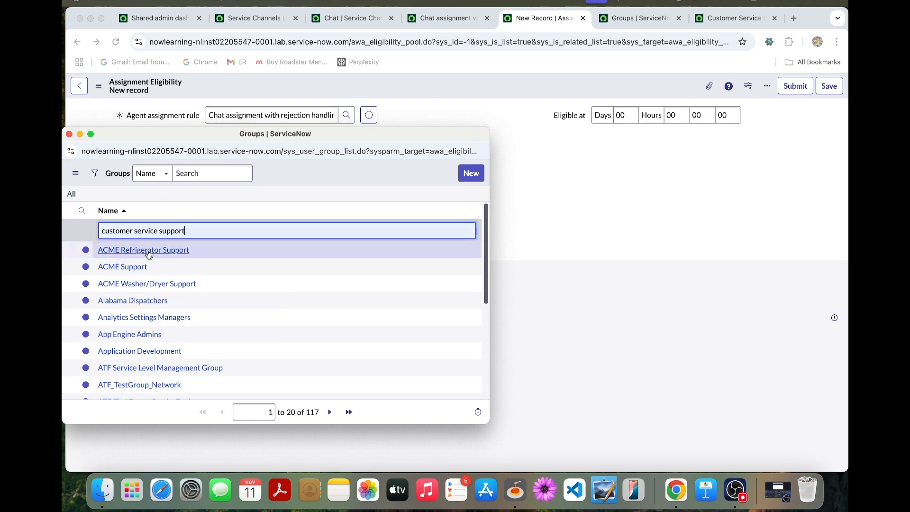
pyautogui.click(255, 250)
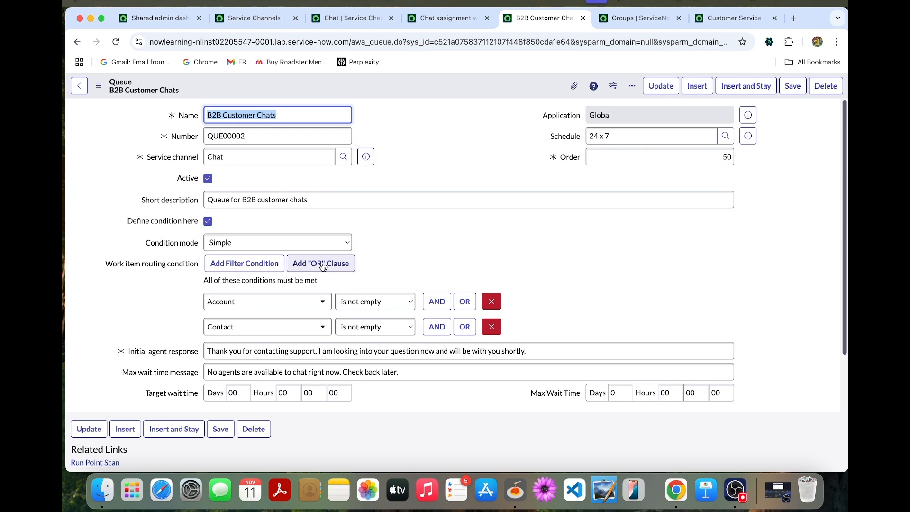
pyautogui.moveTo(319, 263)
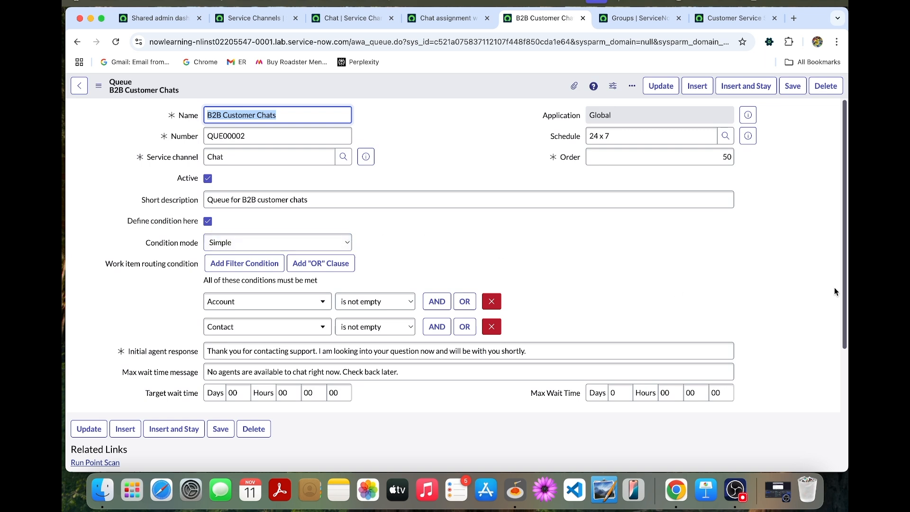
pyautogui.moveTo(489, 253)
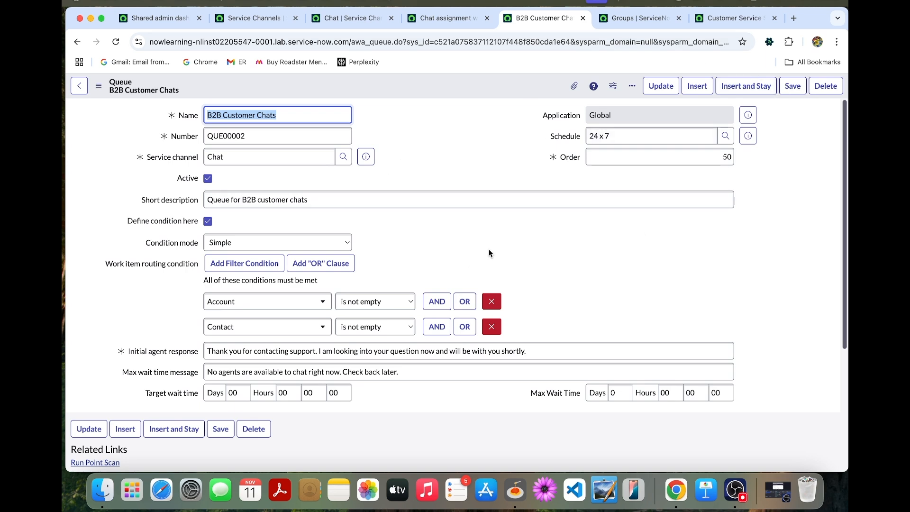
pyautogui.moveTo(512, 123)
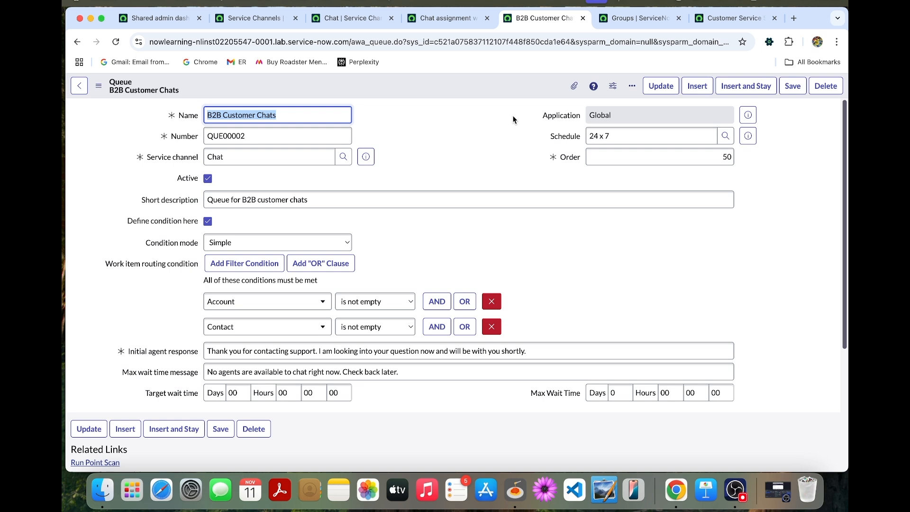
pyautogui.moveTo(193, 58)
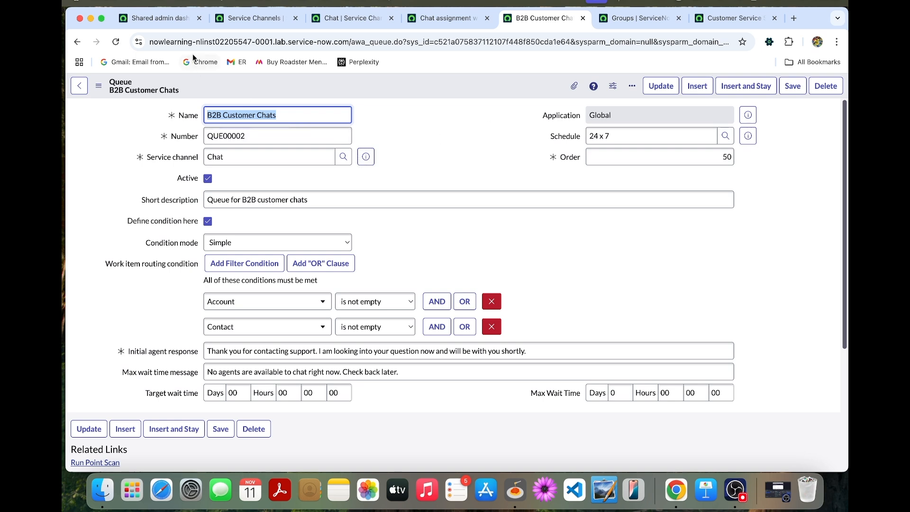
# - Open a private browser window for the customer session
pyautogui.click(407, 42)
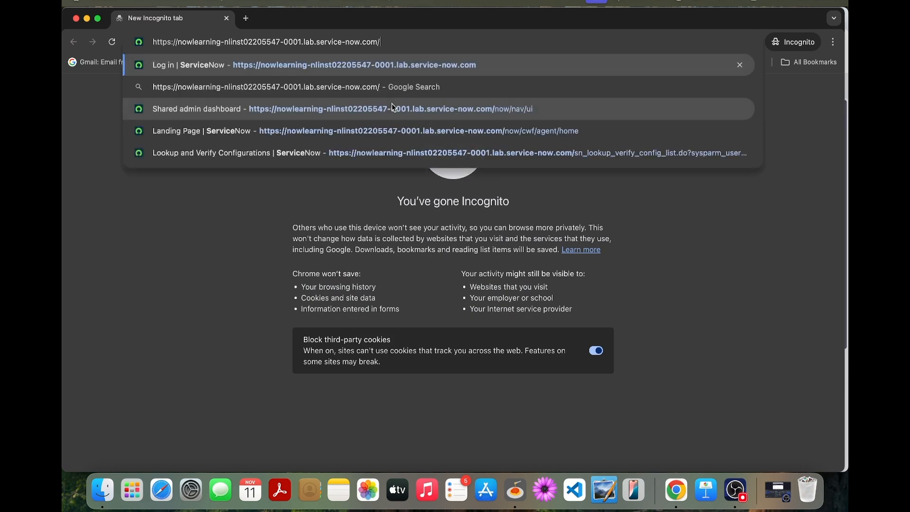
pyautogui.write('csm')
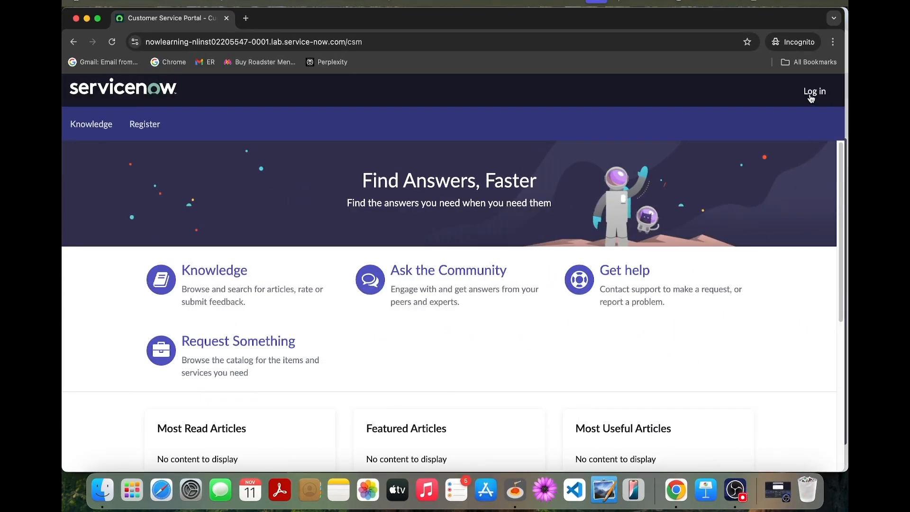
pyautogui.click(813, 91)
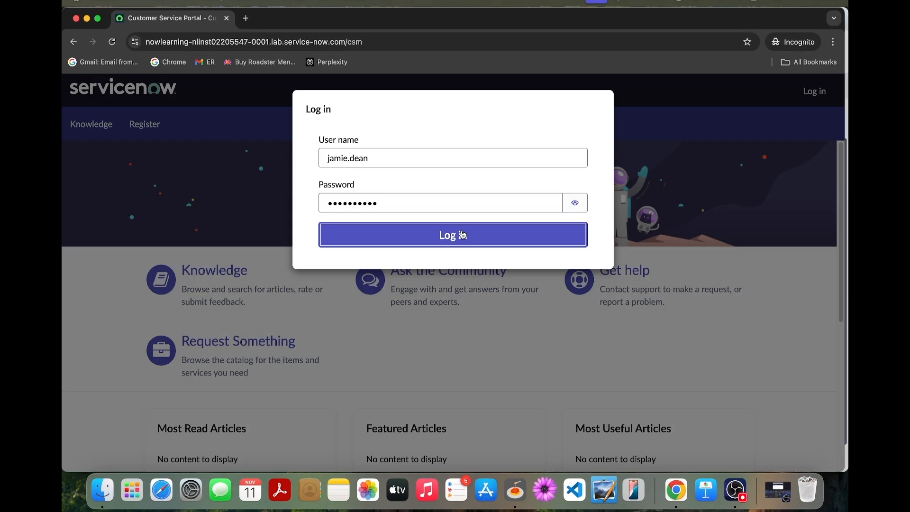
pyautogui.click(453, 235)
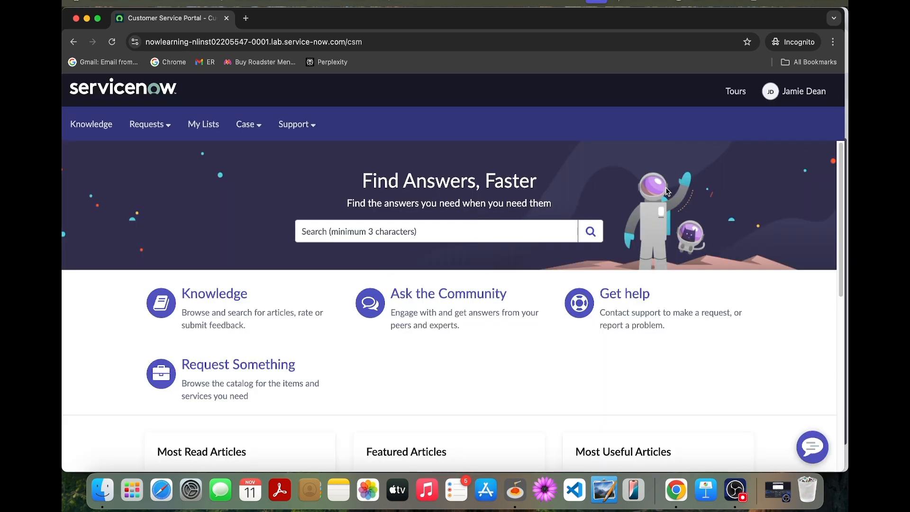
pyautogui.moveTo(700, 171)
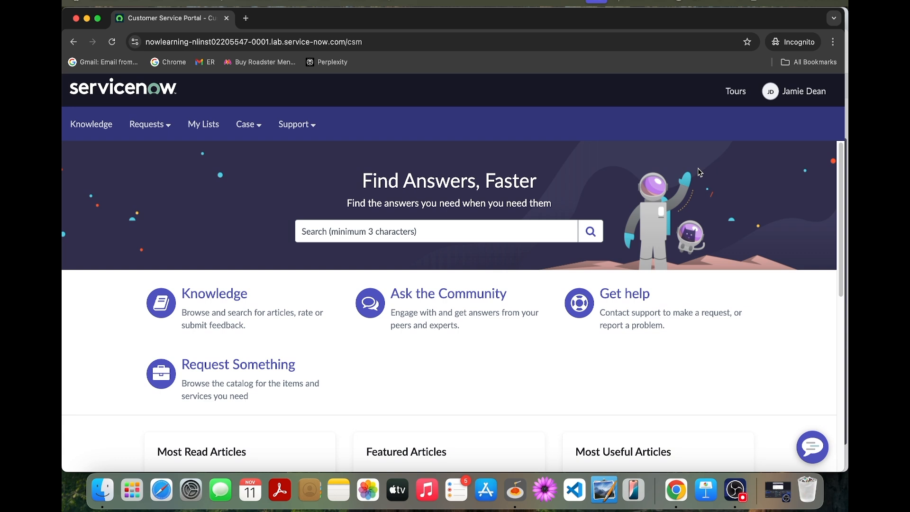
pyautogui.moveTo(647, 166)
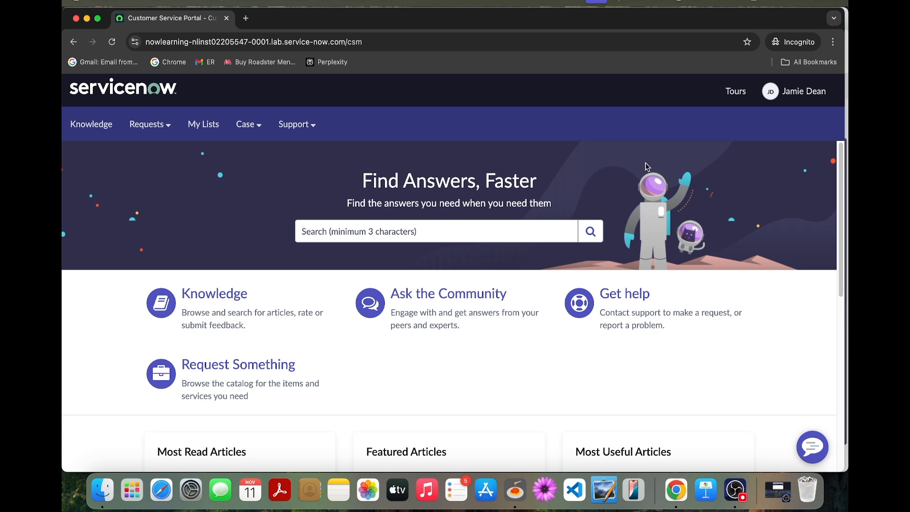
pyautogui.moveTo(332, 265)
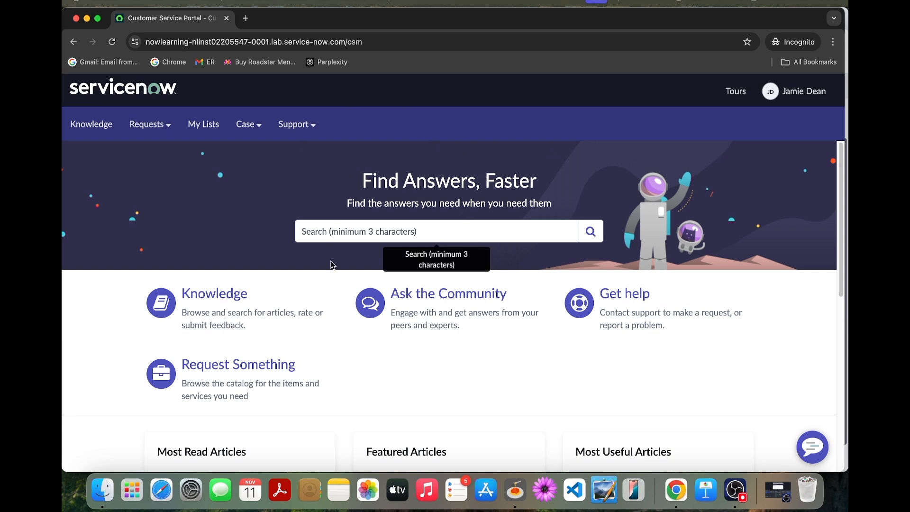
pyautogui.moveTo(391, 219)
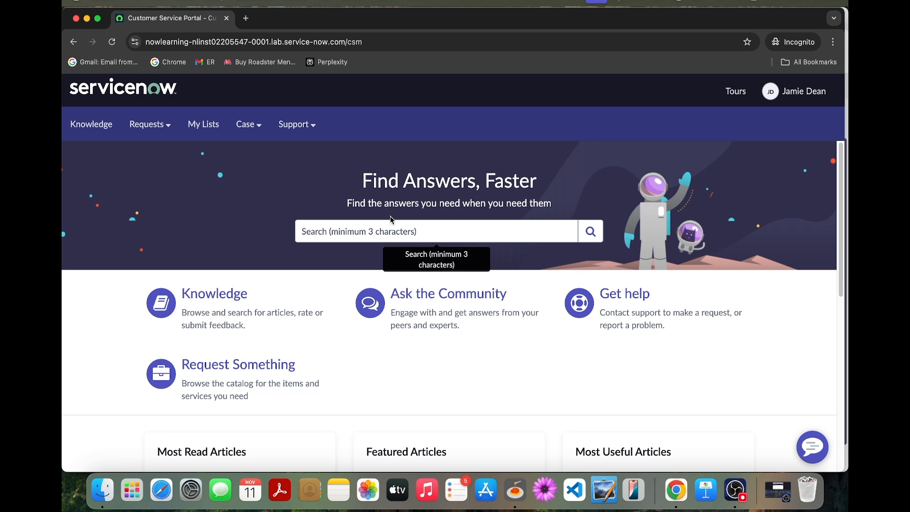
pyautogui.moveTo(84, 25)
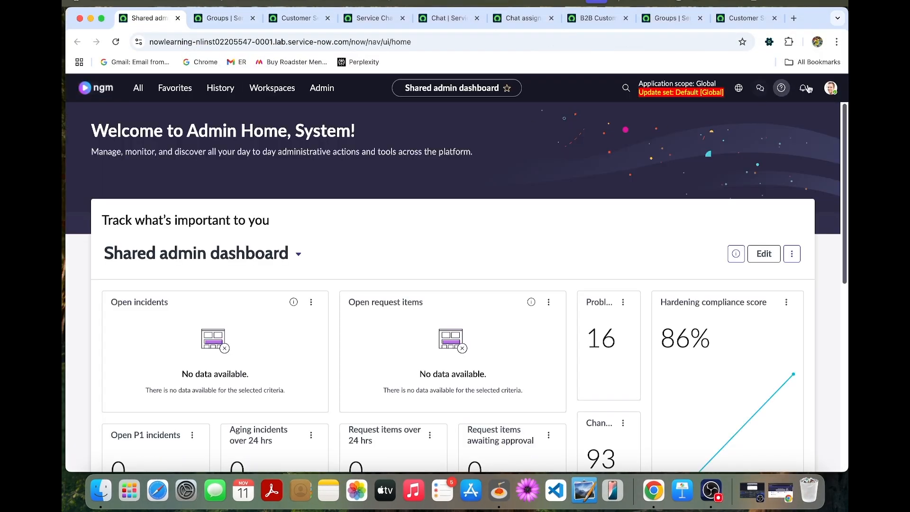
pyautogui.click(831, 87)
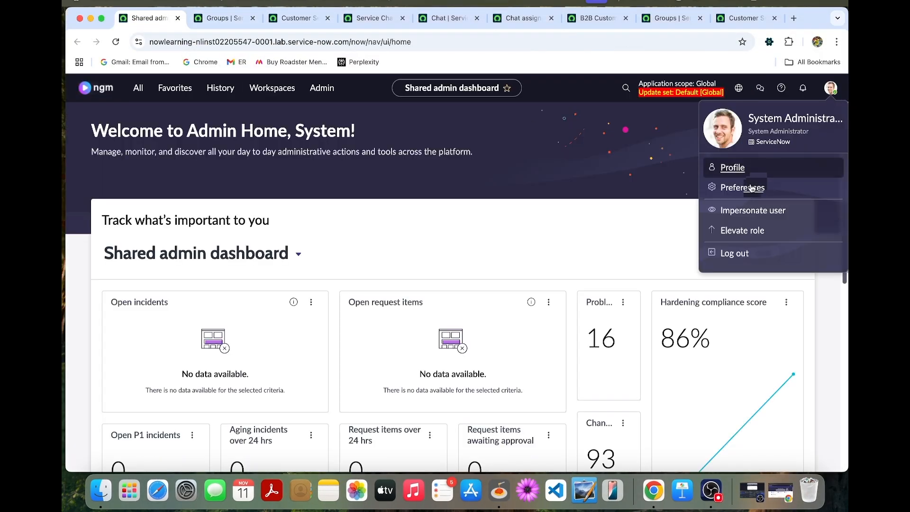
pyautogui.click(752, 211)
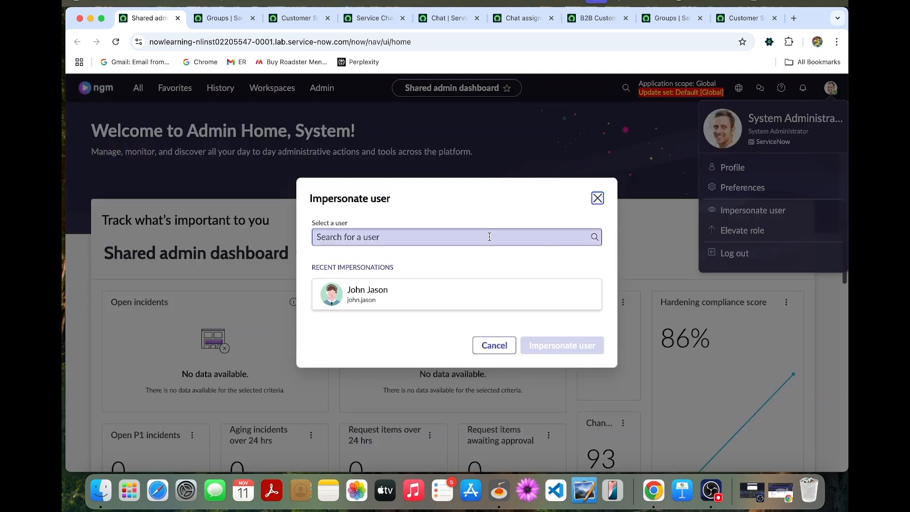
pyautogui.click(456, 294)
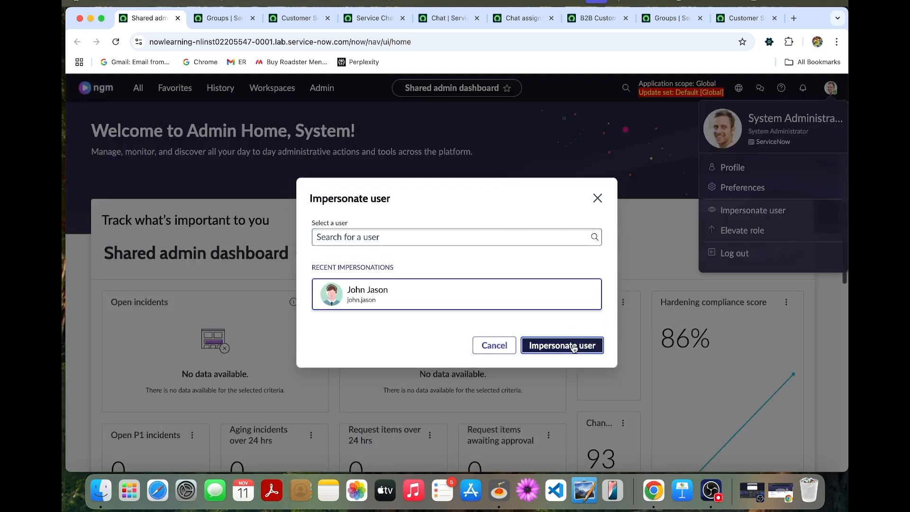
pyautogui.click(561, 345)
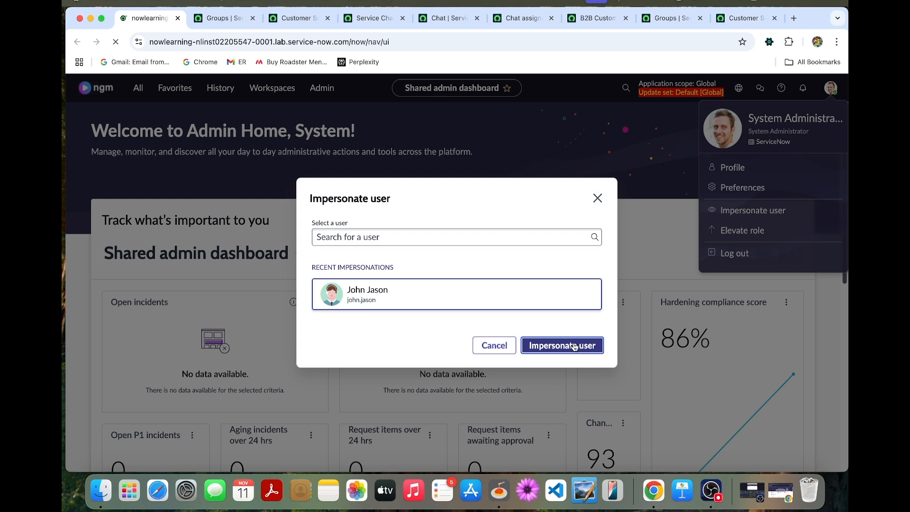
pyautogui.click(560, 345)
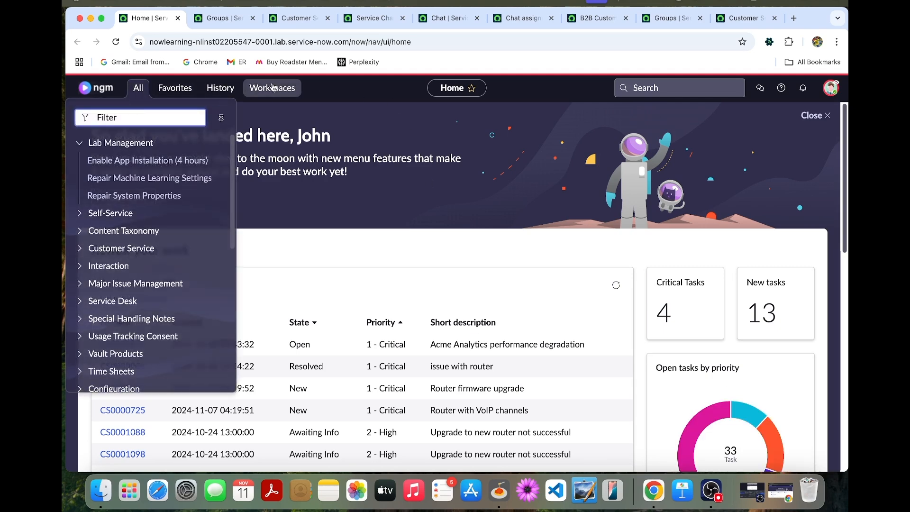
pyautogui.click(272, 88)
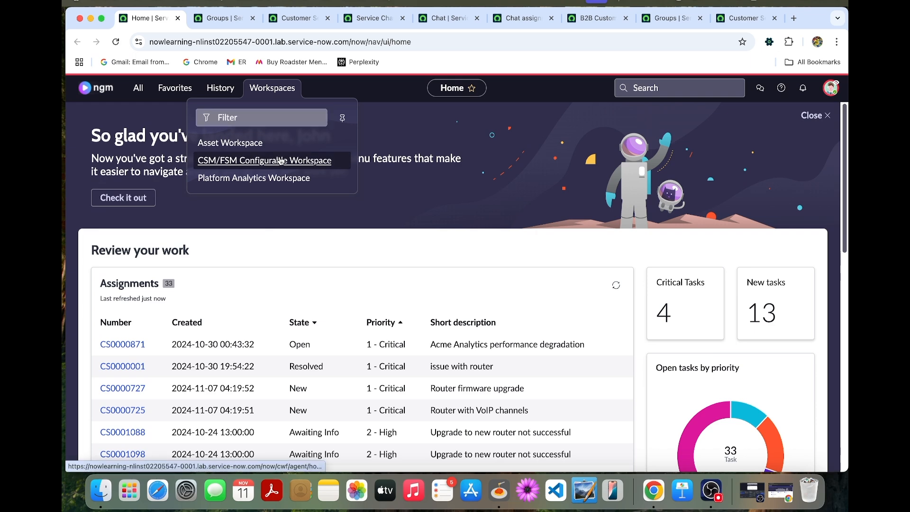
pyautogui.click(263, 161)
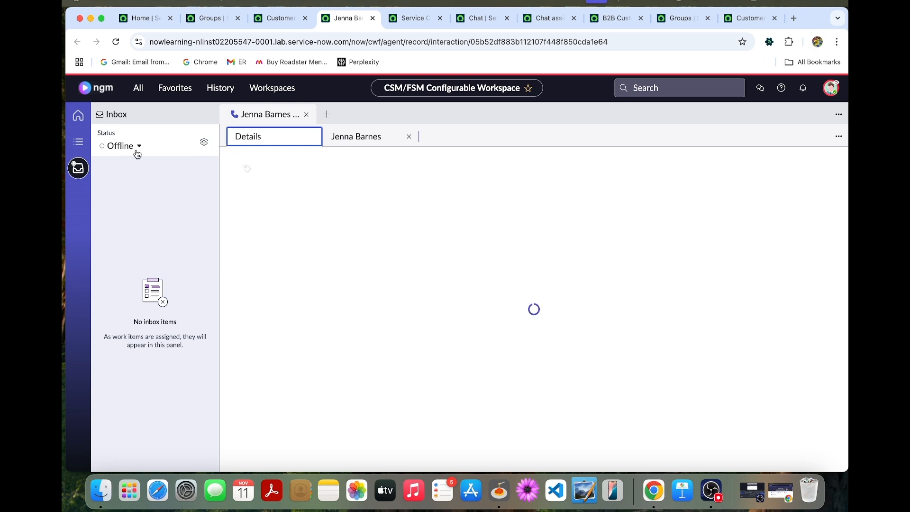
pyautogui.click(123, 146)
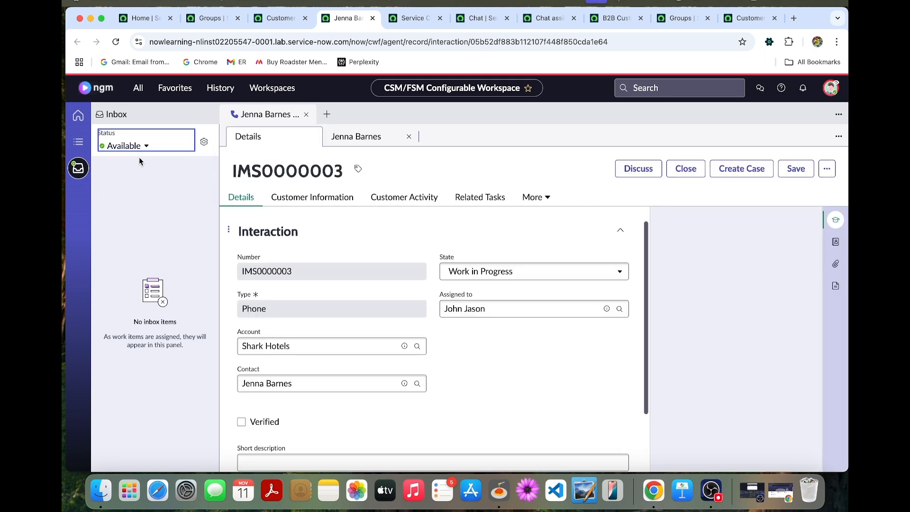
pyautogui.click(835, 219)
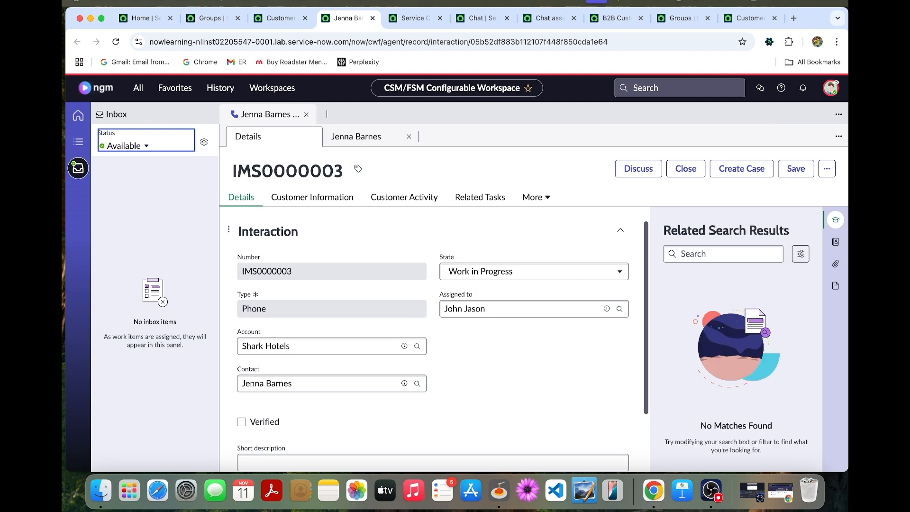
pyautogui.moveTo(777, 376)
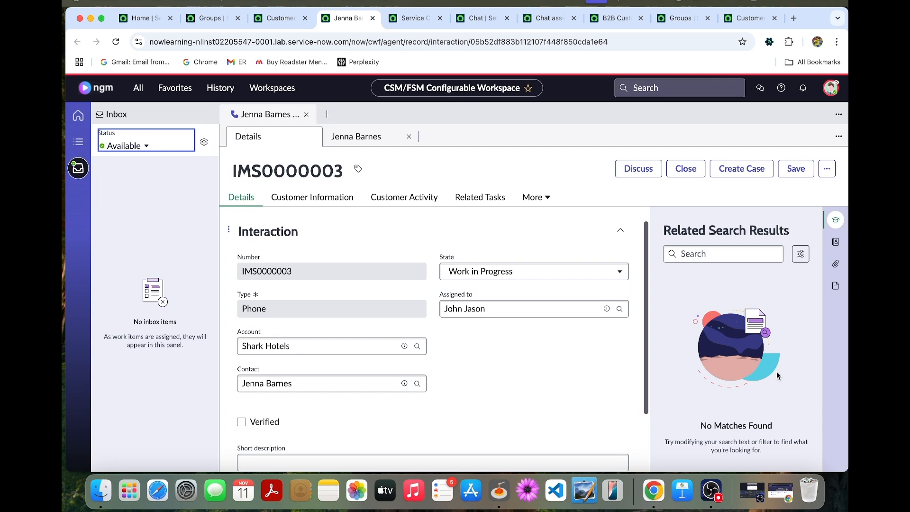
pyautogui.moveTo(694, 457)
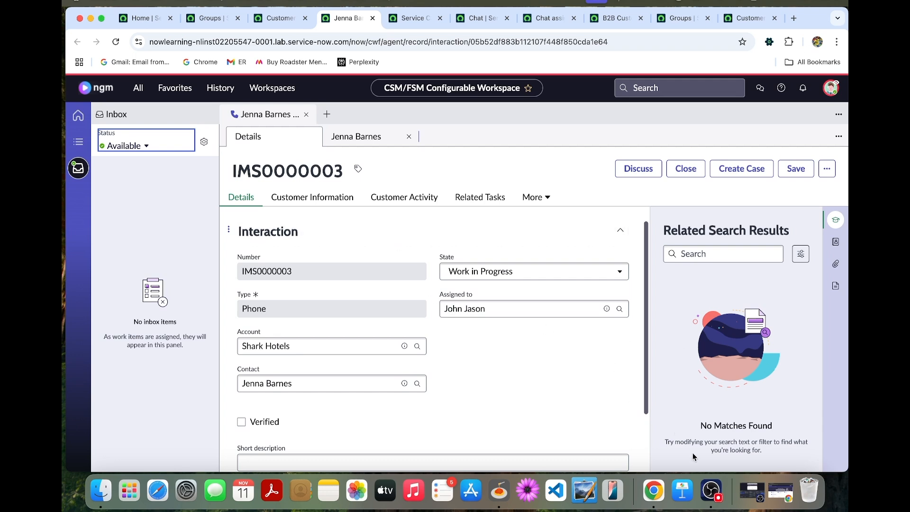
pyautogui.moveTo(780, 492)
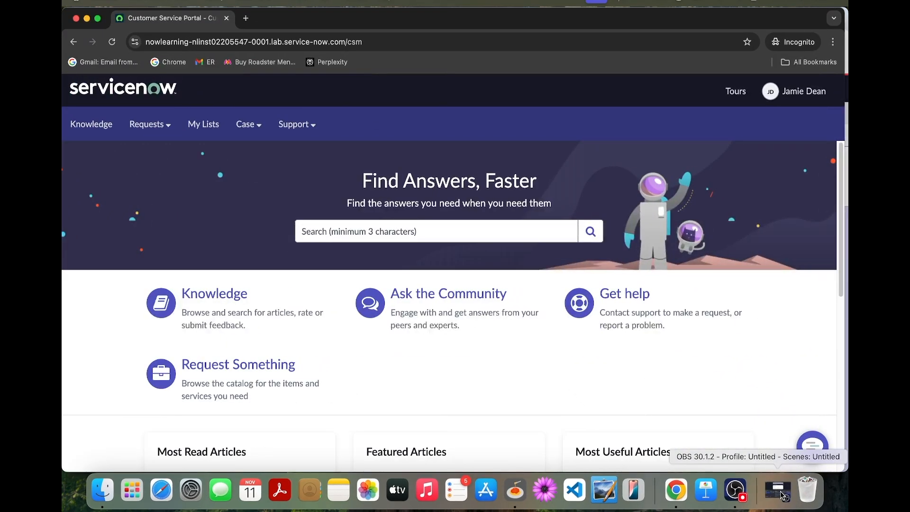
pyautogui.moveTo(772, 435)
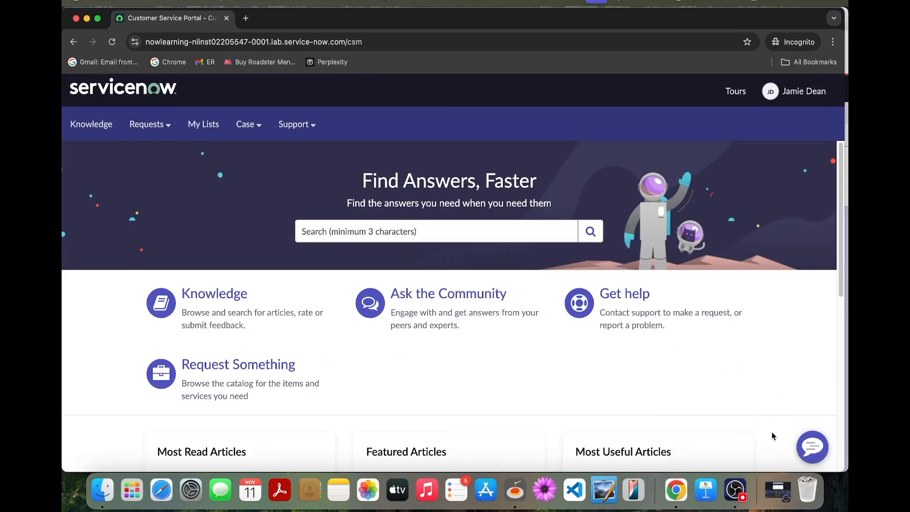
# - Start a support chat from the portal's chat bubble as Jamie Dean
pyautogui.click(812, 446)
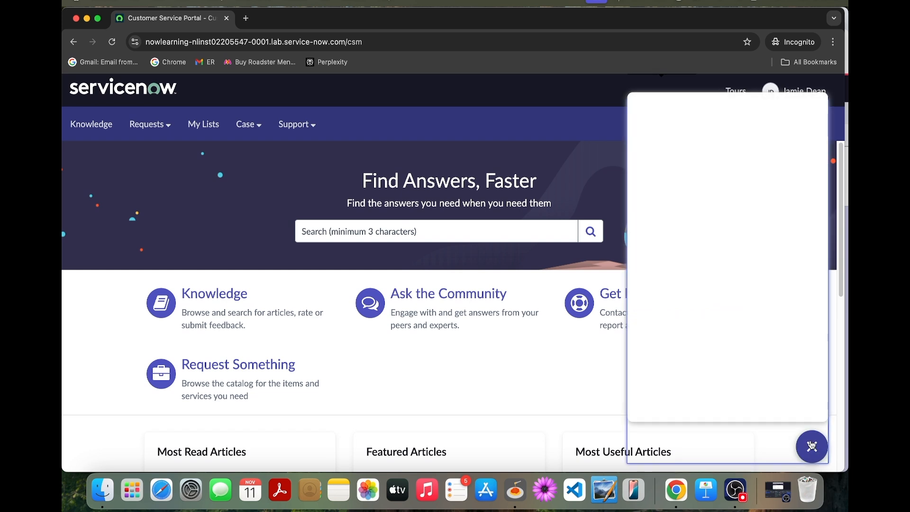
pyautogui.click(811, 446)
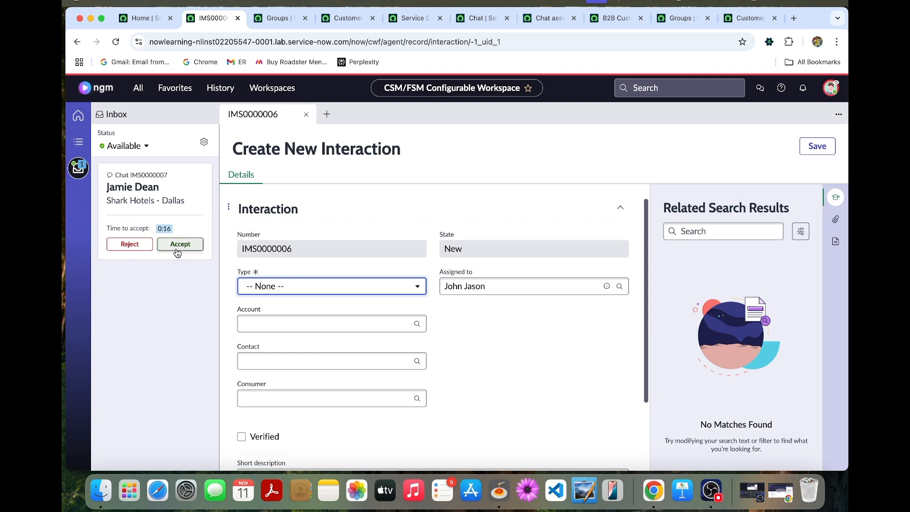
pyautogui.moveTo(175, 258)
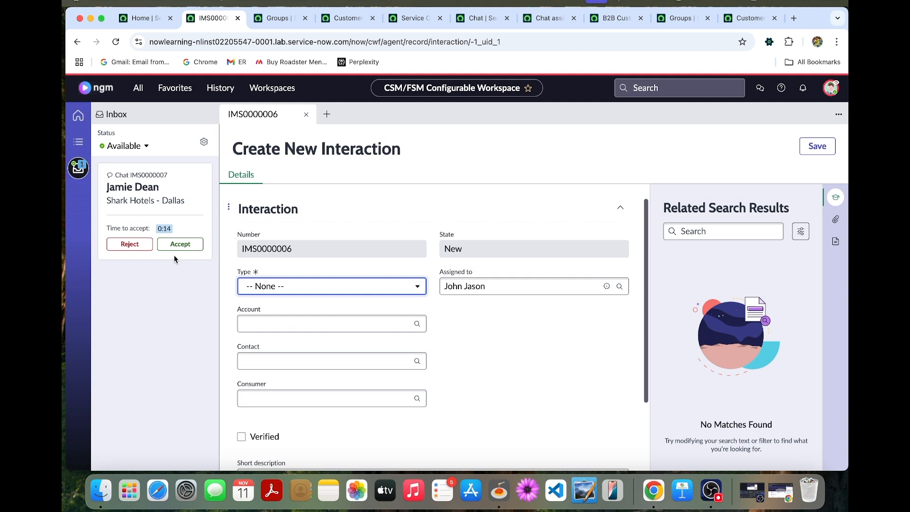
pyautogui.moveTo(180, 244)
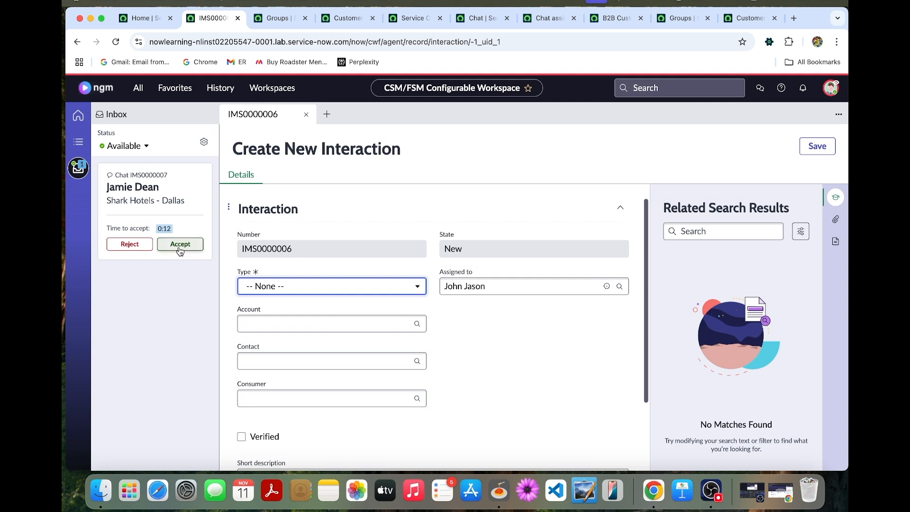
pyautogui.click(180, 244)
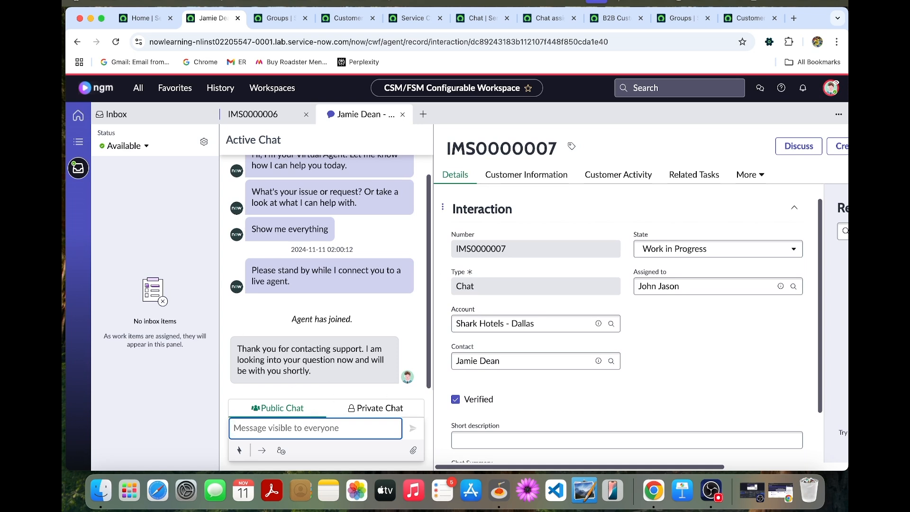
pyautogui.moveTo(840, 510)
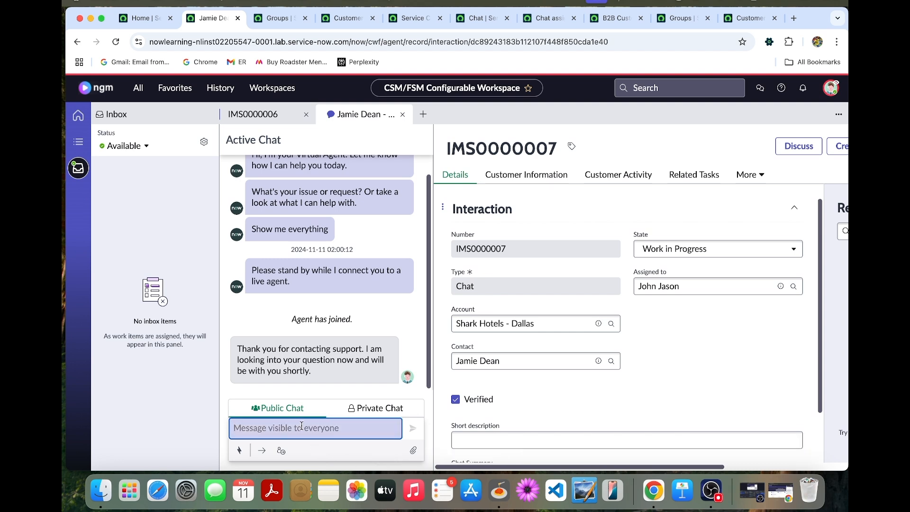
# - Insert the 'wc' welcome response template for Jamie via /r in the public chat
pyautogui.write('/')
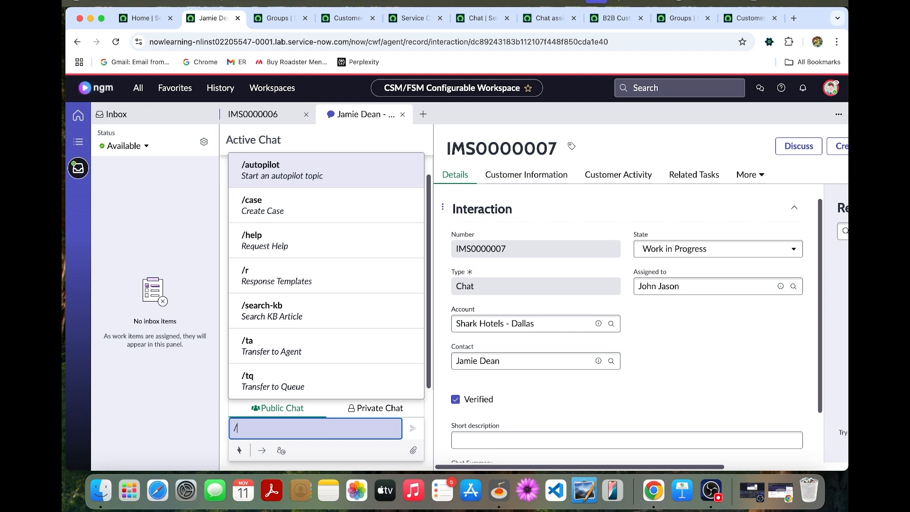
pyautogui.write('r')
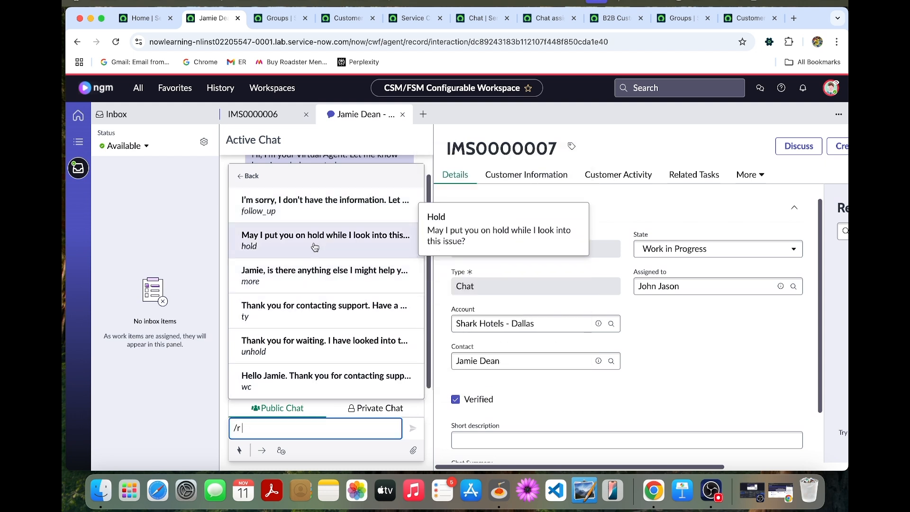
pyautogui.moveTo(324, 270)
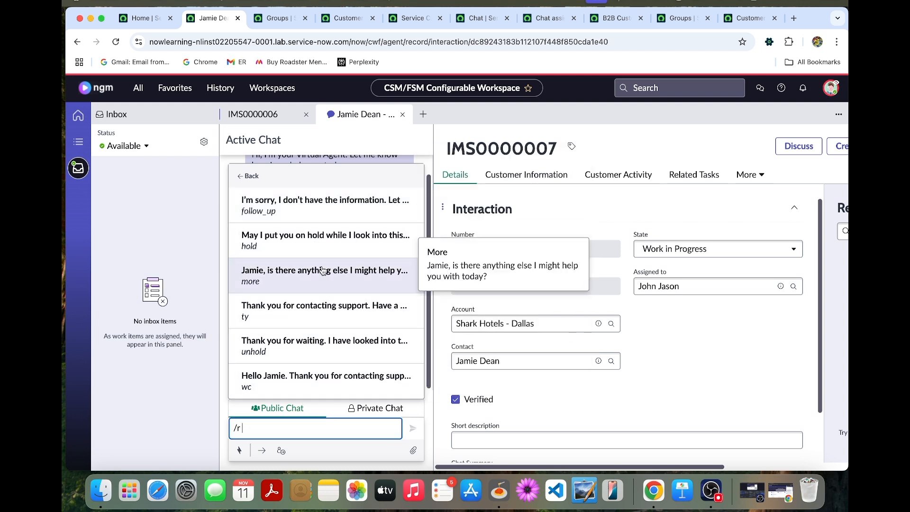
pyautogui.moveTo(317, 345)
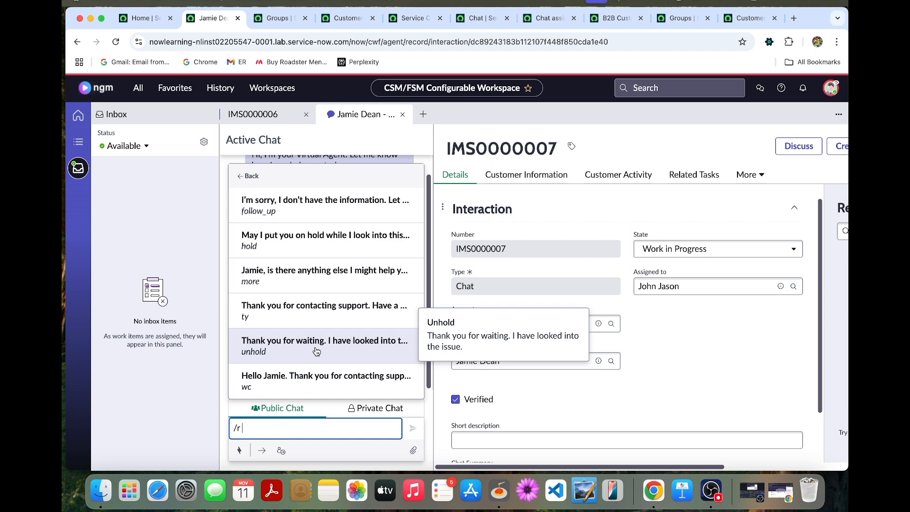
pyautogui.moveTo(319, 380)
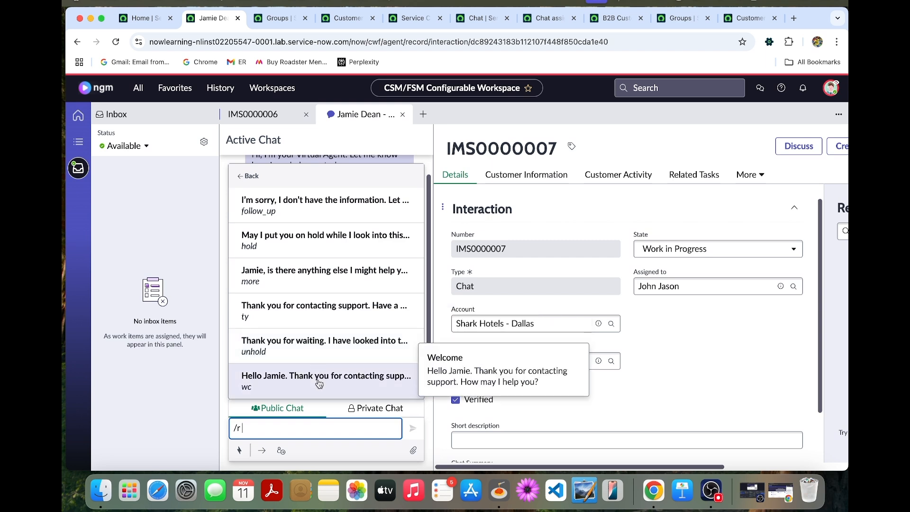
pyautogui.click(325, 380)
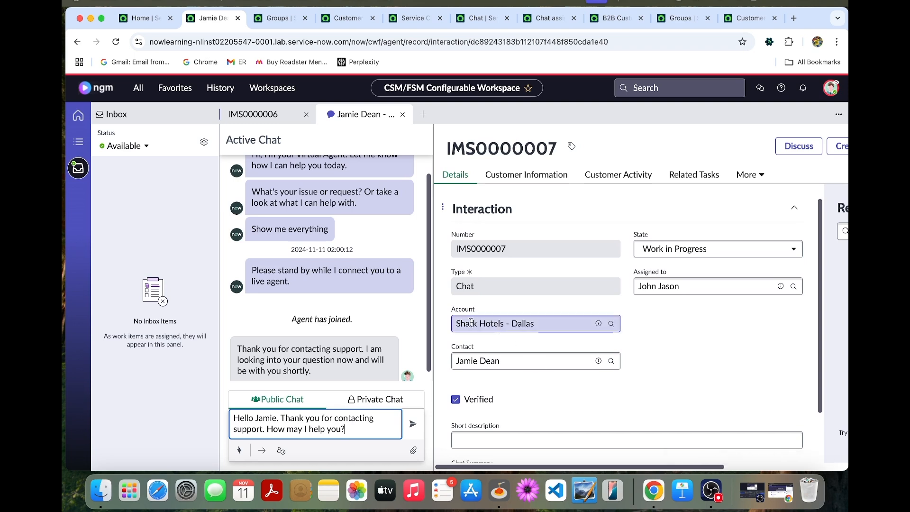
pyautogui.moveTo(412, 424)
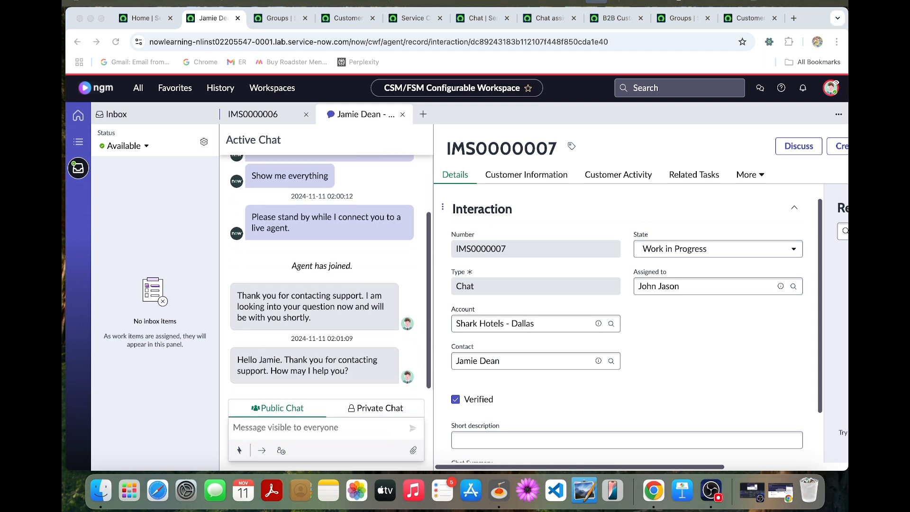
pyautogui.moveTo(713, 402)
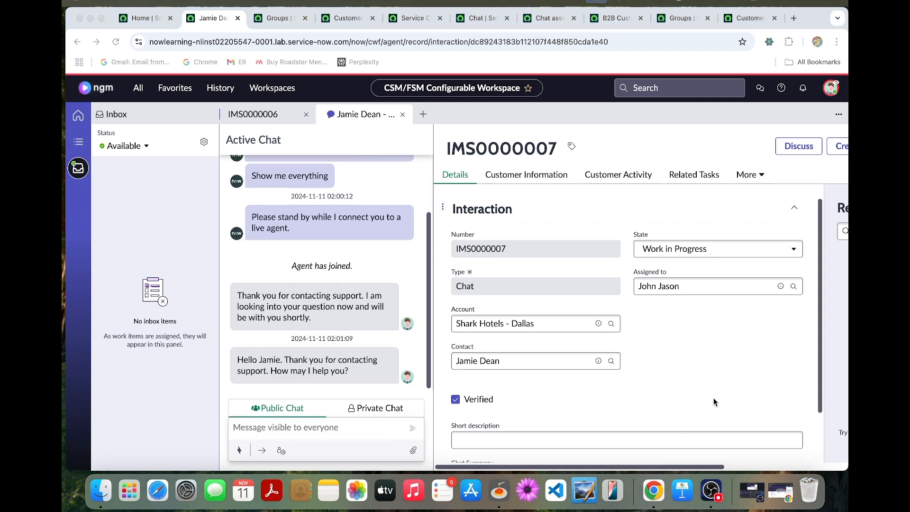
pyautogui.moveTo(793, 490)
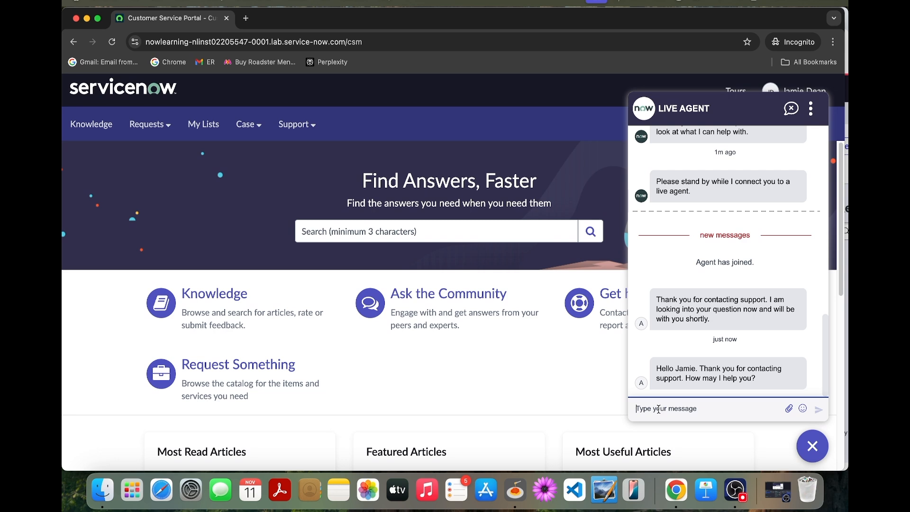
# - Message the live agent 'We can no longer access the movie channels we are subscribed to.'
pyautogui.write('We can')
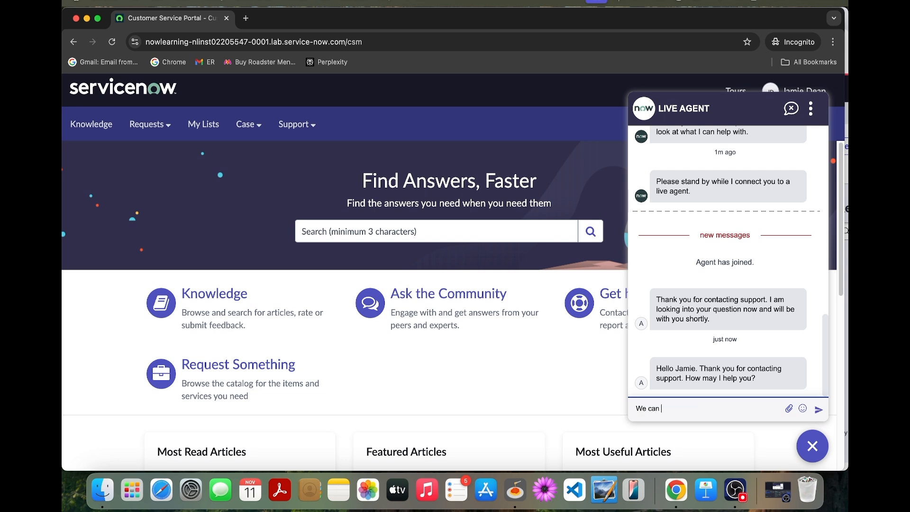
pyautogui.write('no longer acce')
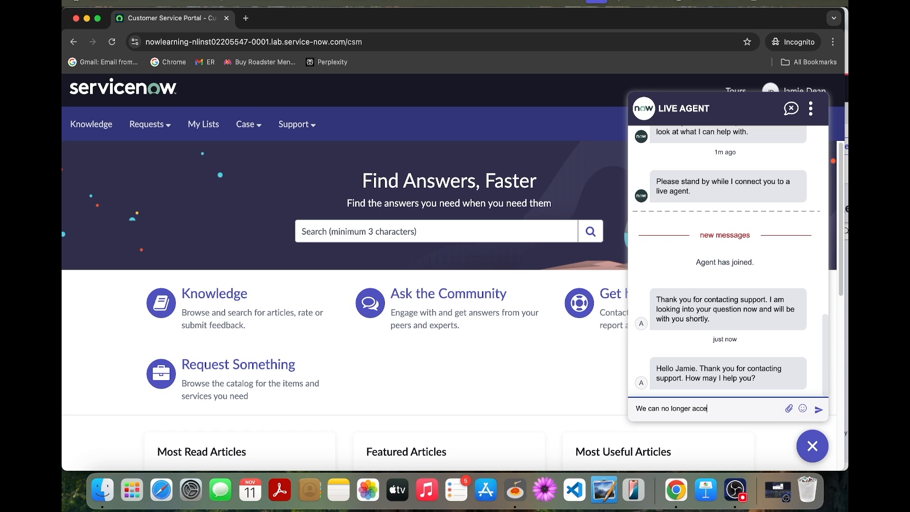
pyautogui.write('ss the mo')
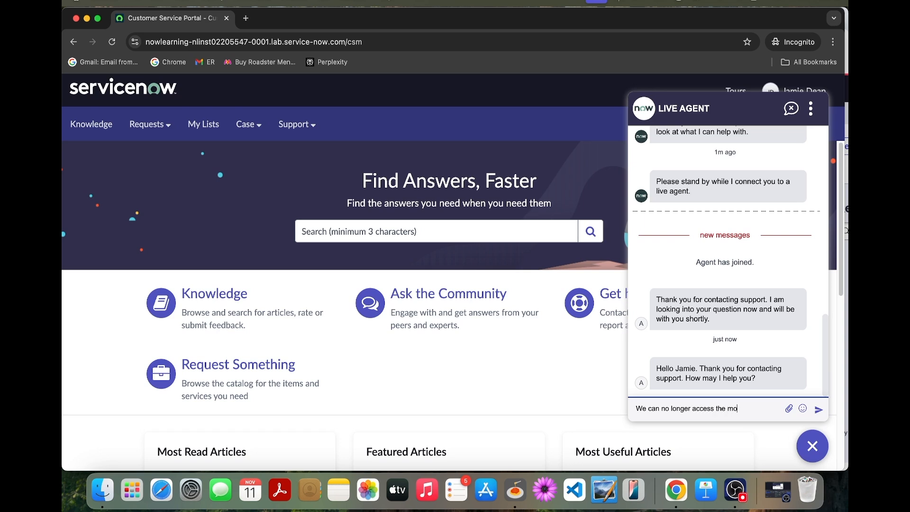
pyautogui.write('vie c')
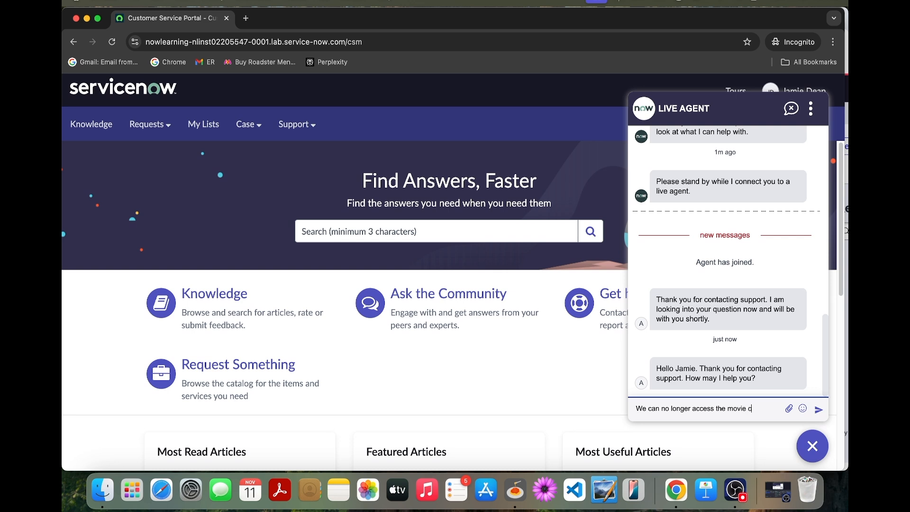
pyautogui.write('hannels')
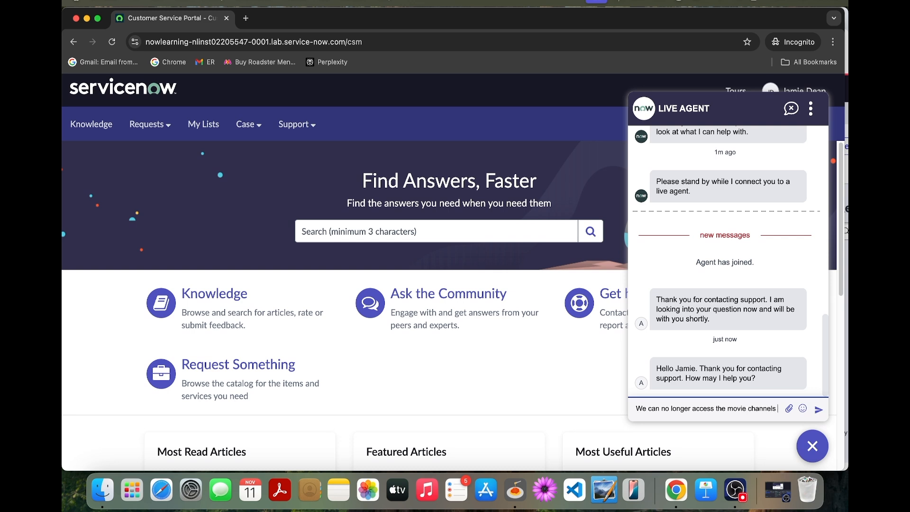
pyautogui.write('we are s')
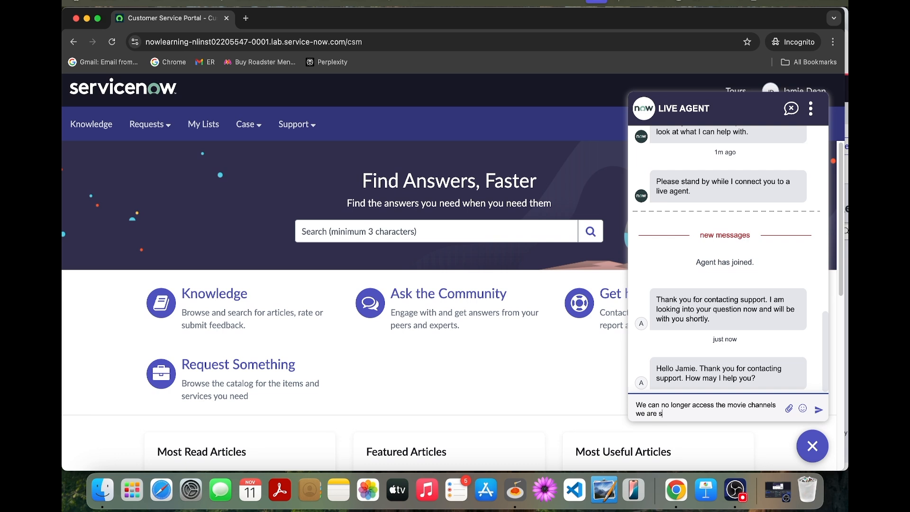
pyautogui.write('ubs')
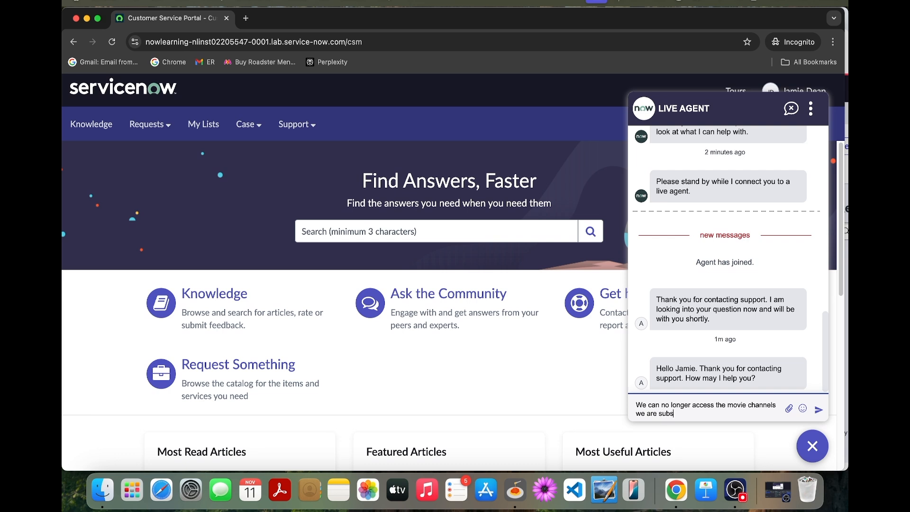
pyautogui.write('cribed')
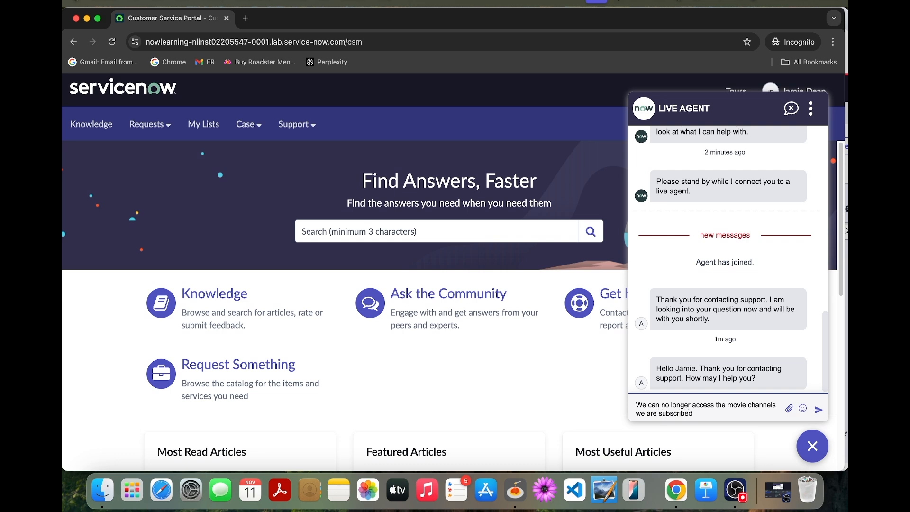
pyautogui.write('to.')
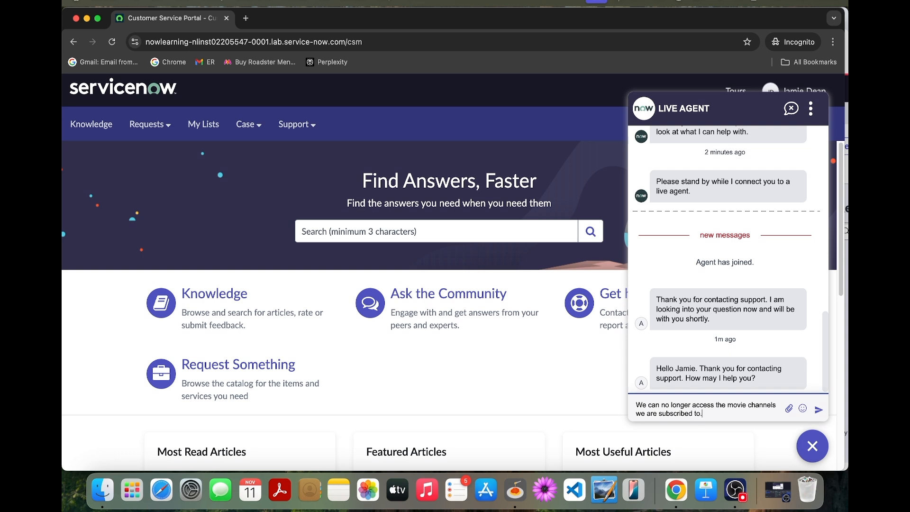
pyautogui.click(819, 409)
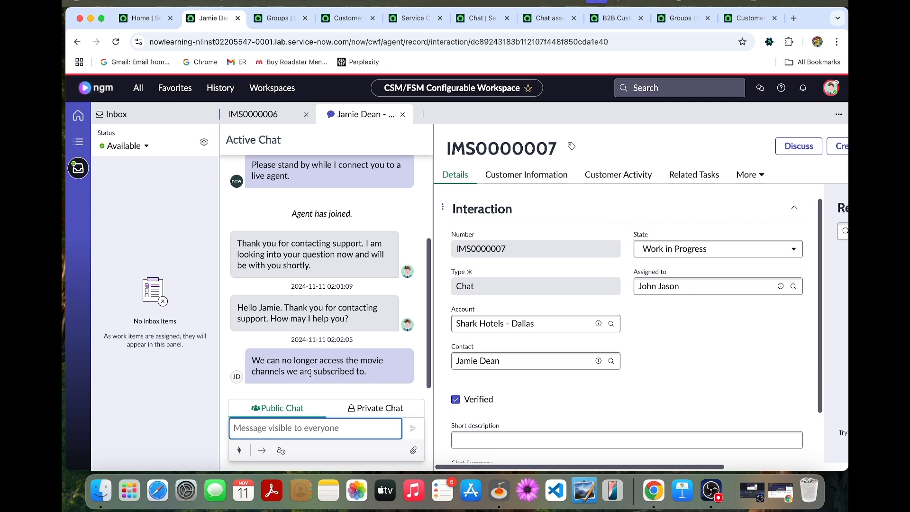
pyautogui.moveTo(336, 265)
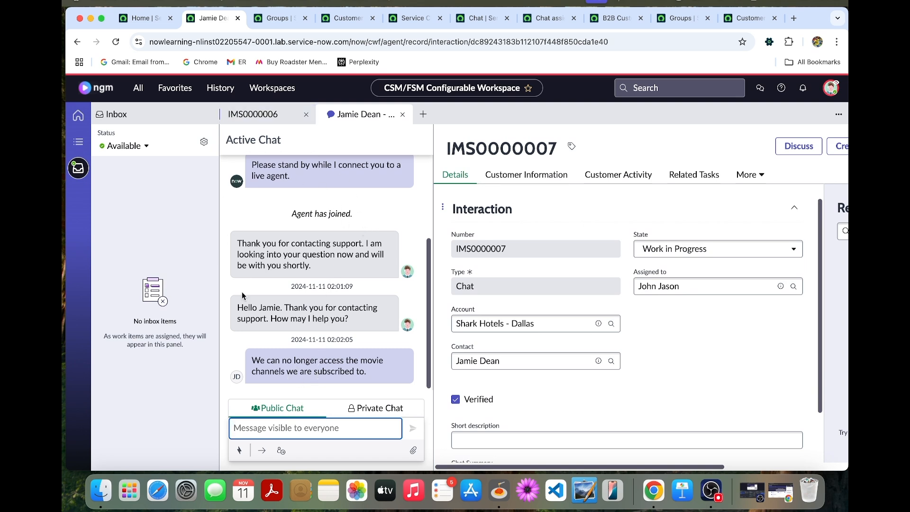
pyautogui.moveTo(329, 268)
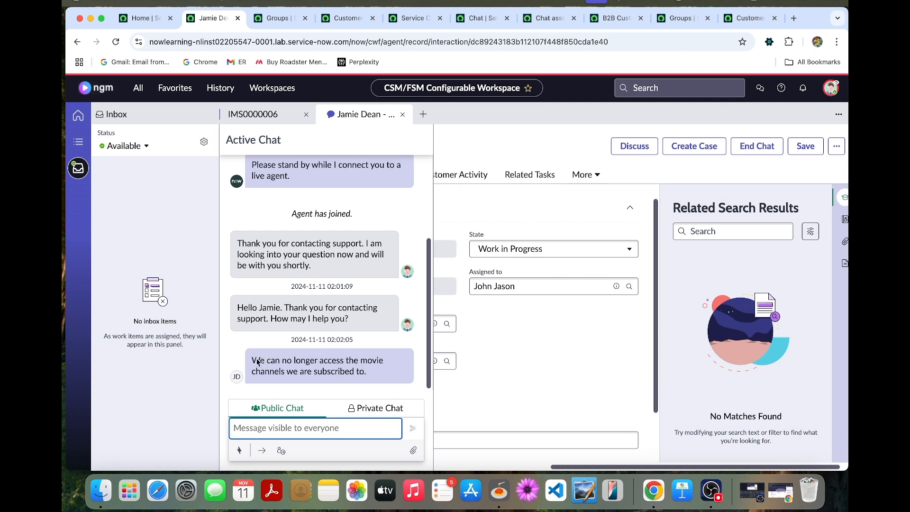
pyautogui.moveTo(361, 208)
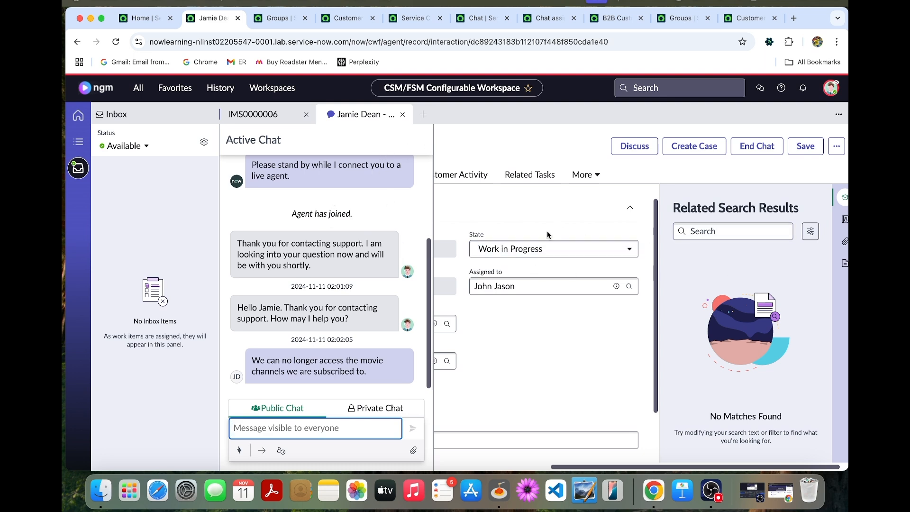
pyautogui.moveTo(747, 169)
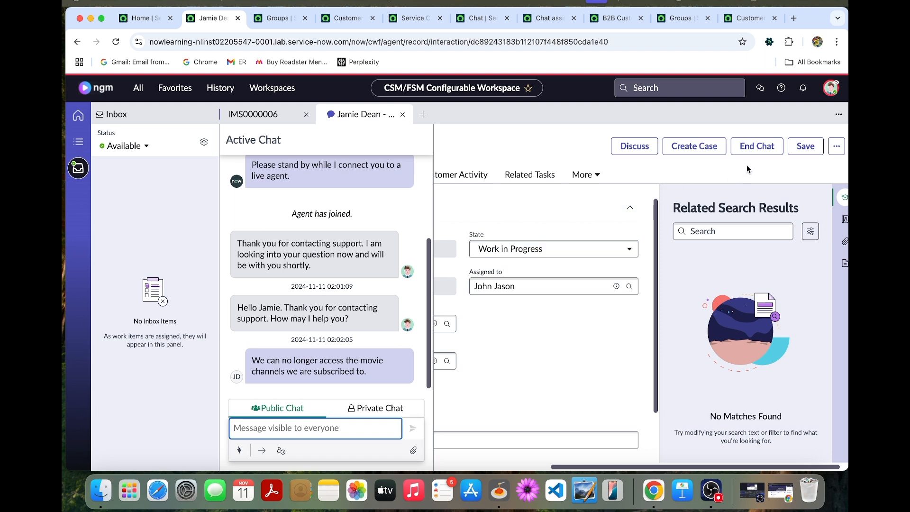
pyautogui.moveTo(495, 146)
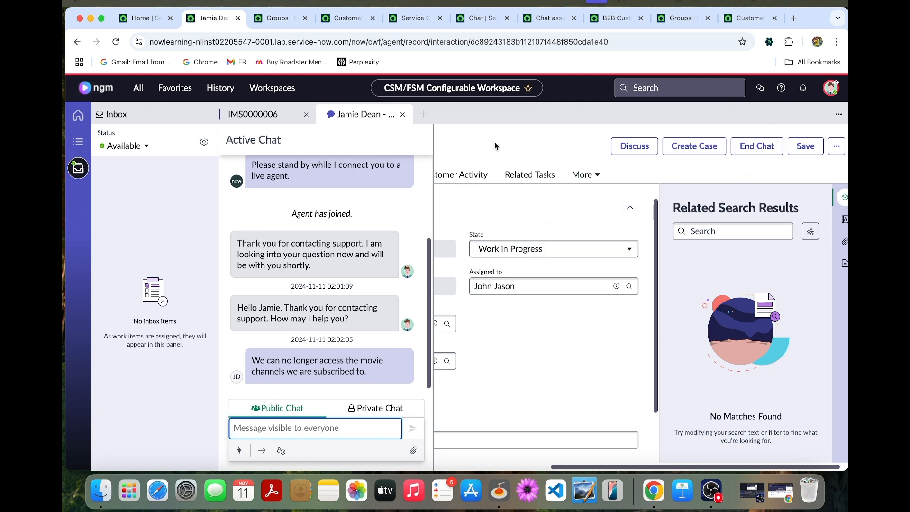
pyautogui.moveTo(367, 132)
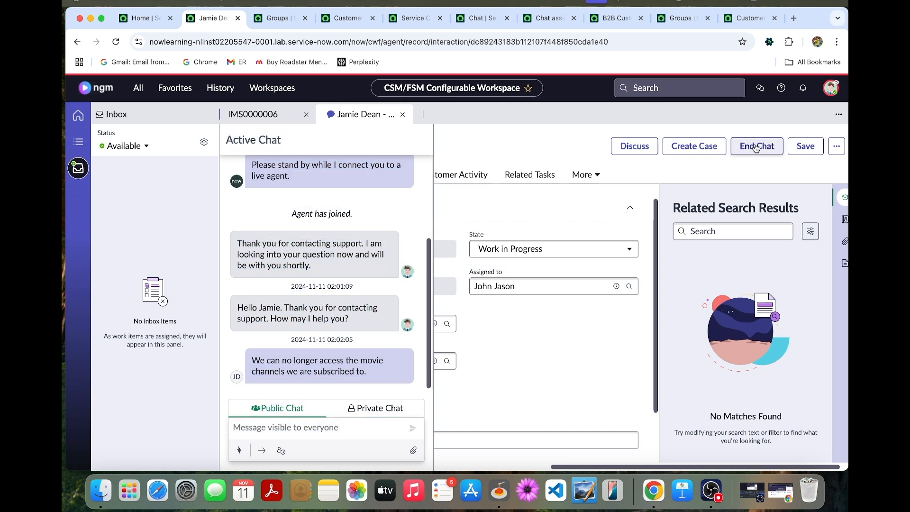
# - End the chat with Jamie, confirm it, and review the interaction's internal transcript
pyautogui.click(756, 146)
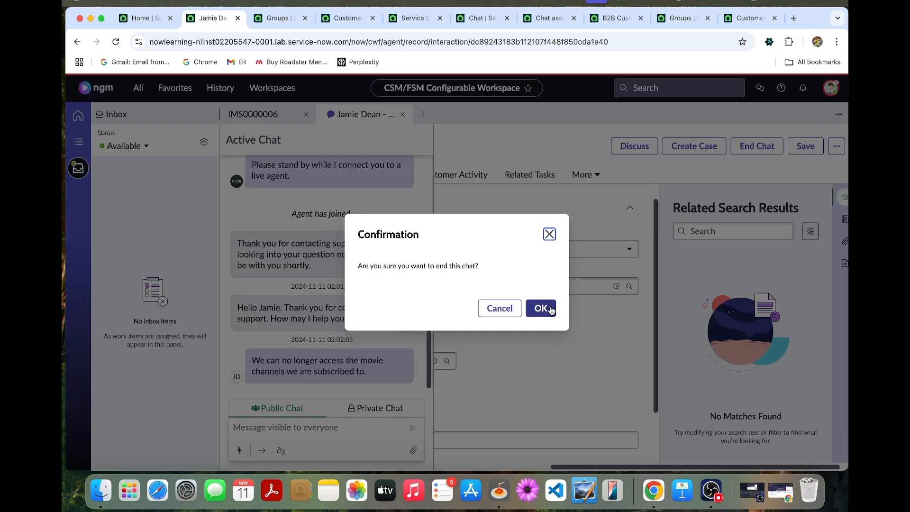
pyautogui.click(539, 308)
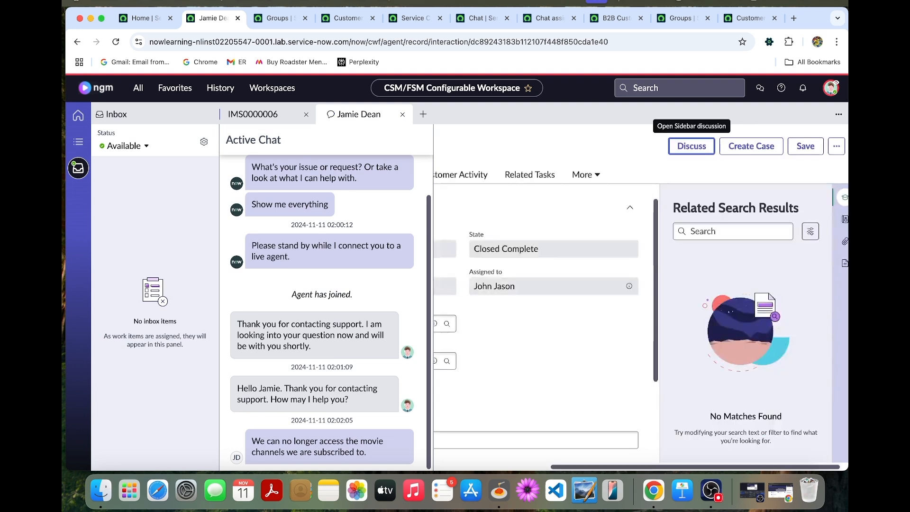
pyautogui.scroll(-3)
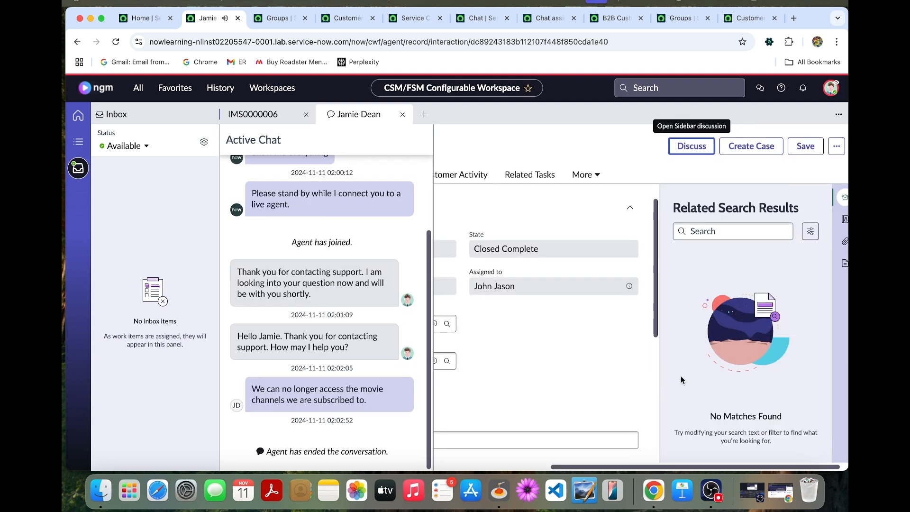
pyautogui.moveTo(532, 378)
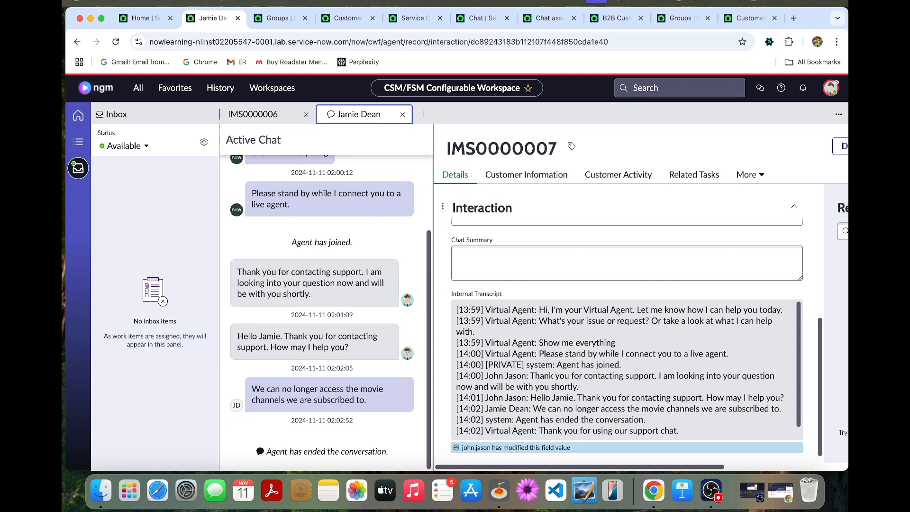
pyautogui.moveTo(777, 493)
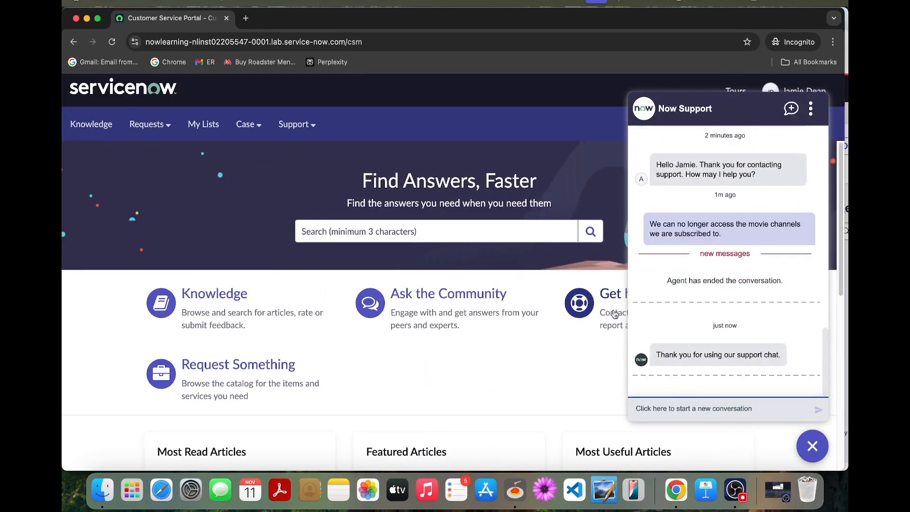
# - Minimize the finished support chat and log Jamie out of the portal from the user menu
pyautogui.scroll(-3)
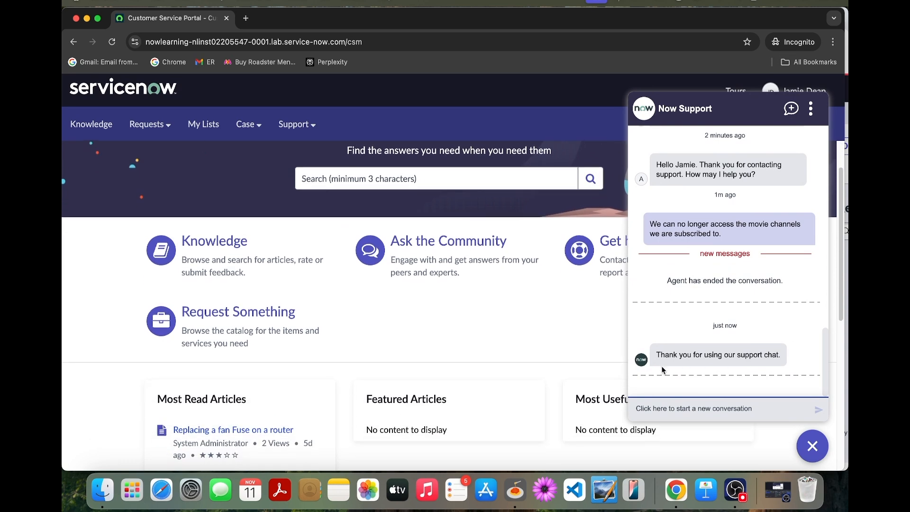
pyautogui.moveTo(738, 363)
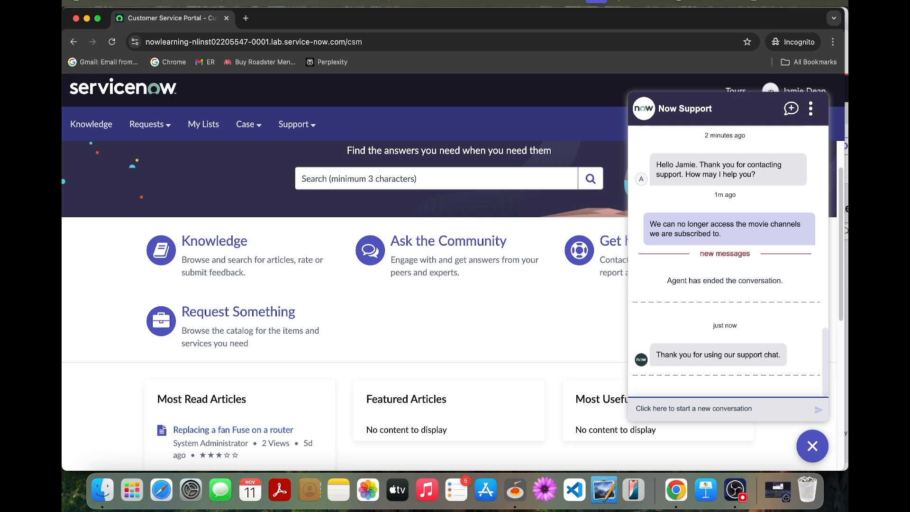
pyautogui.moveTo(553, 304)
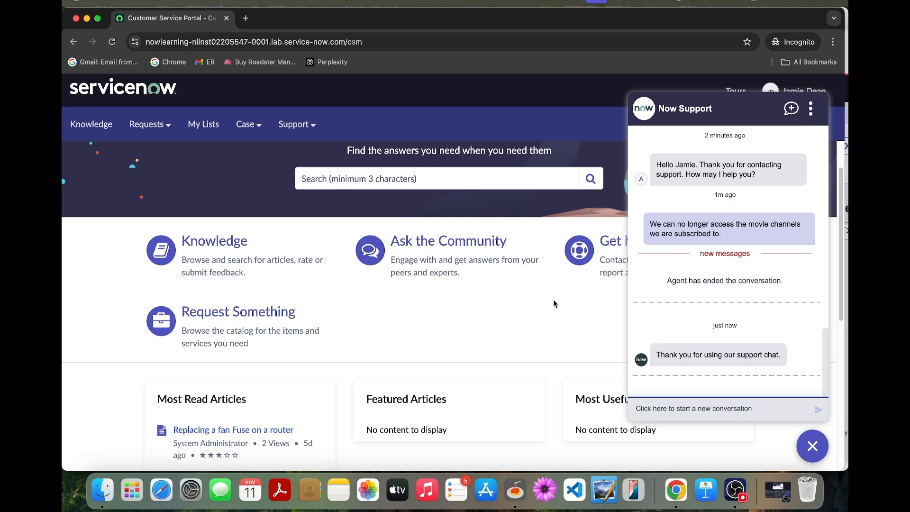
pyautogui.moveTo(812, 446)
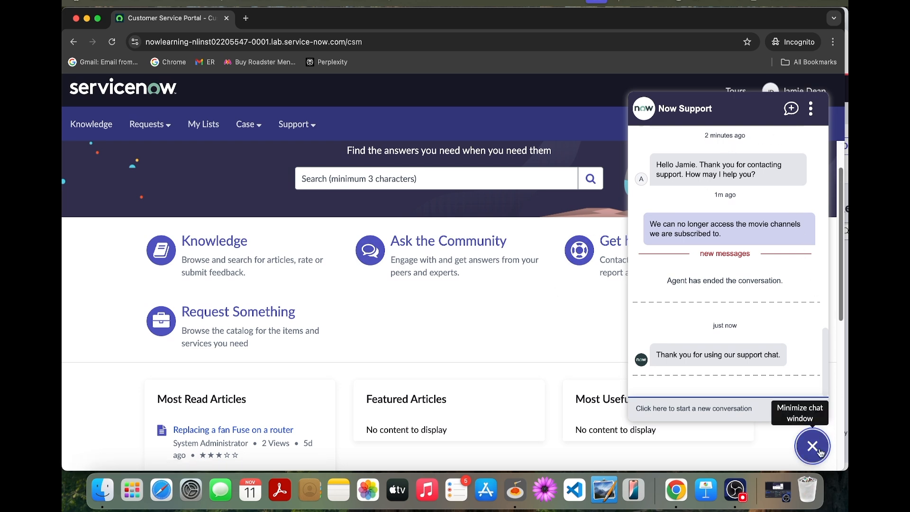
pyautogui.click(812, 445)
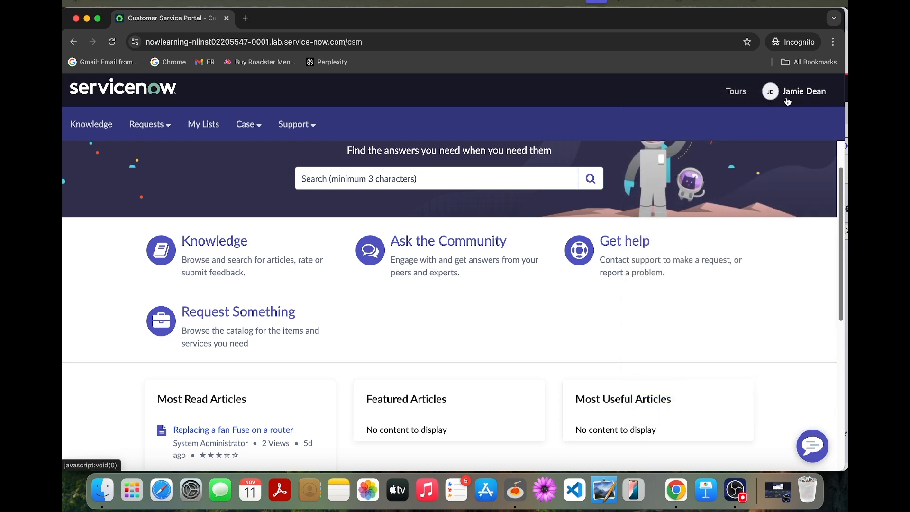
pyautogui.click(803, 91)
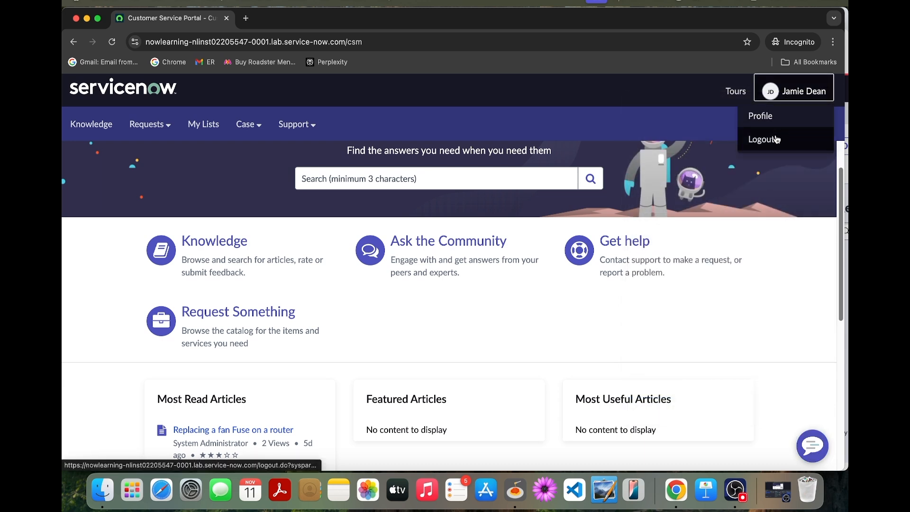
pyautogui.click(762, 139)
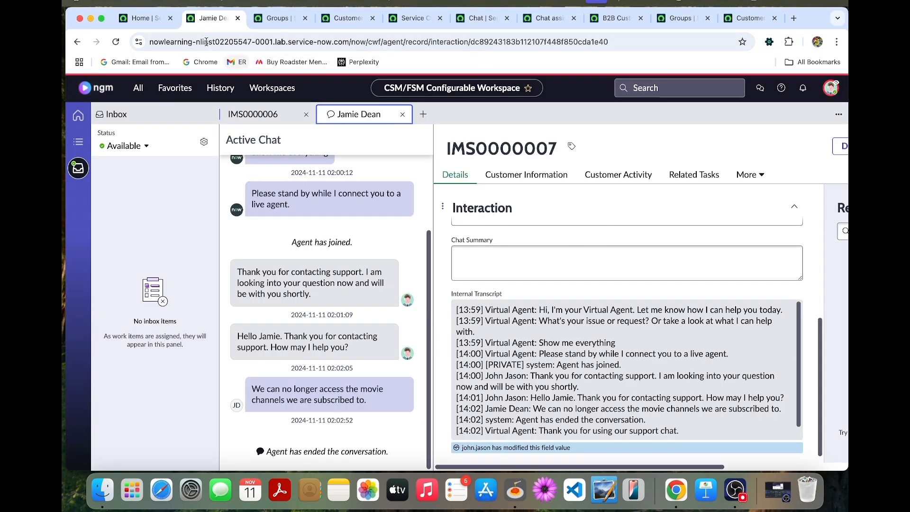
pyautogui.click(402, 114)
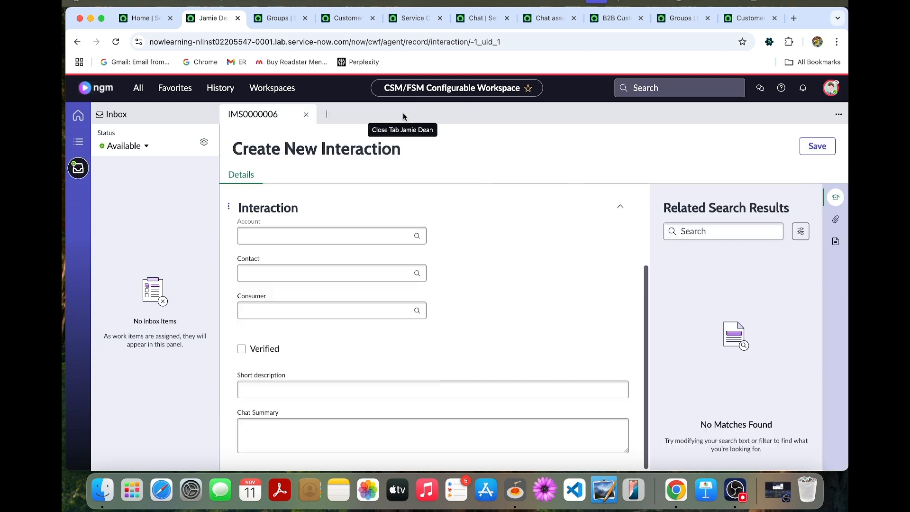
pyautogui.moveTo(389, 219)
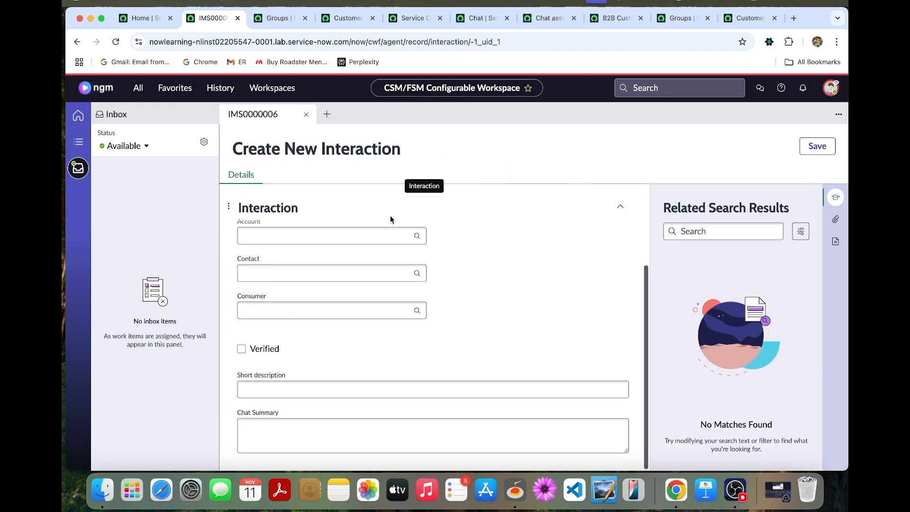
pyautogui.moveTo(432, 203)
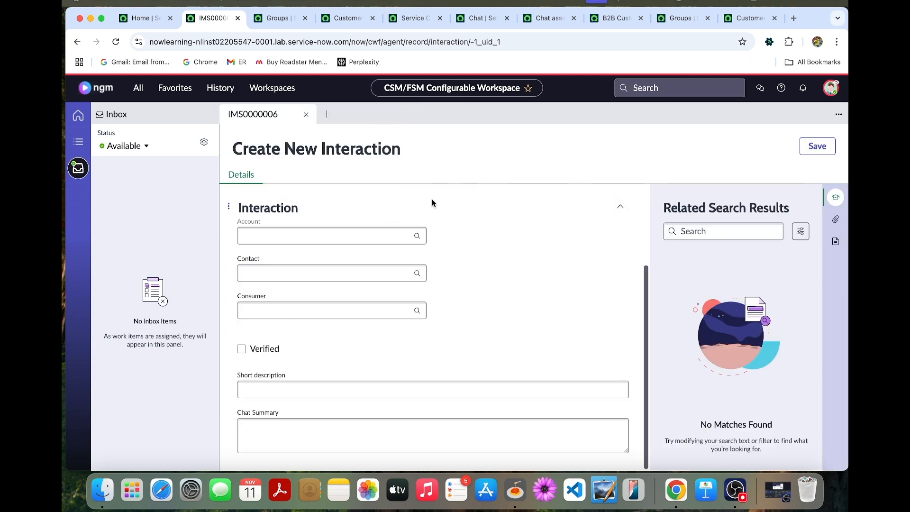